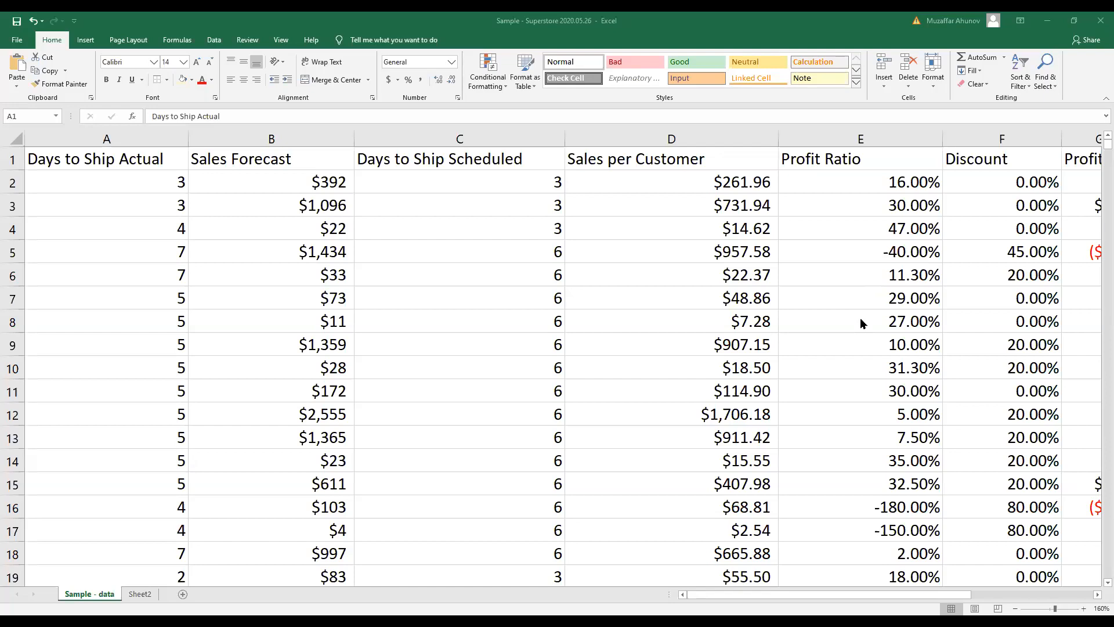
mouse_move(122, 162)
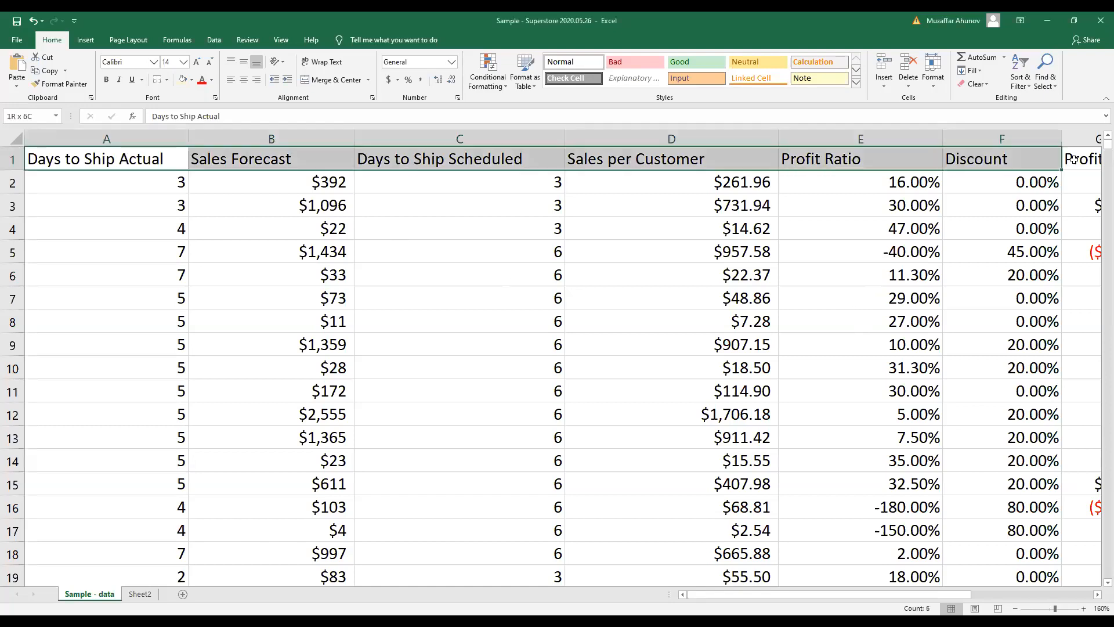
- Select the data sheet's header row, return to the top, and switch to Sheet2
click(1094, 159)
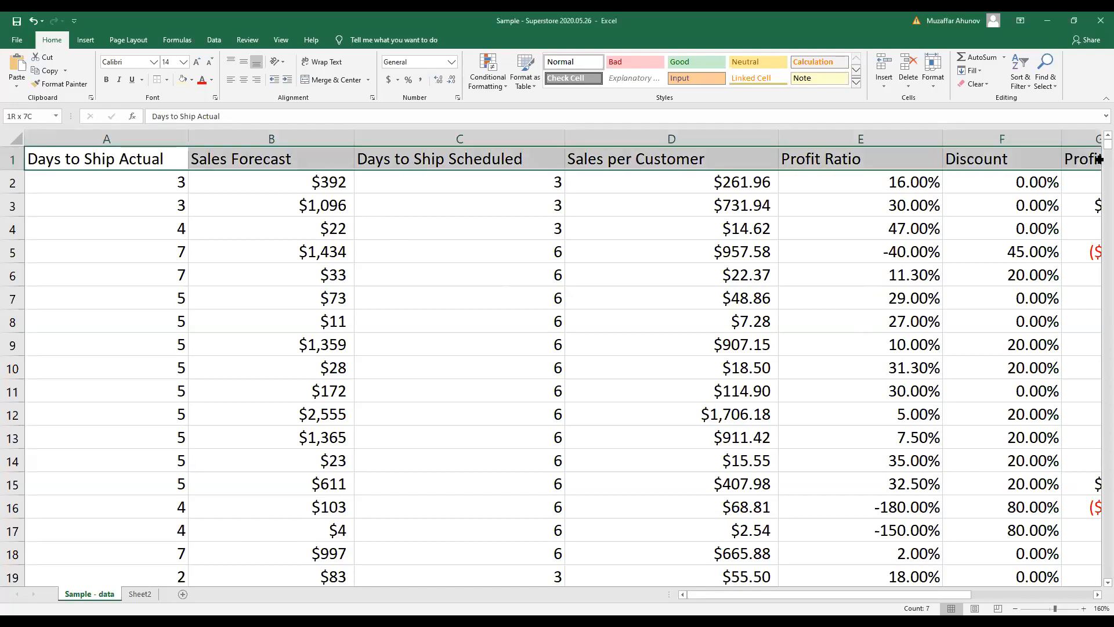
click(107, 158)
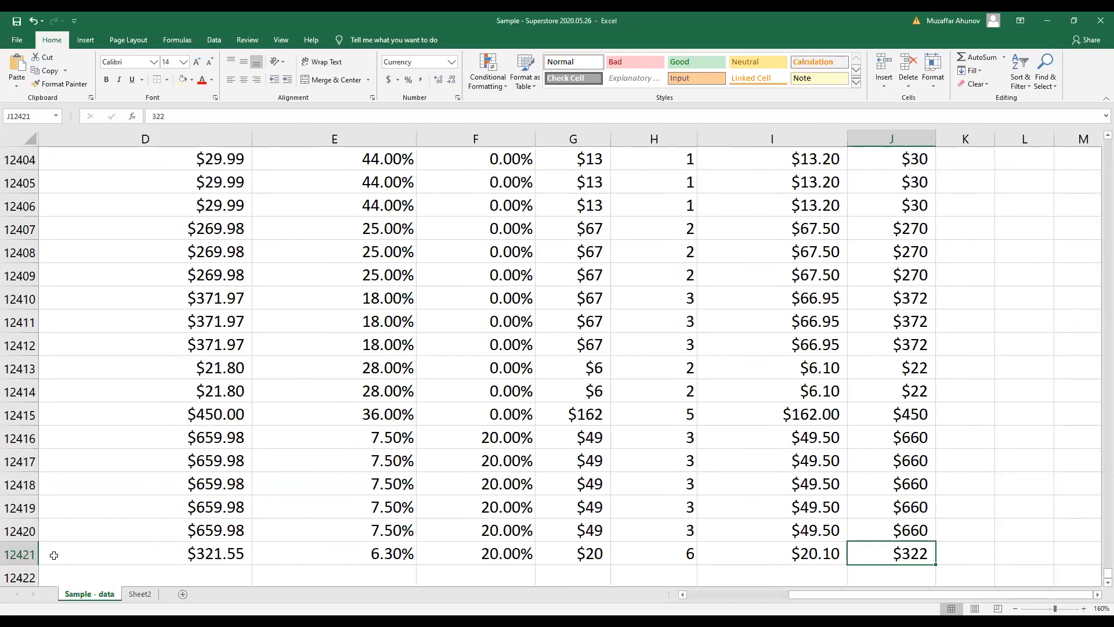
mouse_move(72, 544)
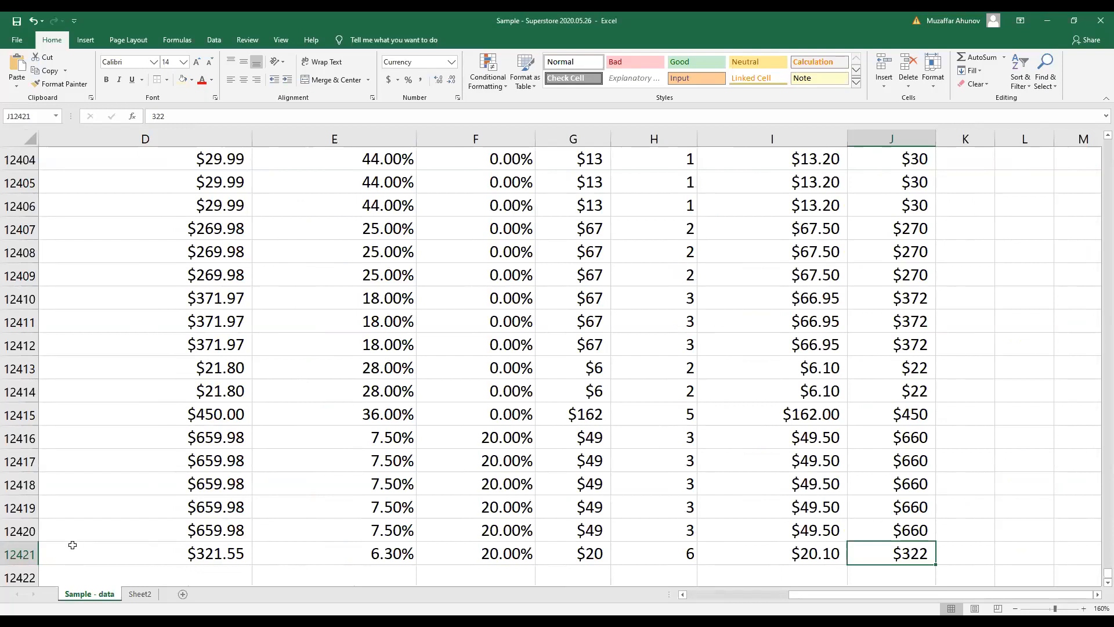
key(ctrl+Home)
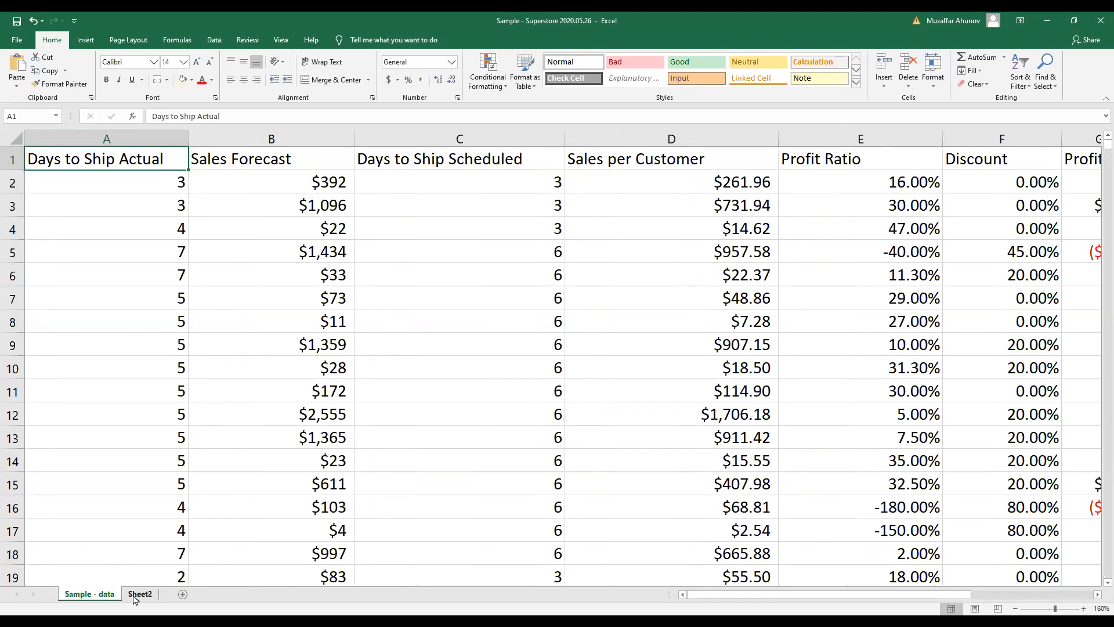
click(139, 593)
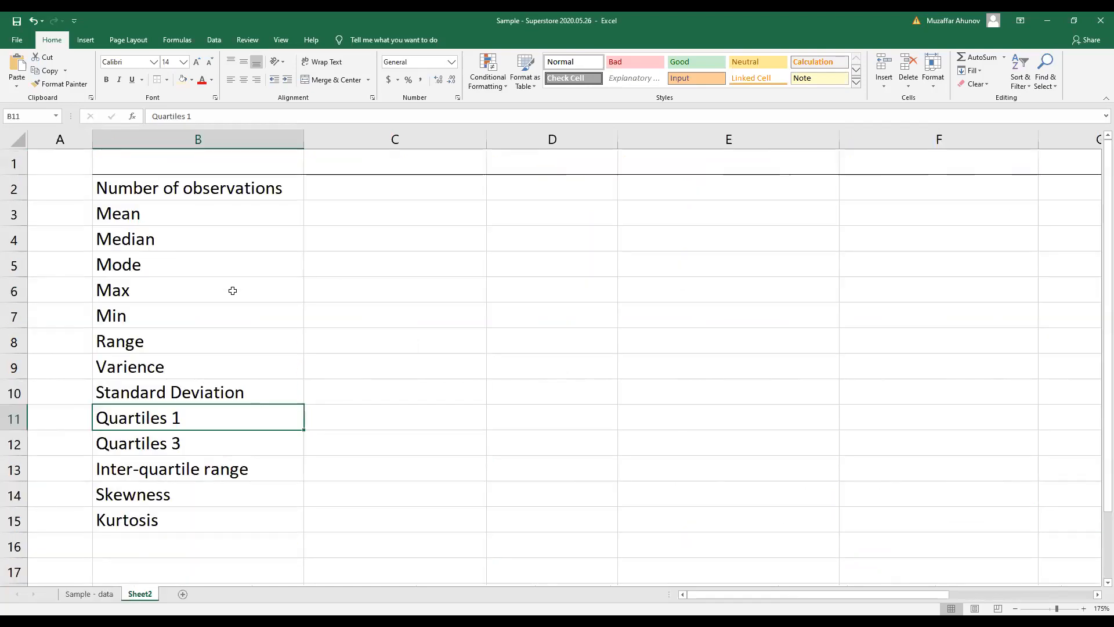
- Review the column B statistic labels, from Number of observations through Mode to Kurtosis
click(198, 188)
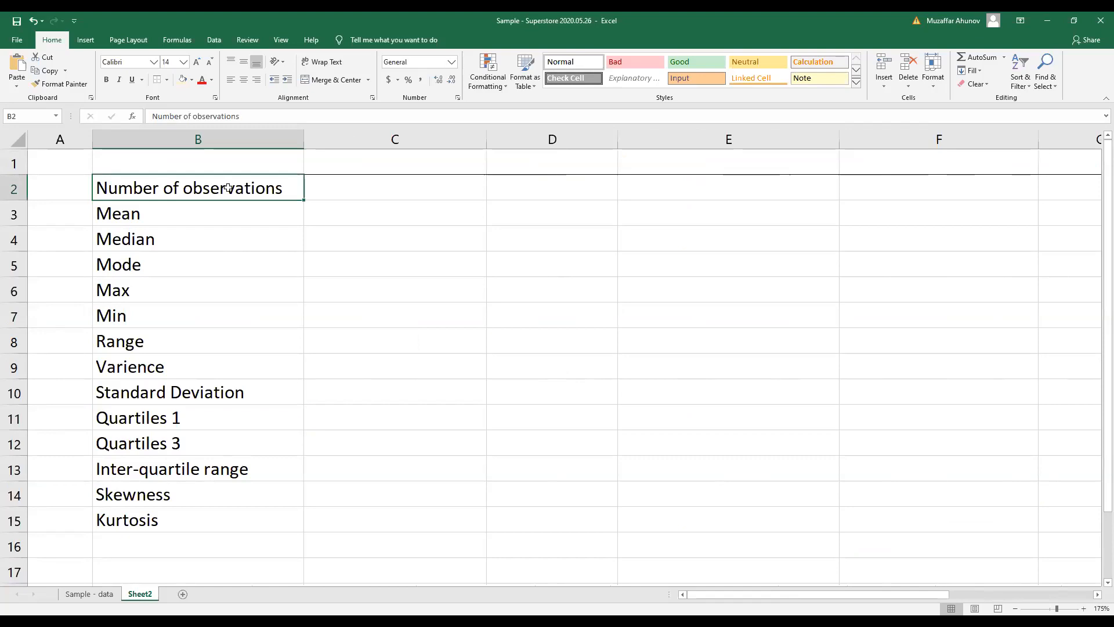
click(197, 212)
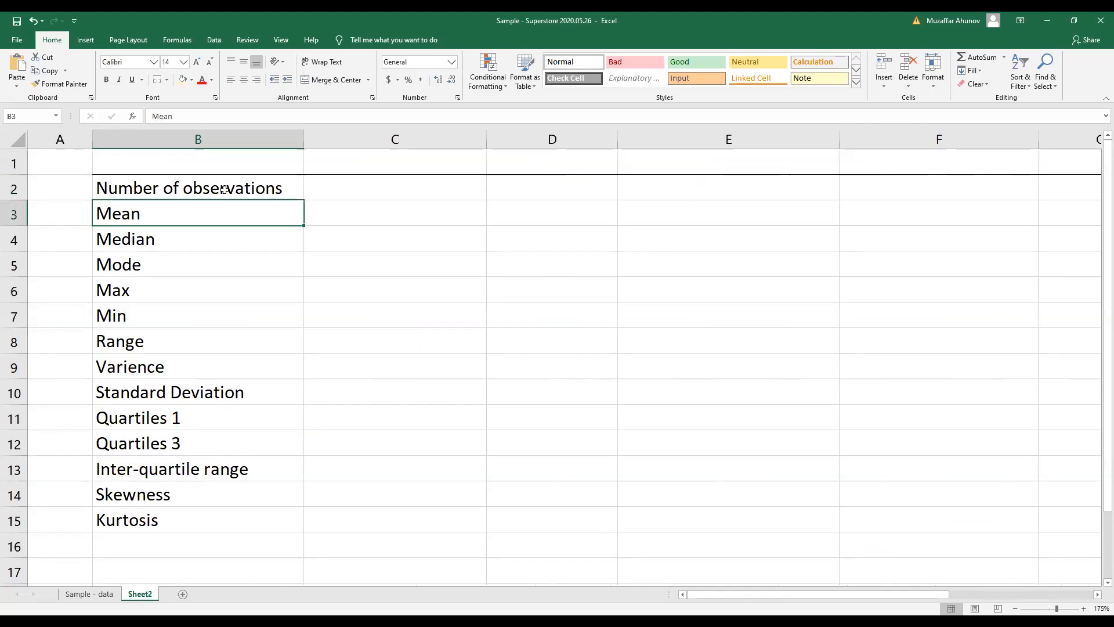
click(198, 289)
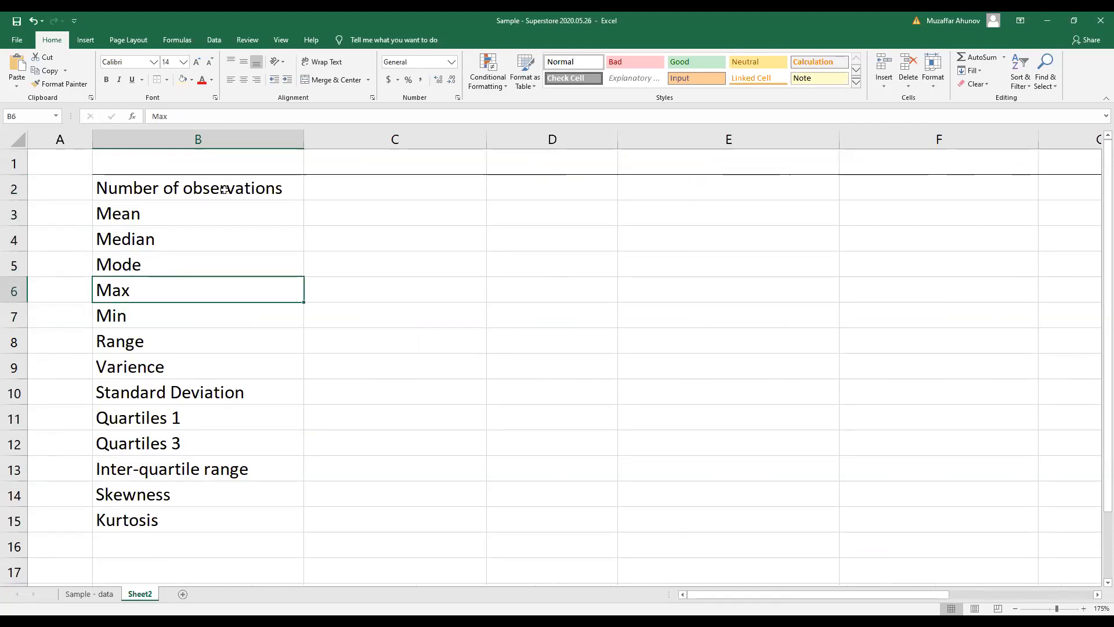
click(197, 443)
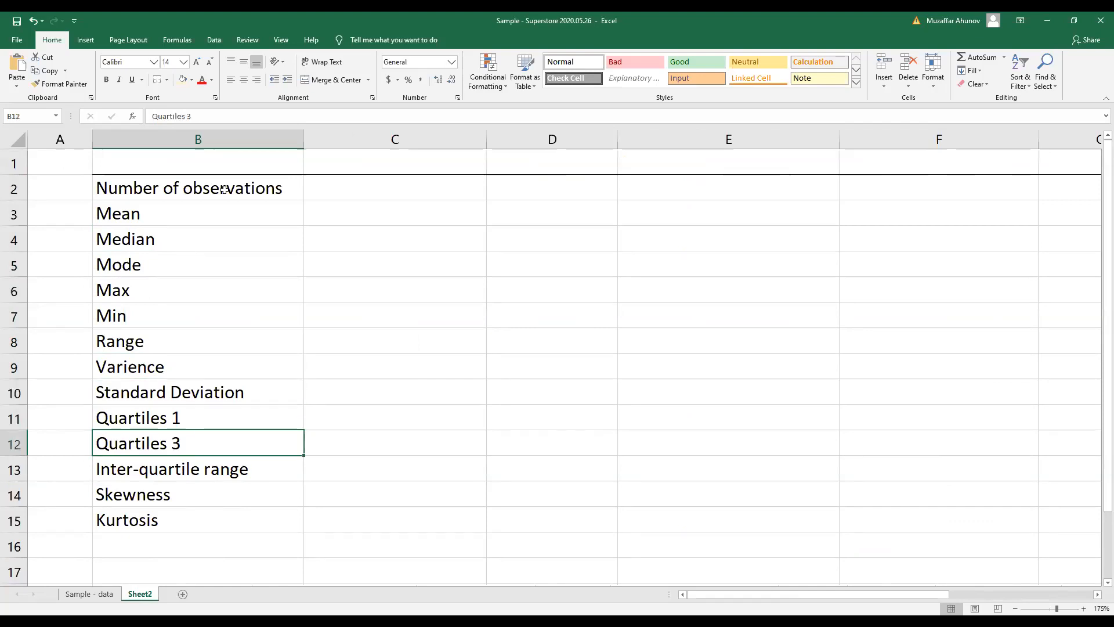
click(197, 494)
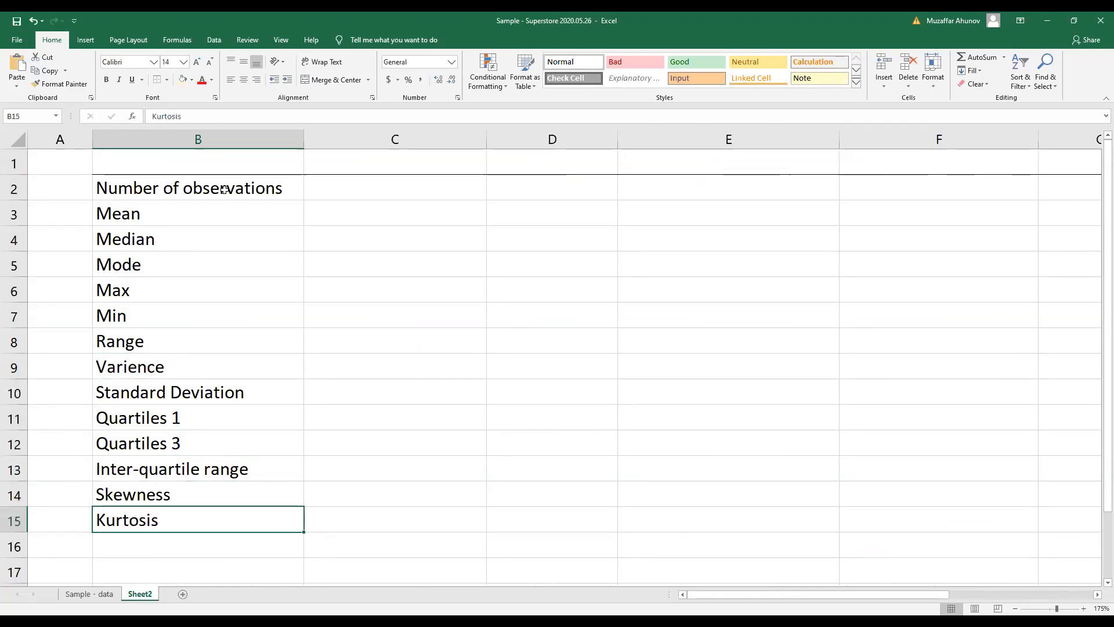
click(197, 188)
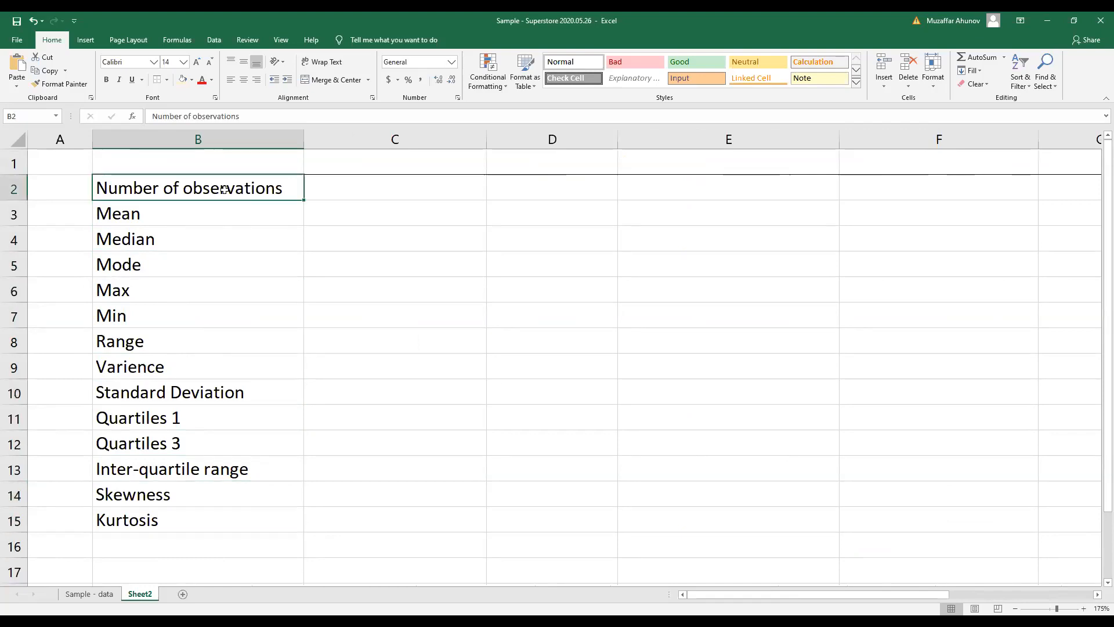
click(197, 265)
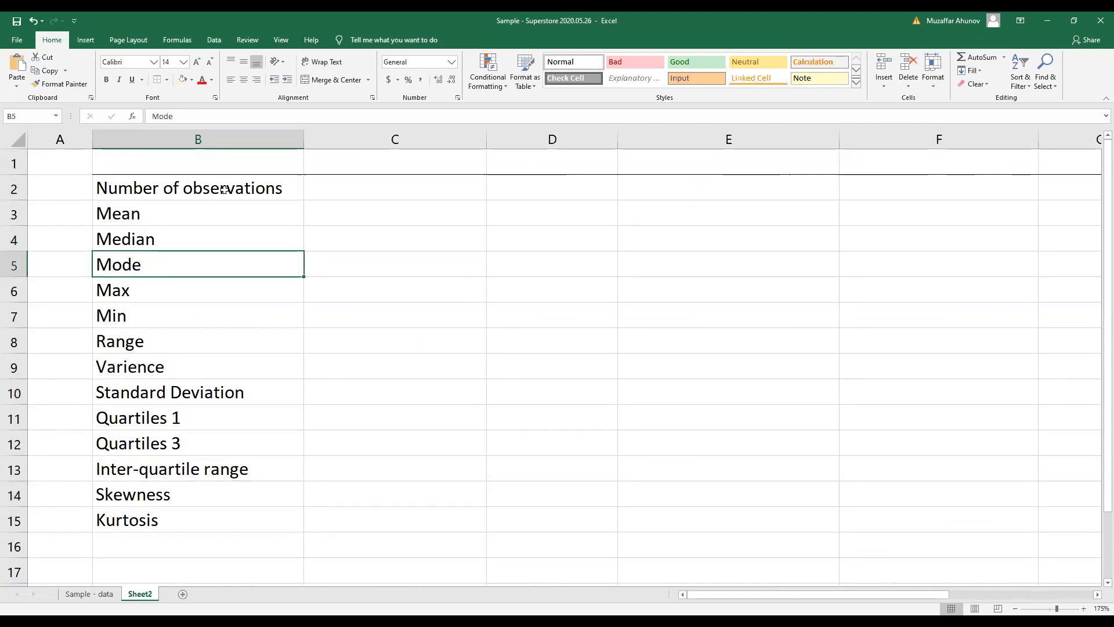
click(198, 188)
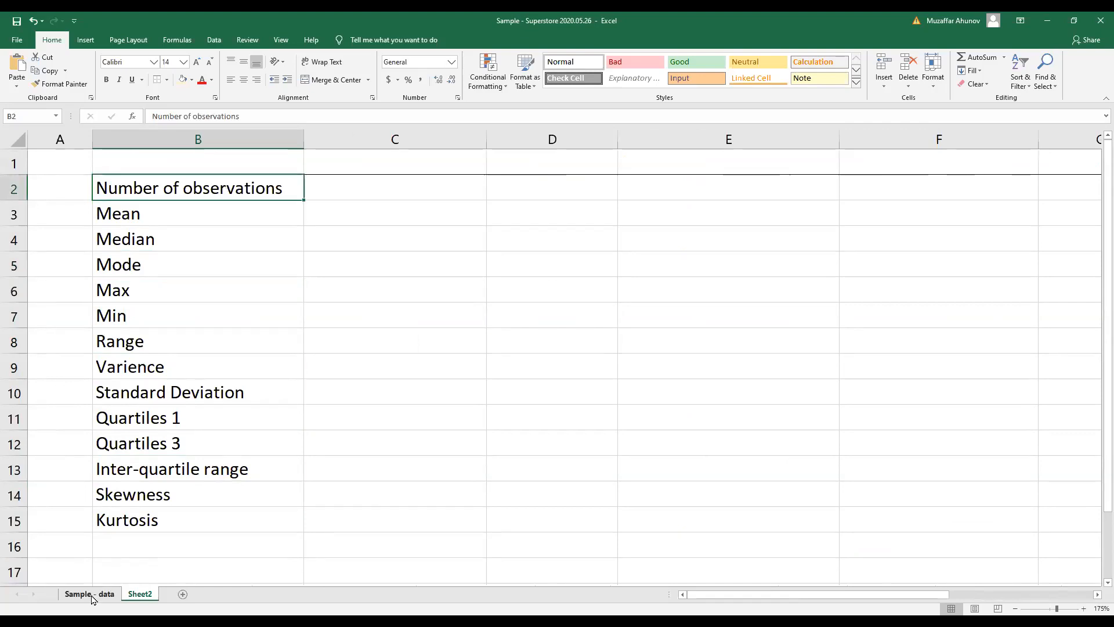
- Paste the Sample - data column headers into Sheet2 starting at C1, beginning with Days to Ship Actual
click(89, 593)
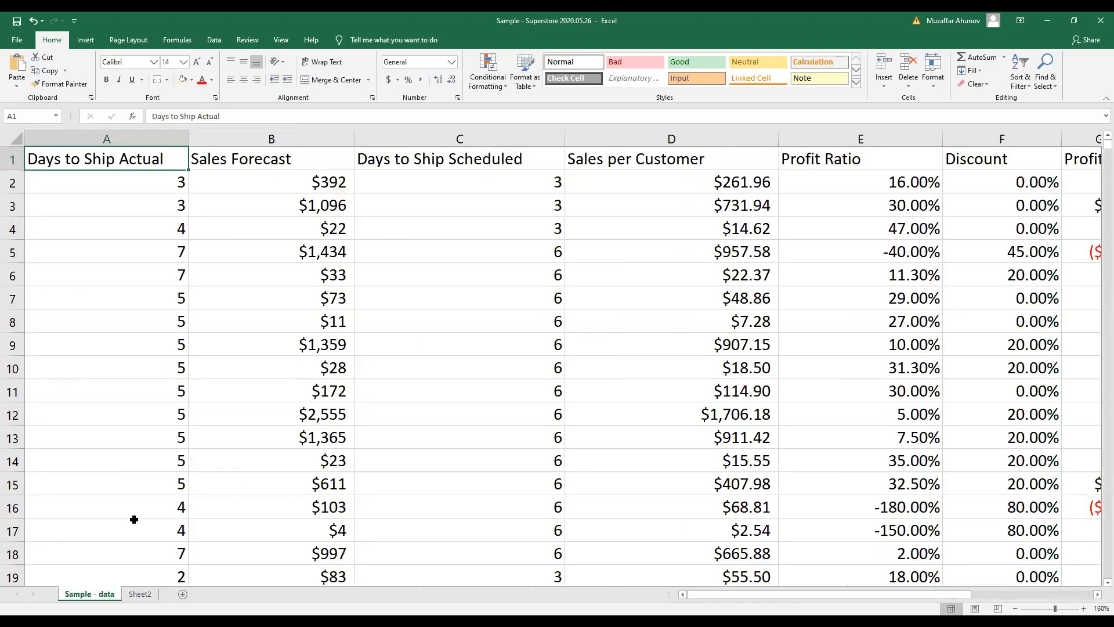
mouse_move(378, 168)
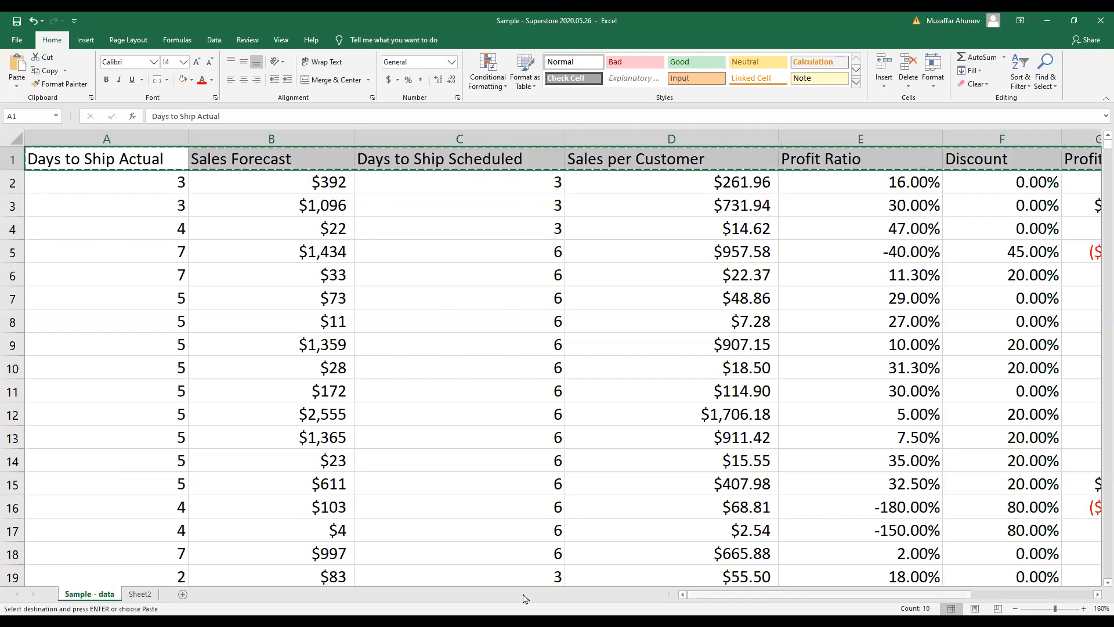
click(139, 593)
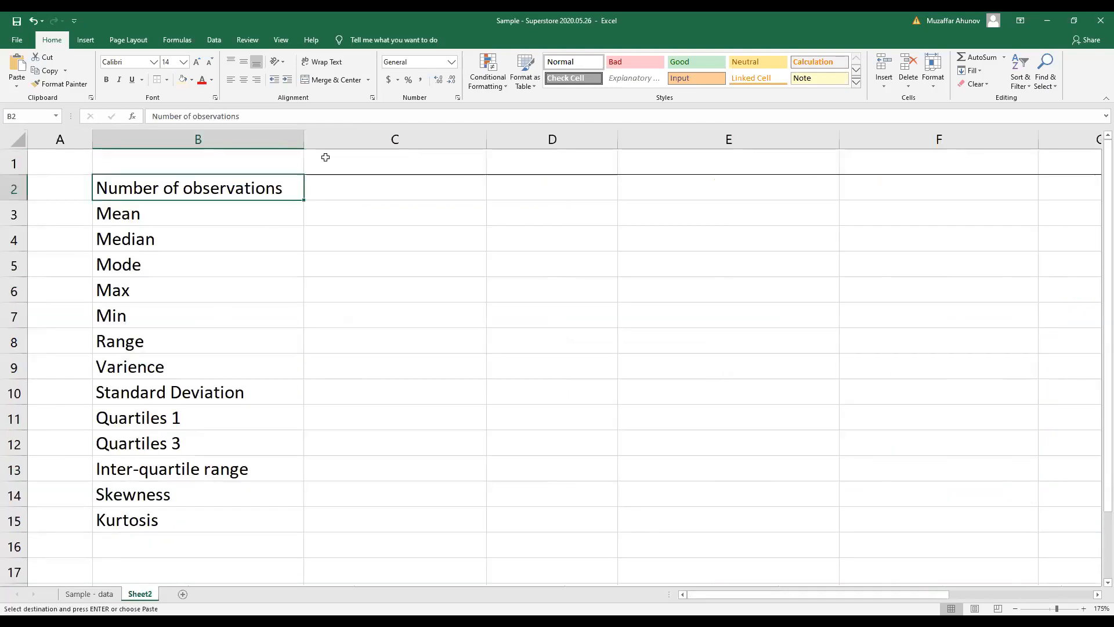
click(395, 162)
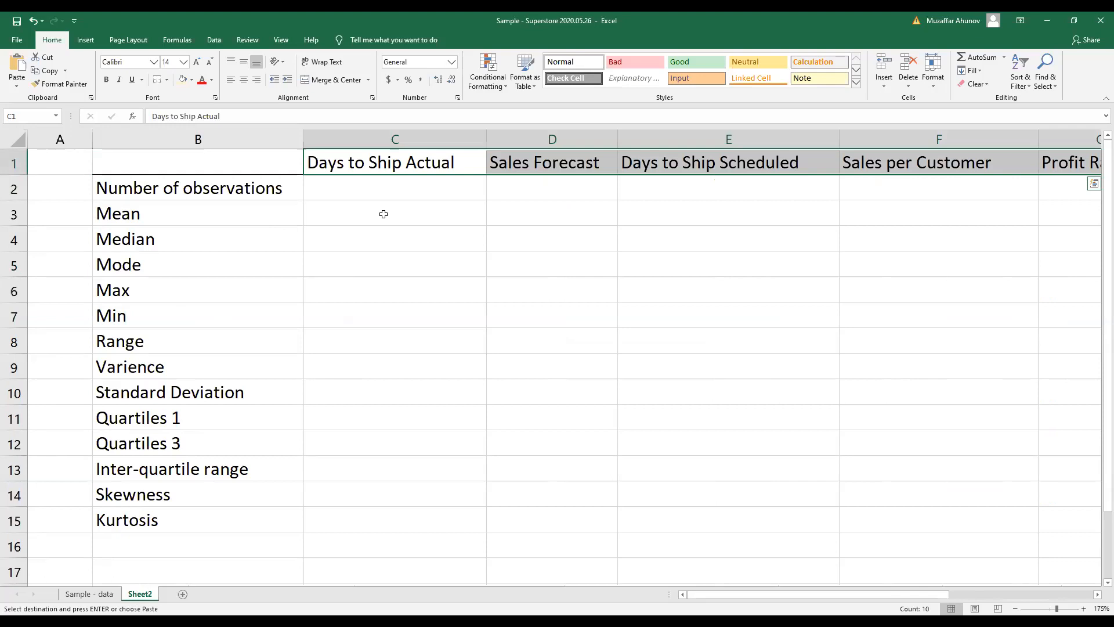
click(394, 188)
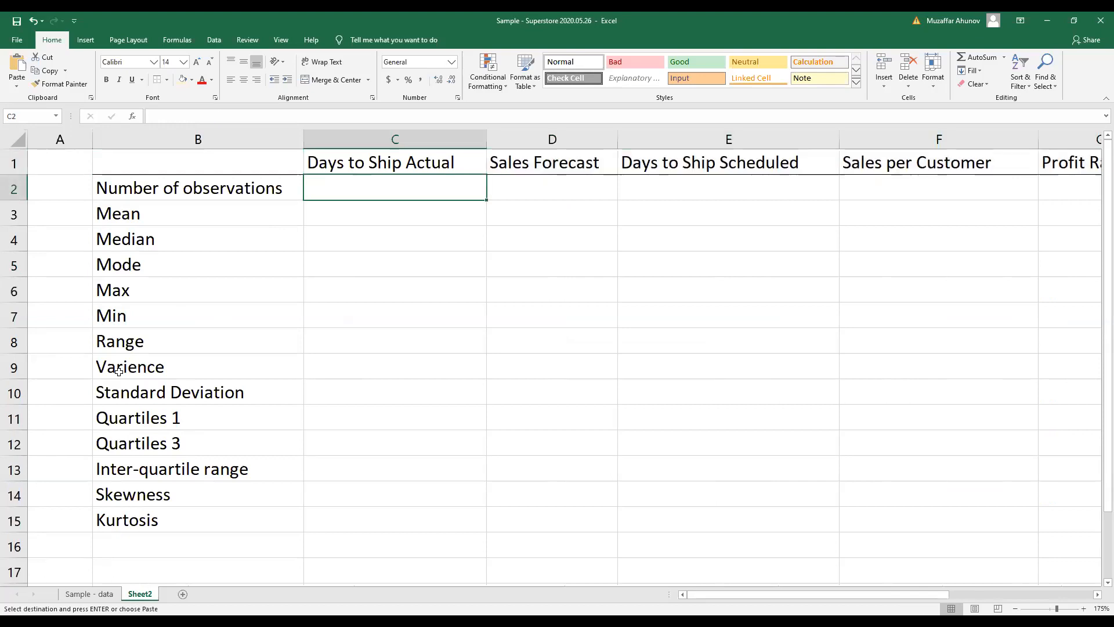
- Enter =COUNT('Sample - data'!A2:A12421) in C2, giving 12420 observations
text(=)
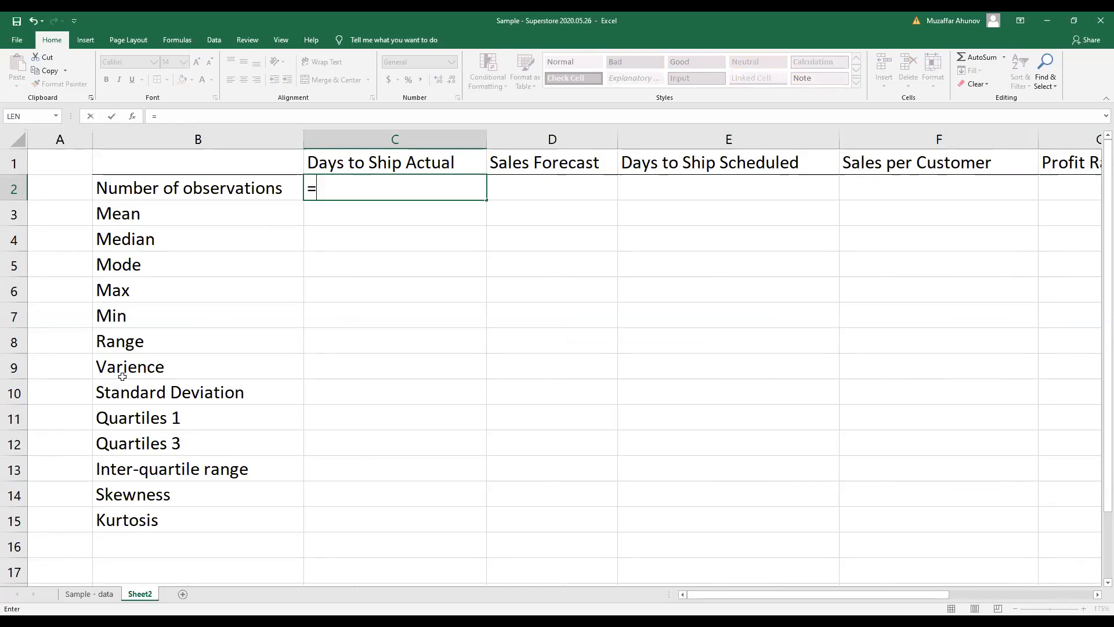
mouse_move(387, 162)
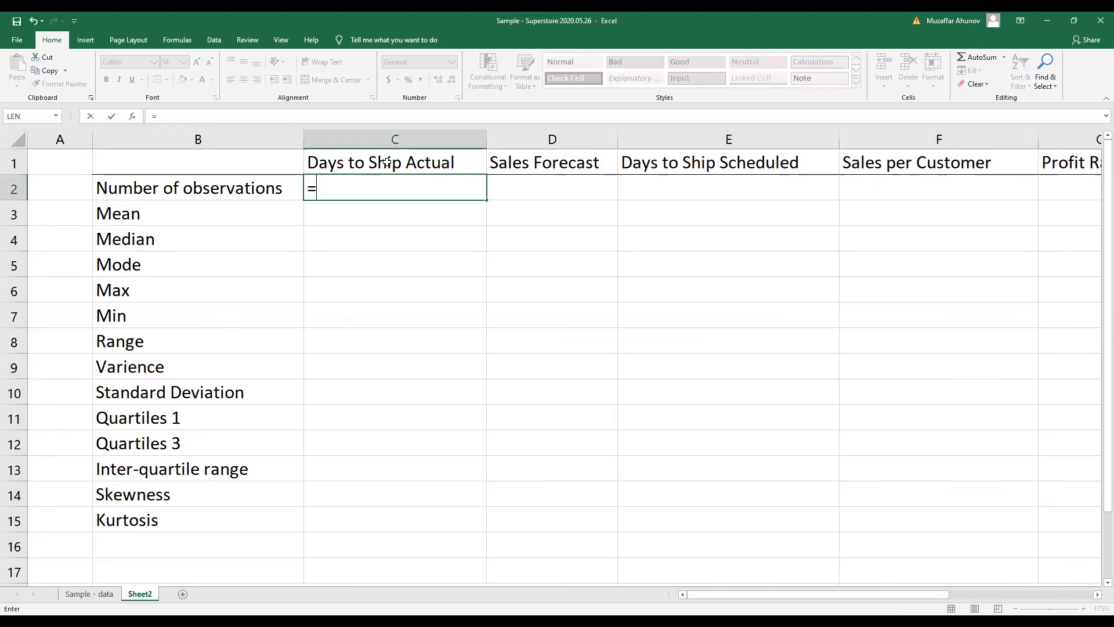
text(Coun)
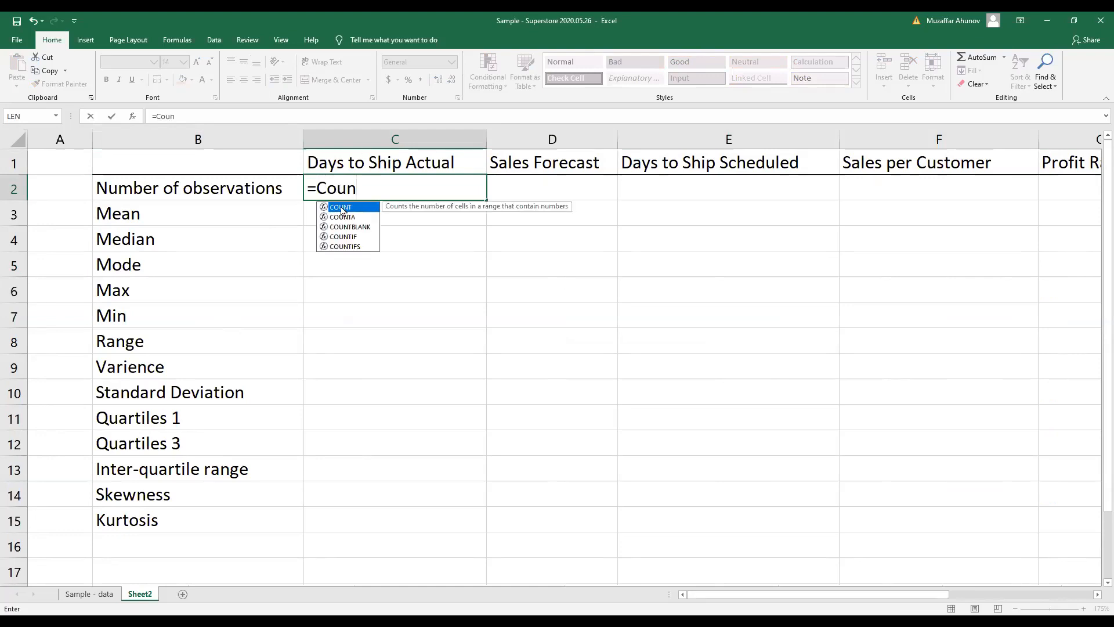
double_click(341, 207)
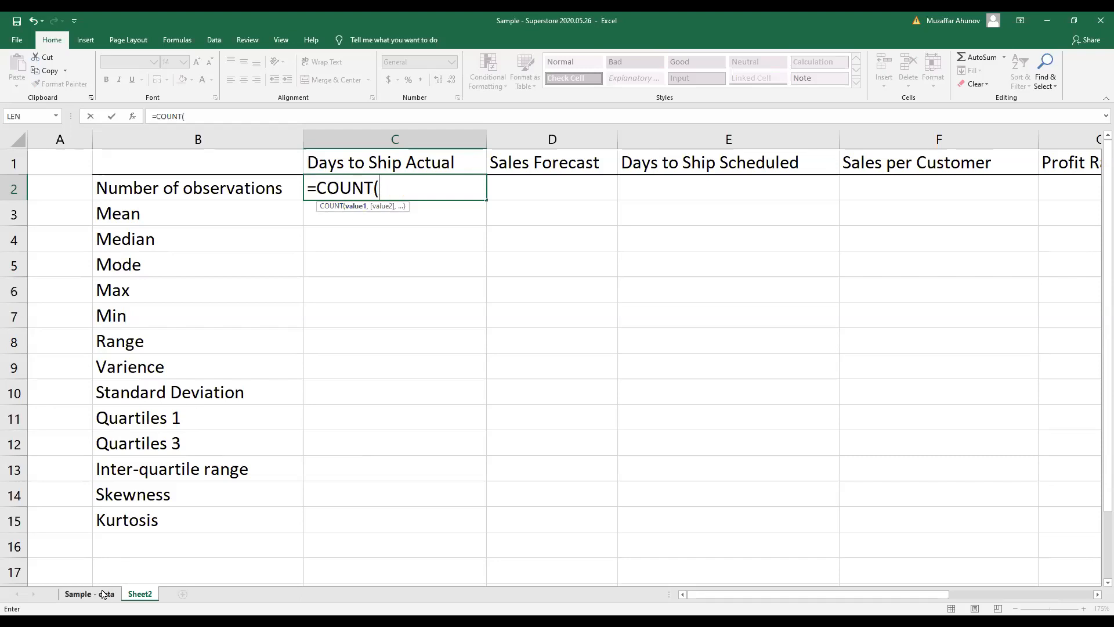
click(89, 593)
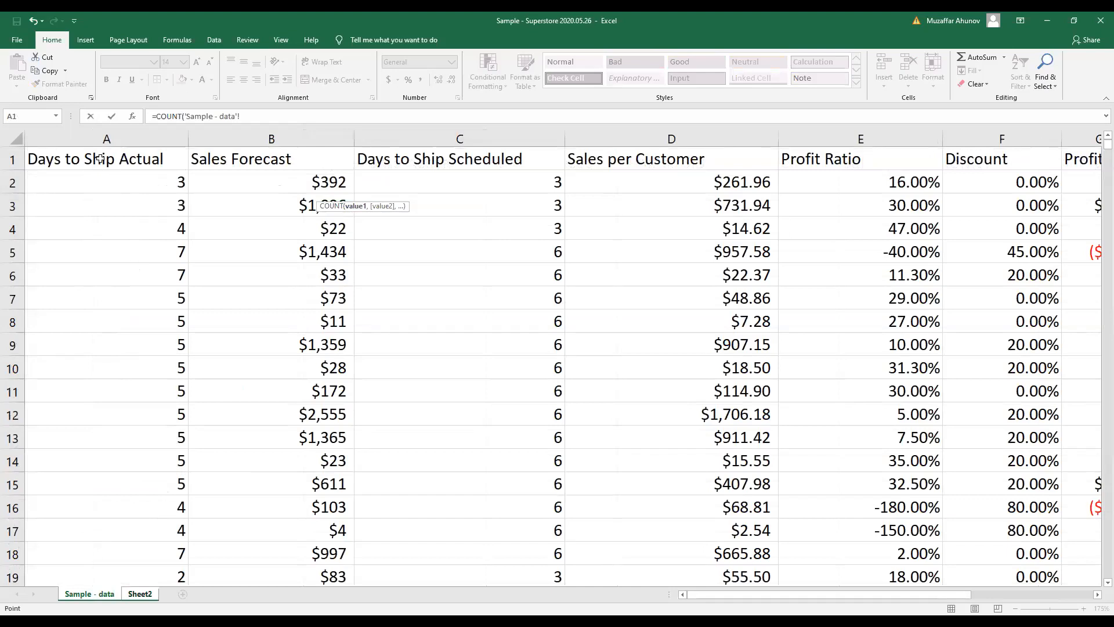
mouse_move(101, 175)
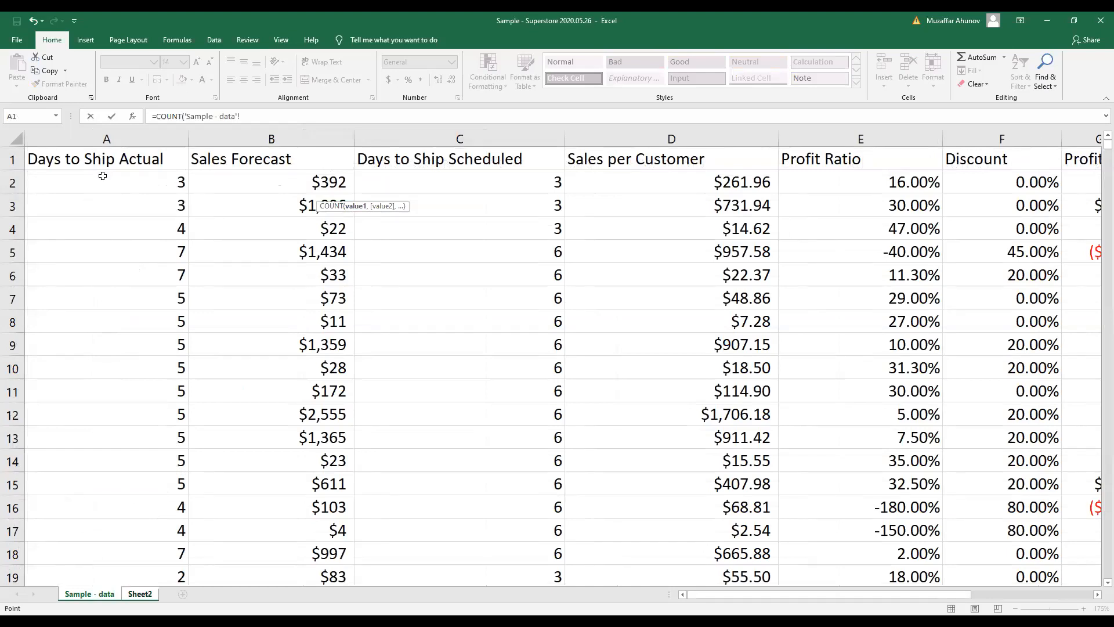
click(107, 181)
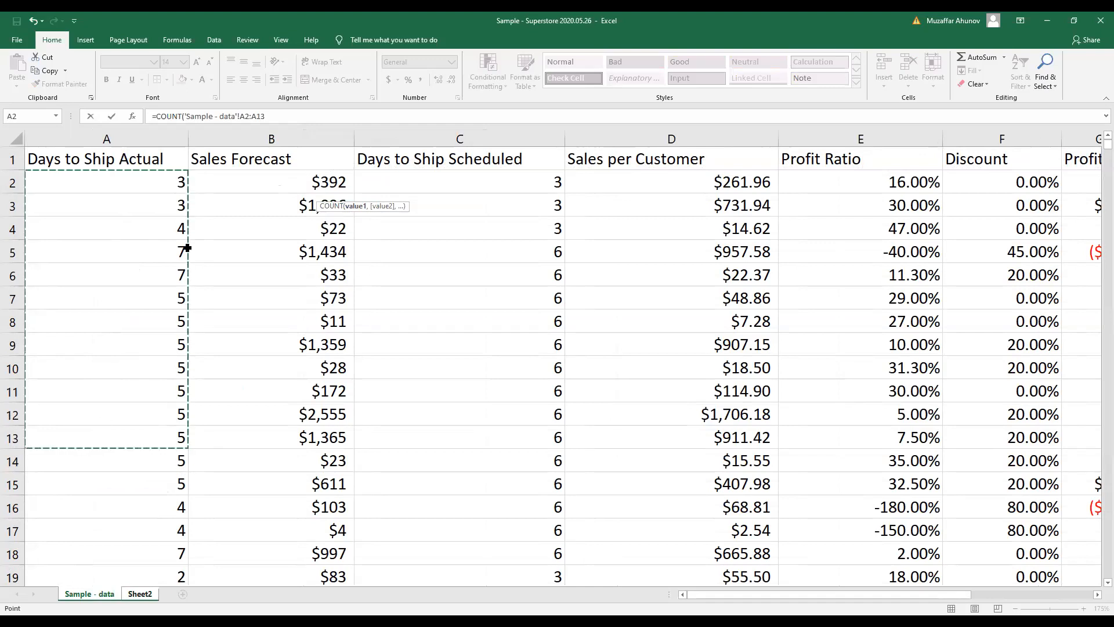
mouse_move(284, 116)
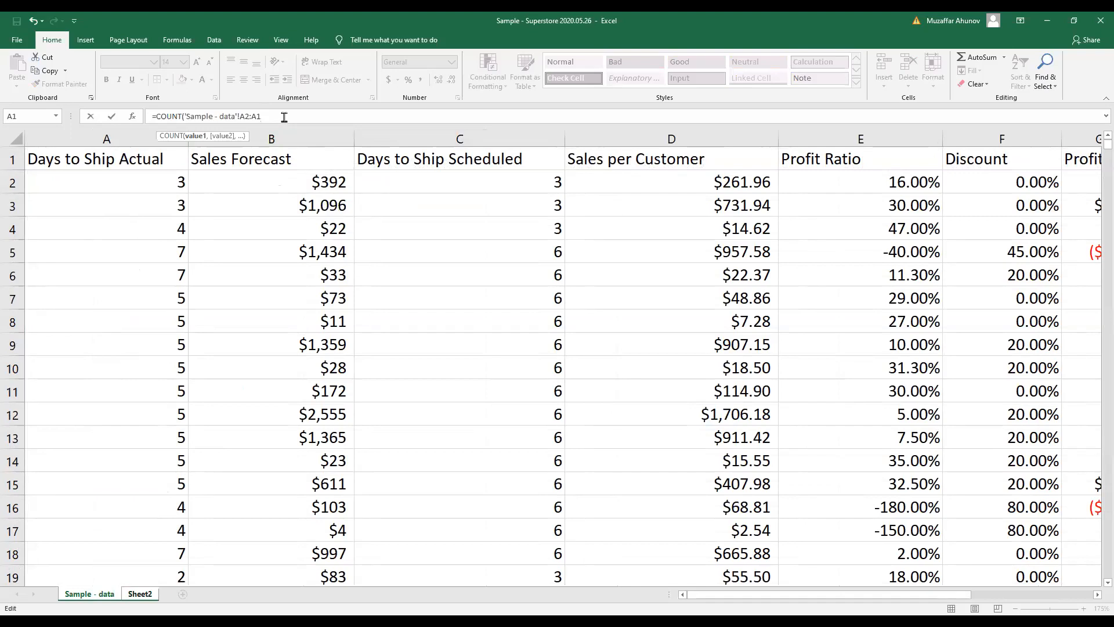
text(2)
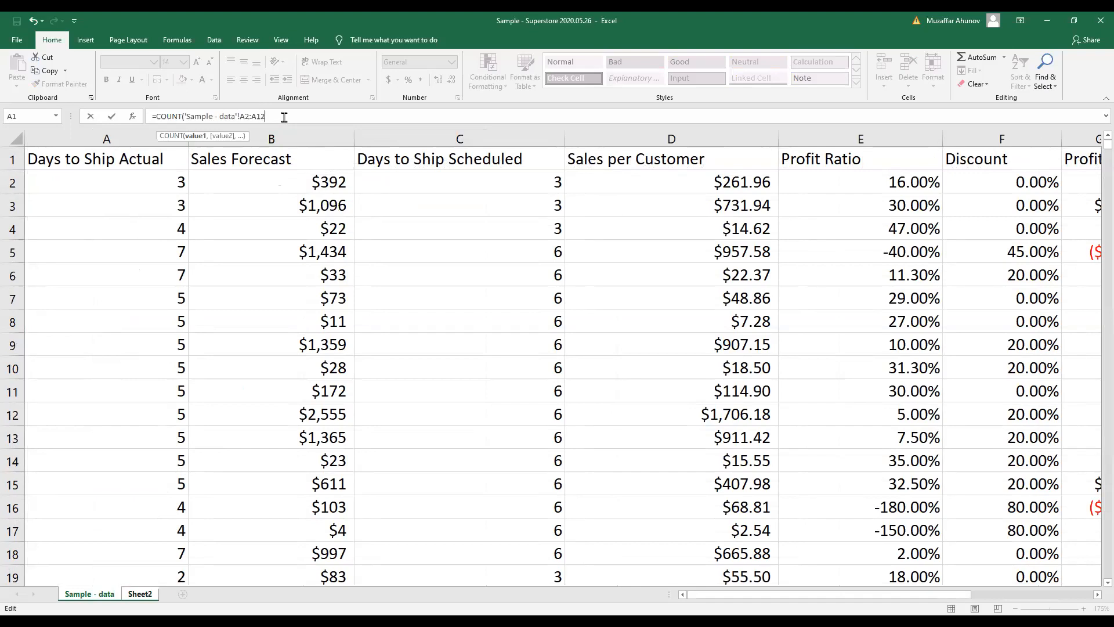
text(421))
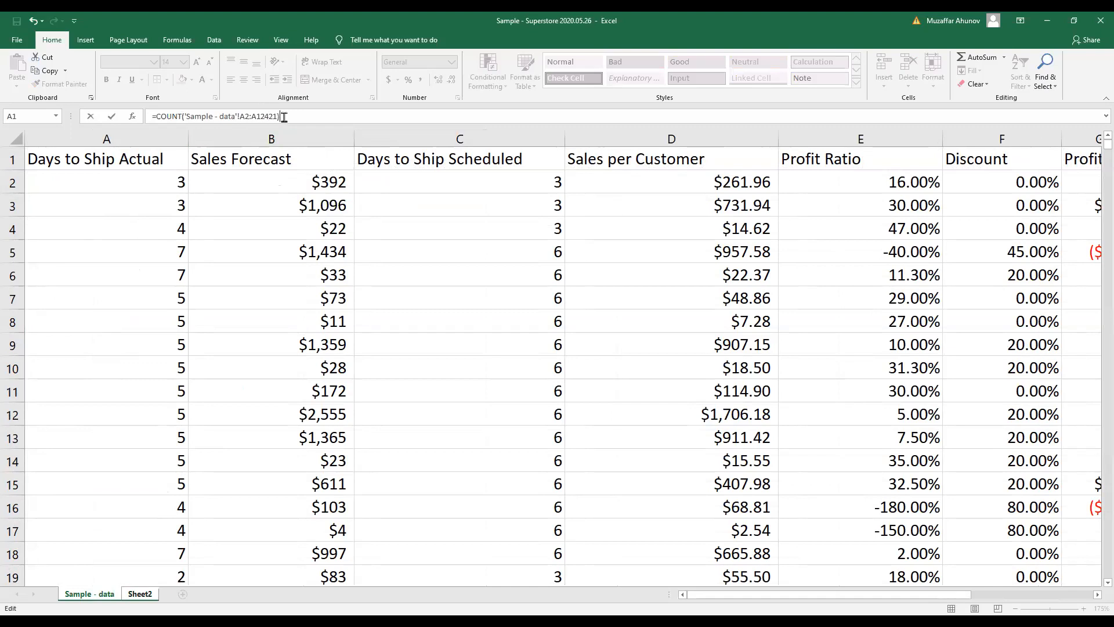
key(Return)
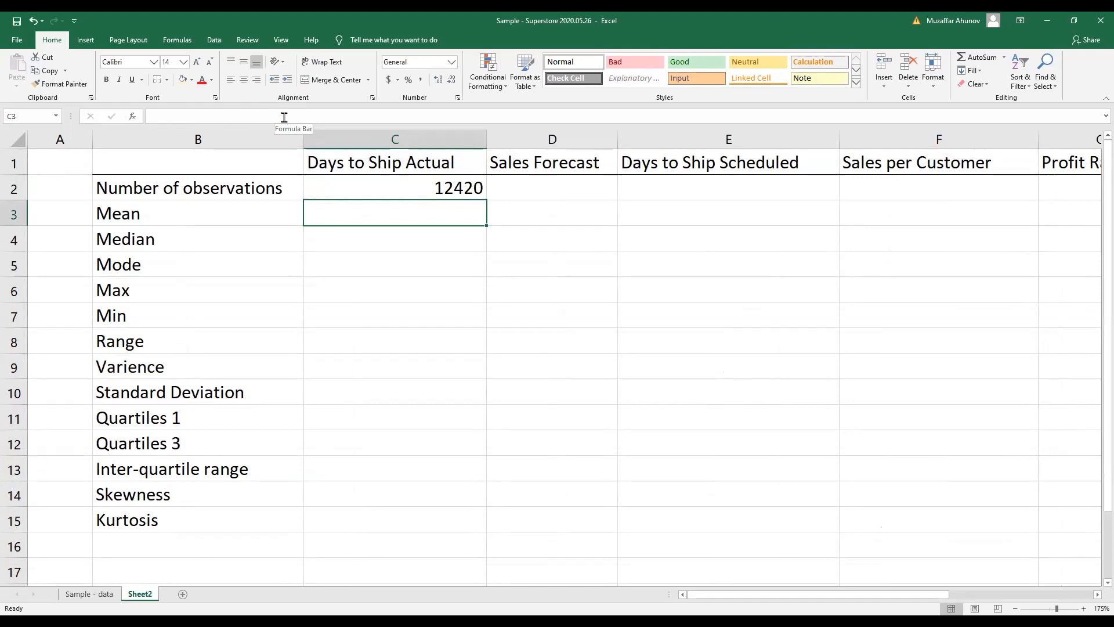
- Check the C2 count formula, then show the Days to Ship Actual mean in C3 as 3.91
click(394, 187)
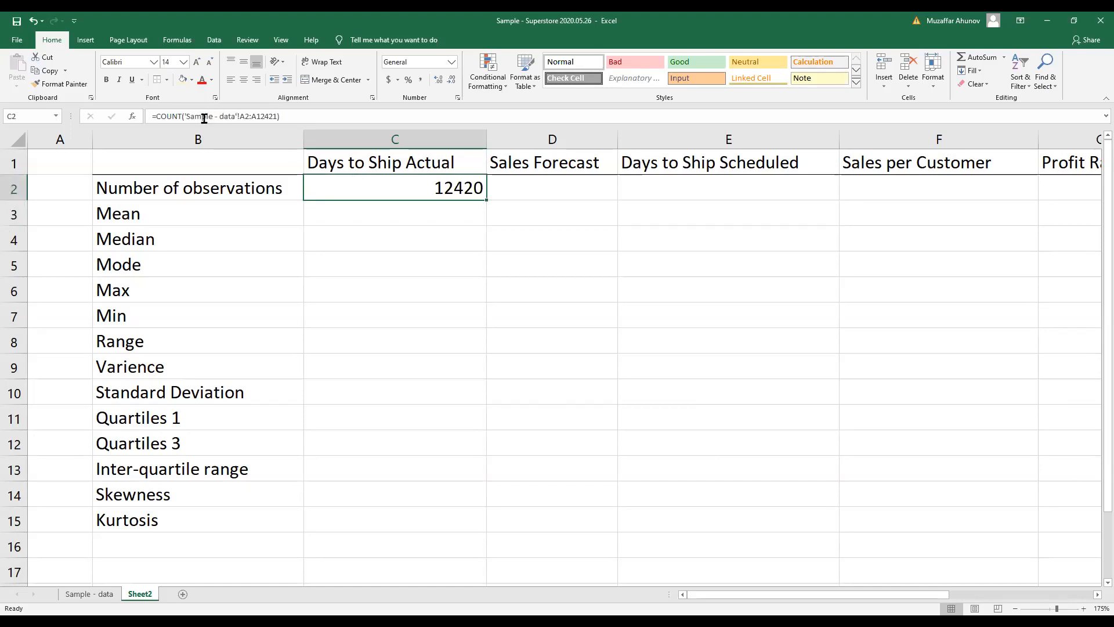
double_click(395, 188)
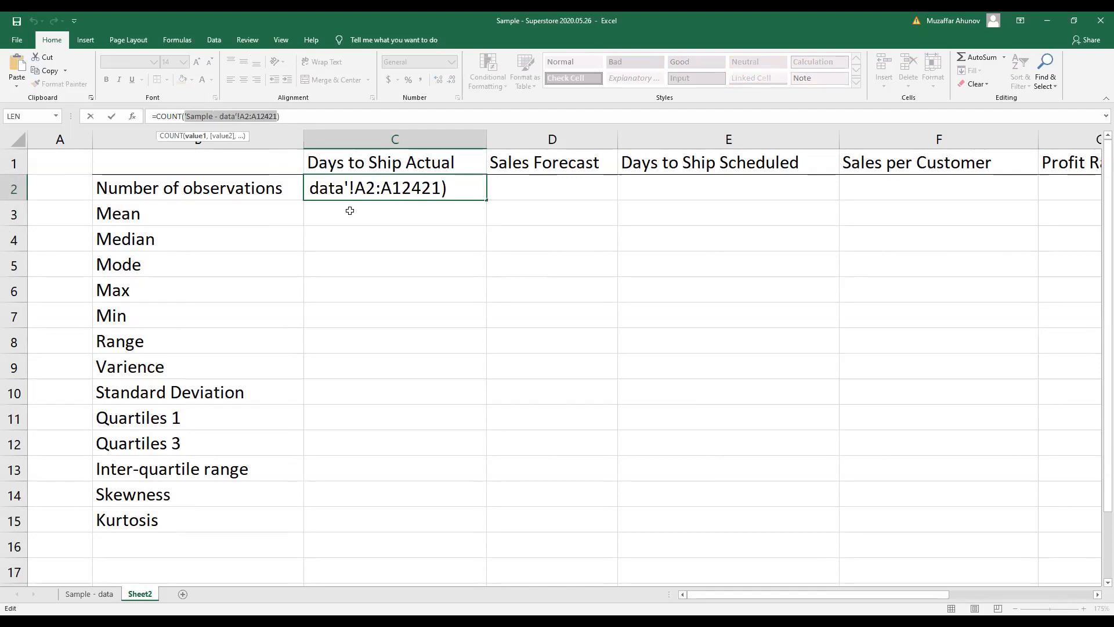
click(395, 213)
text(=AVERAGE('Sample - data'!A2:A12421))
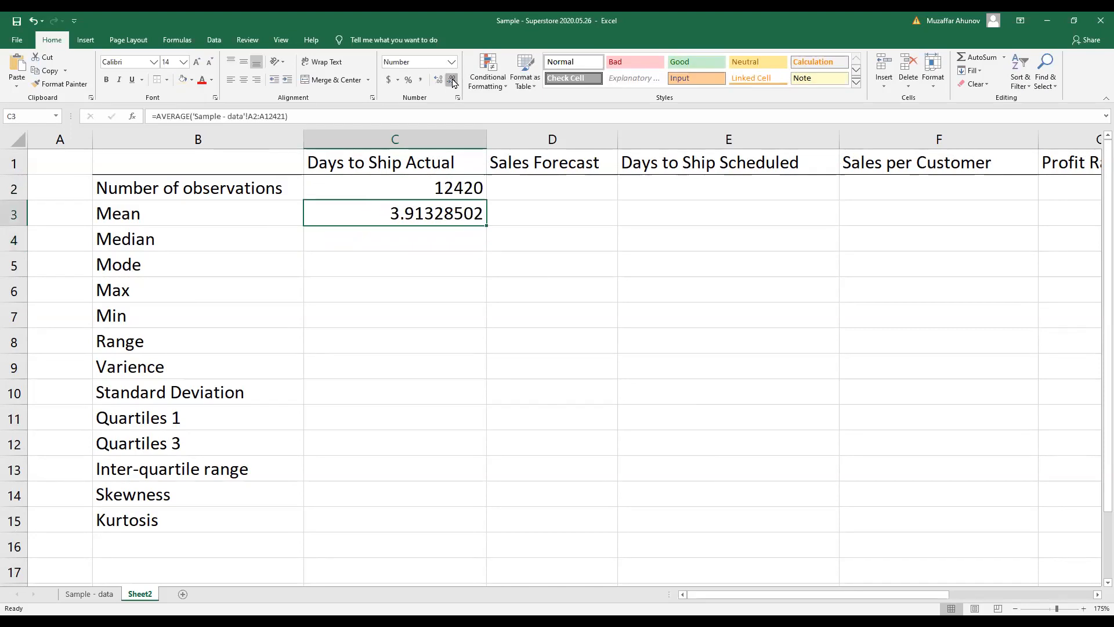
click(451, 79)
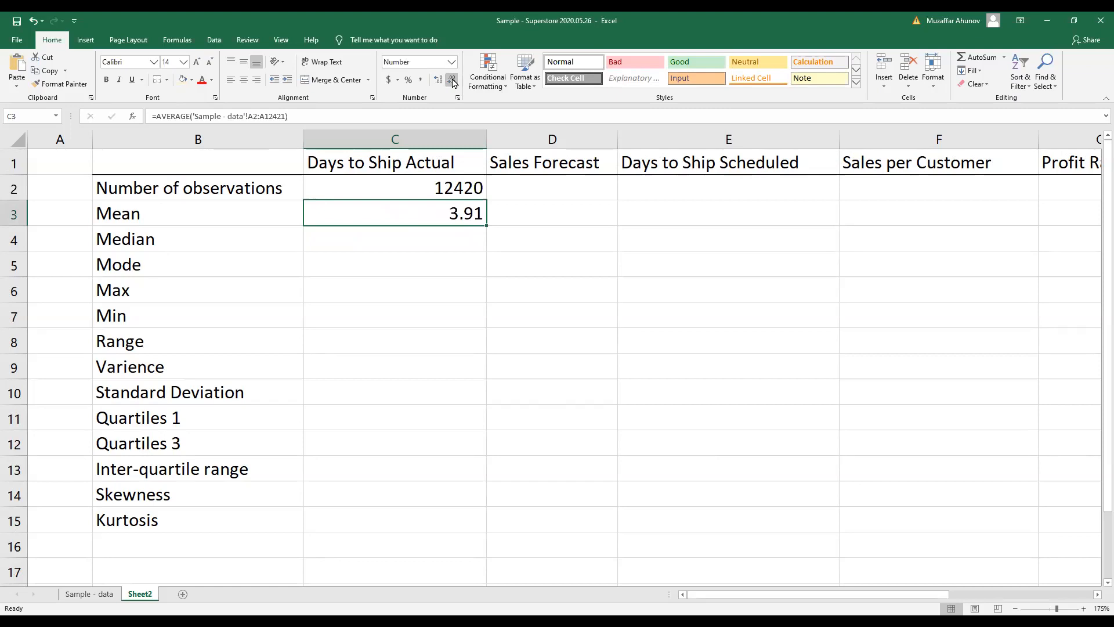
click(395, 238)
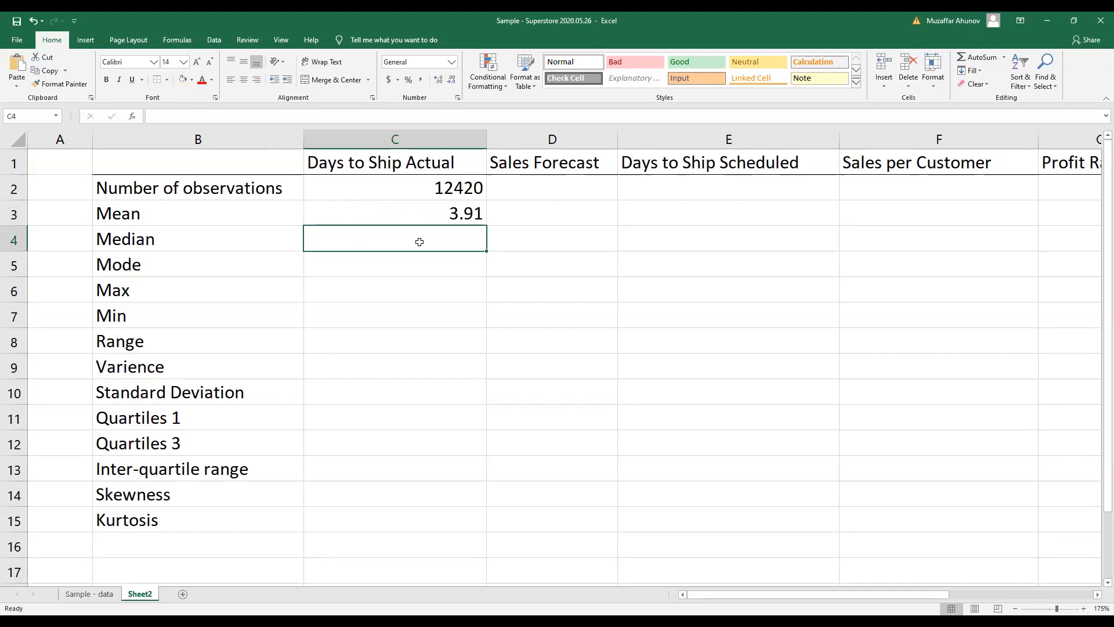
- Fill in median 4, mode 4, max 7 and min 0 from 'Sample - data'!A2:A12421
text(=)
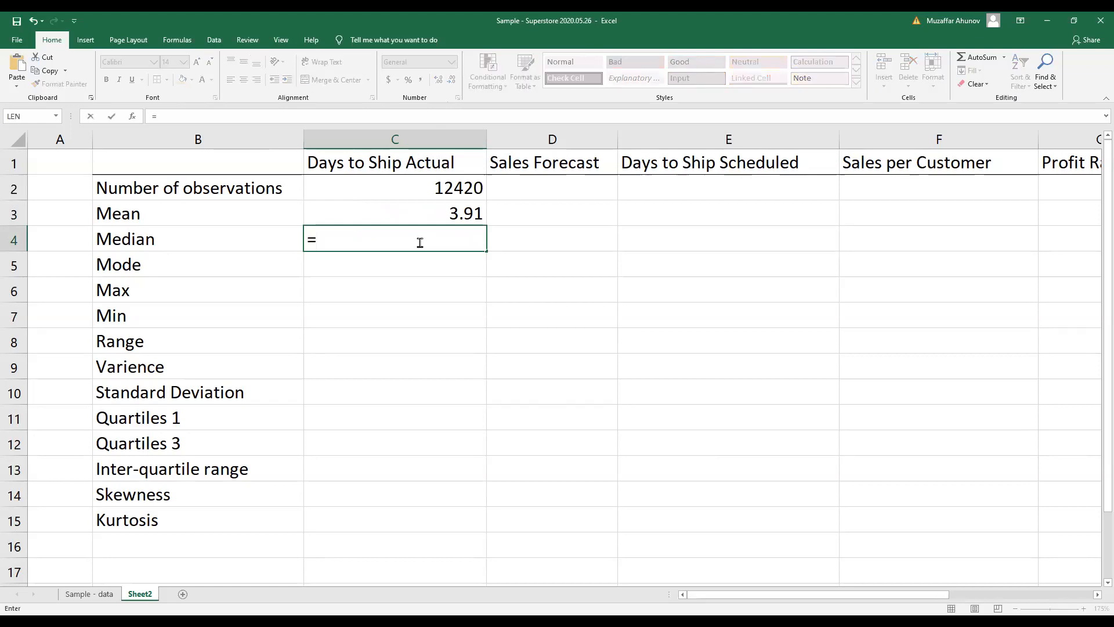
text(MEDIAN('Sample - data'!A2:A12421)
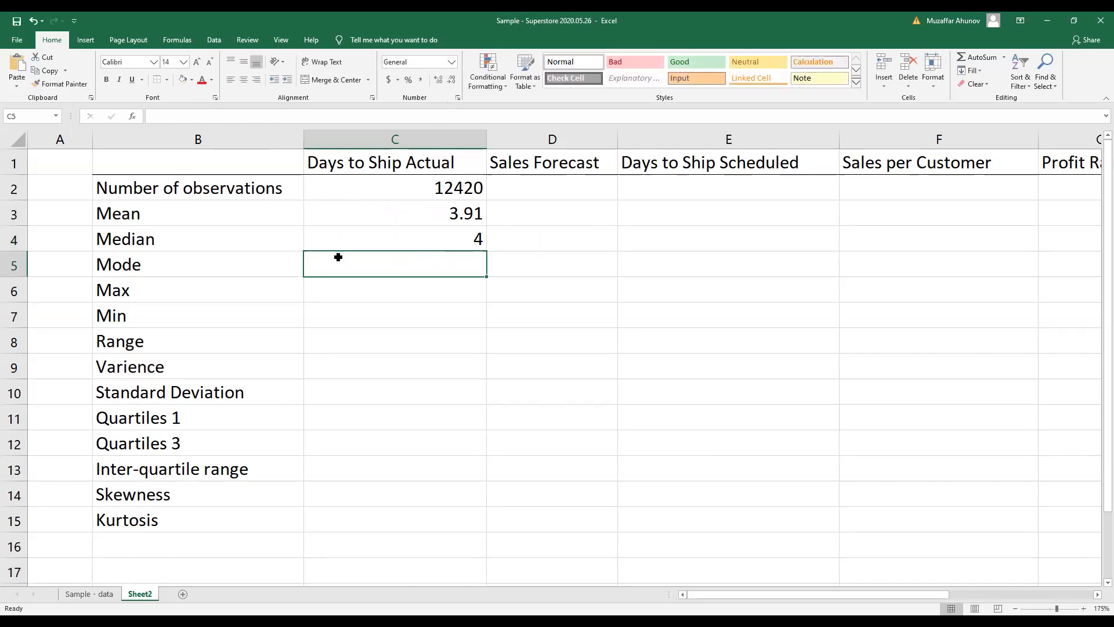
text(=)
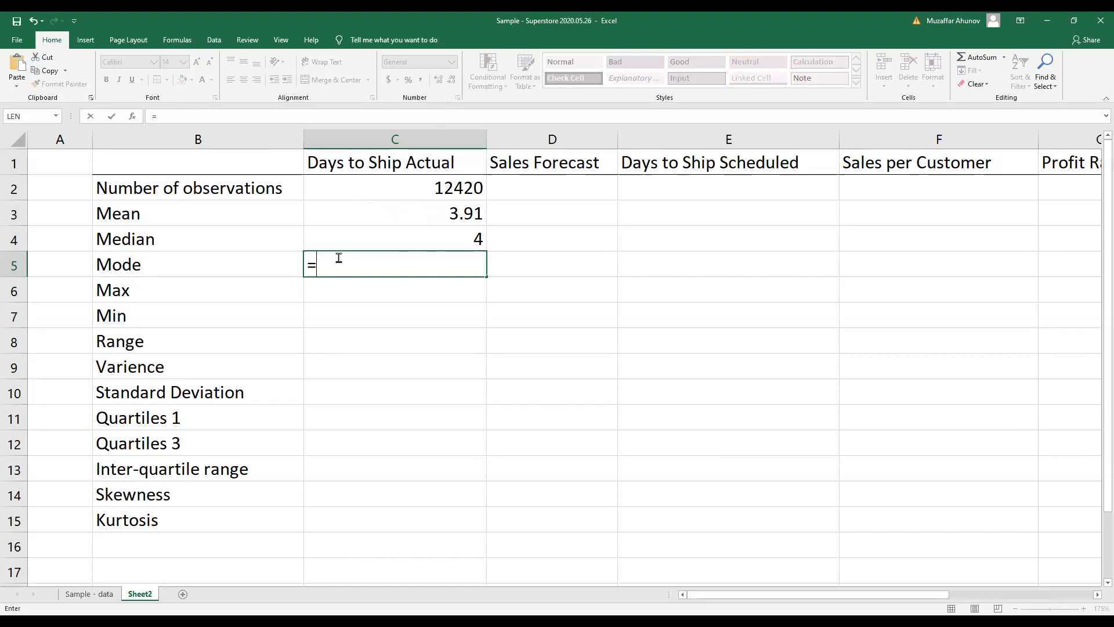
text(Mo)
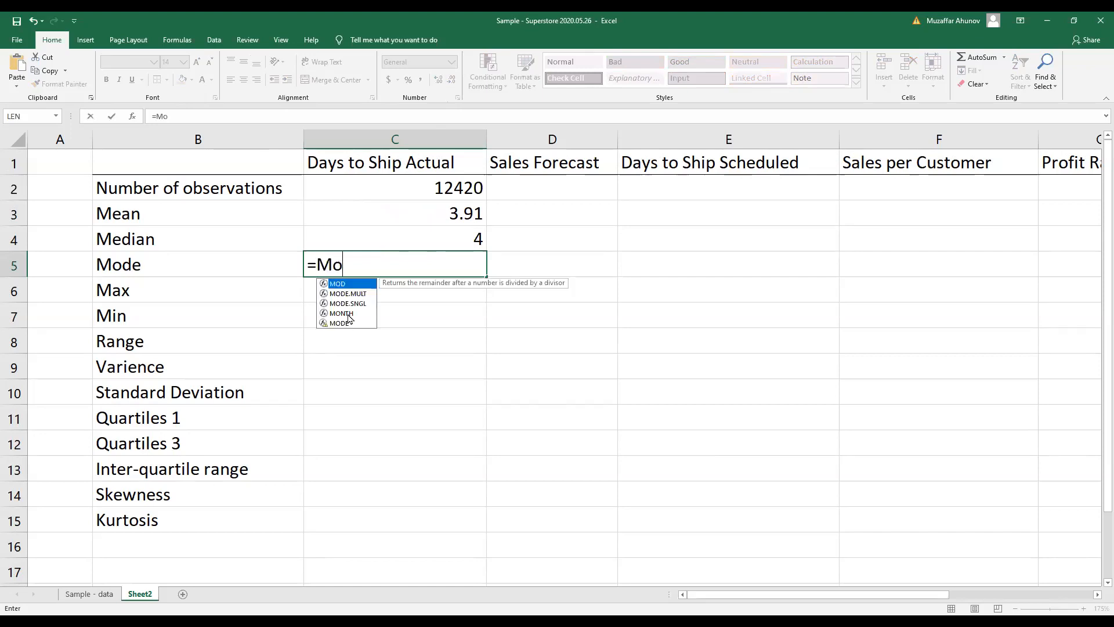
mouse_move(348, 303)
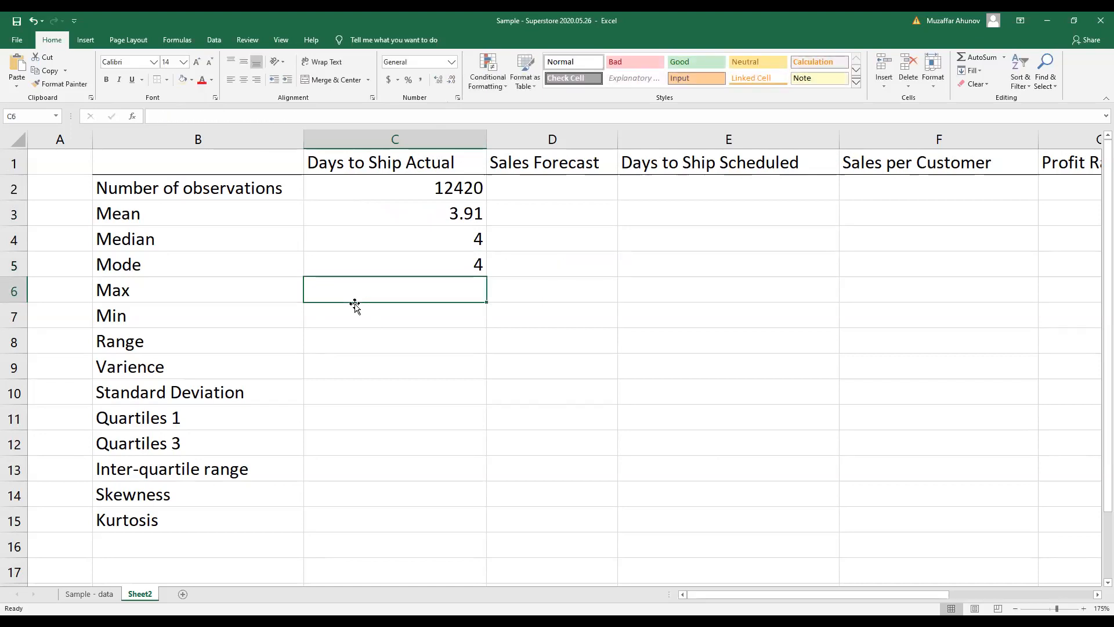
text(=)
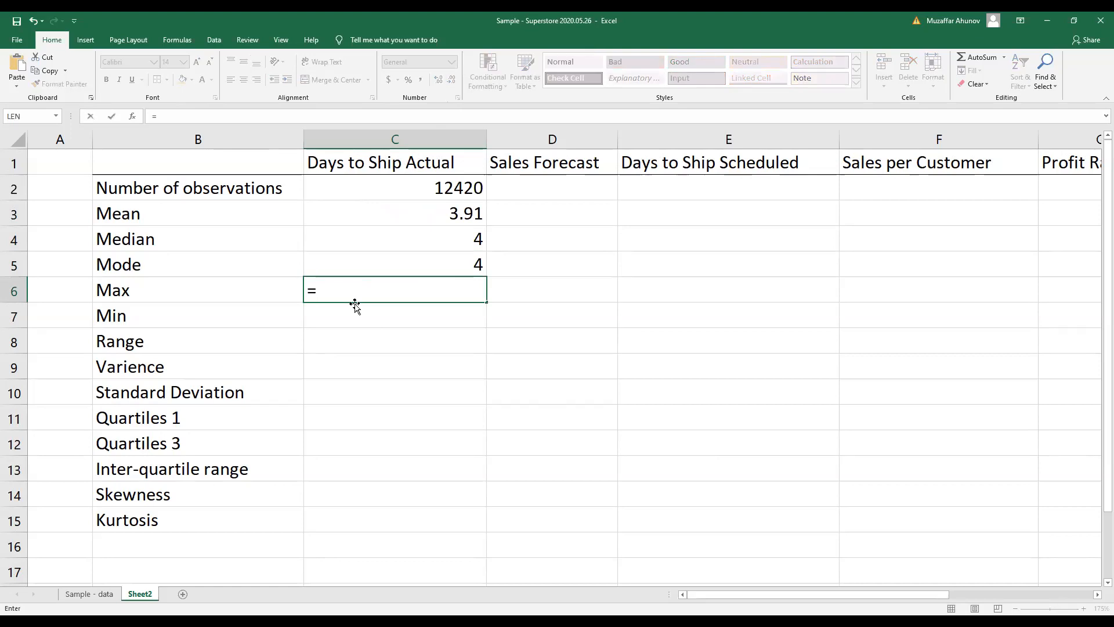
text(Max('Sample - data'!A2:A12421)
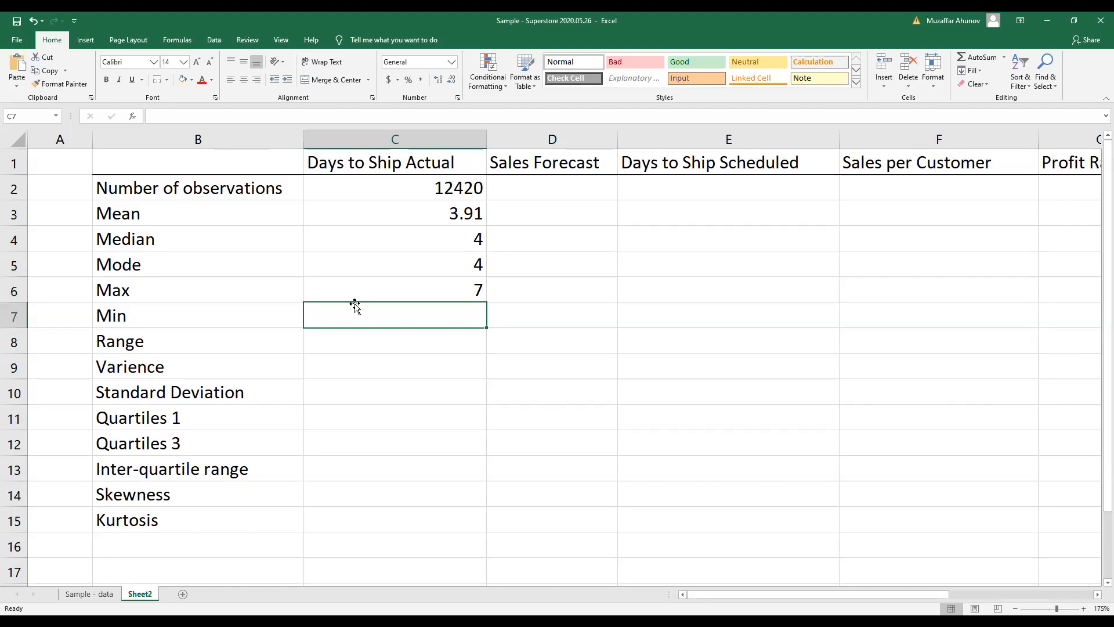
text(=)
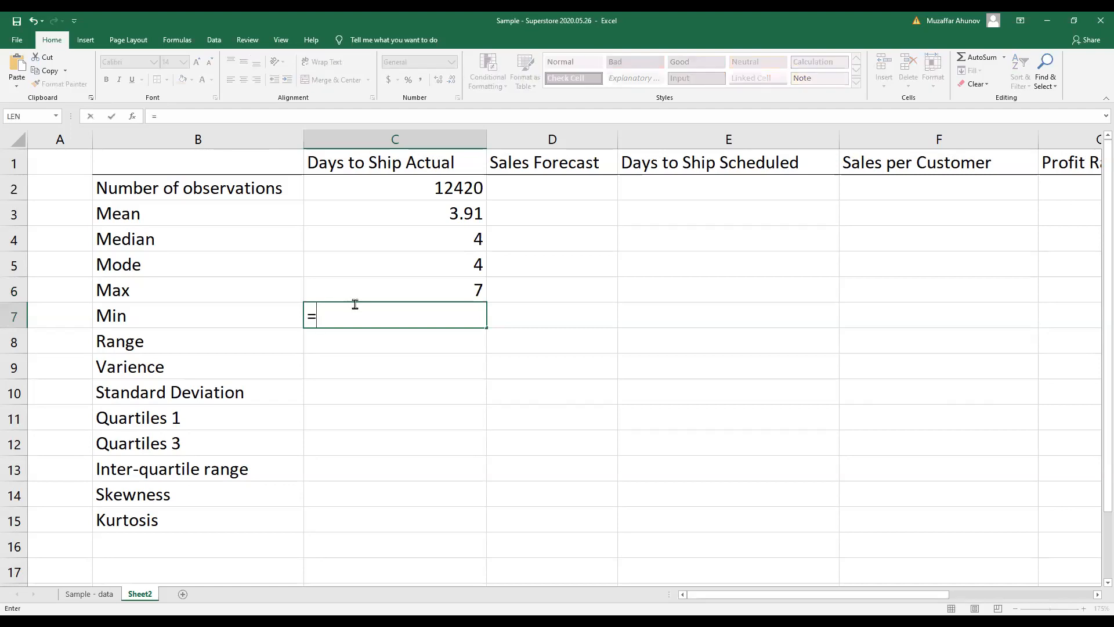
text(min('Sample - data'!A2:A12421)
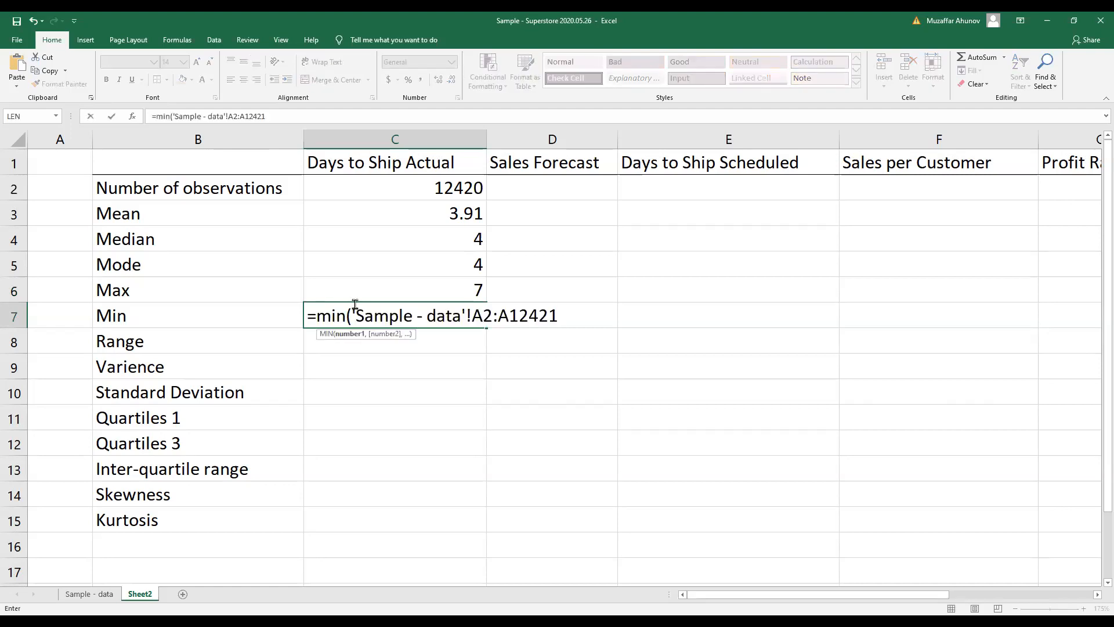
key(Return)
text(7)
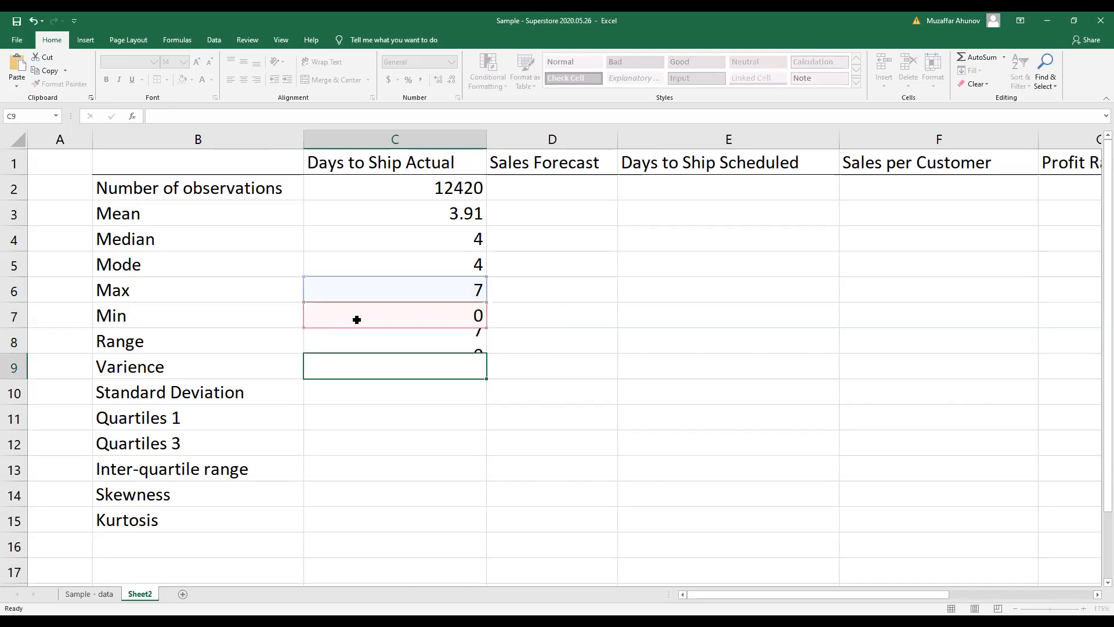
text(=)
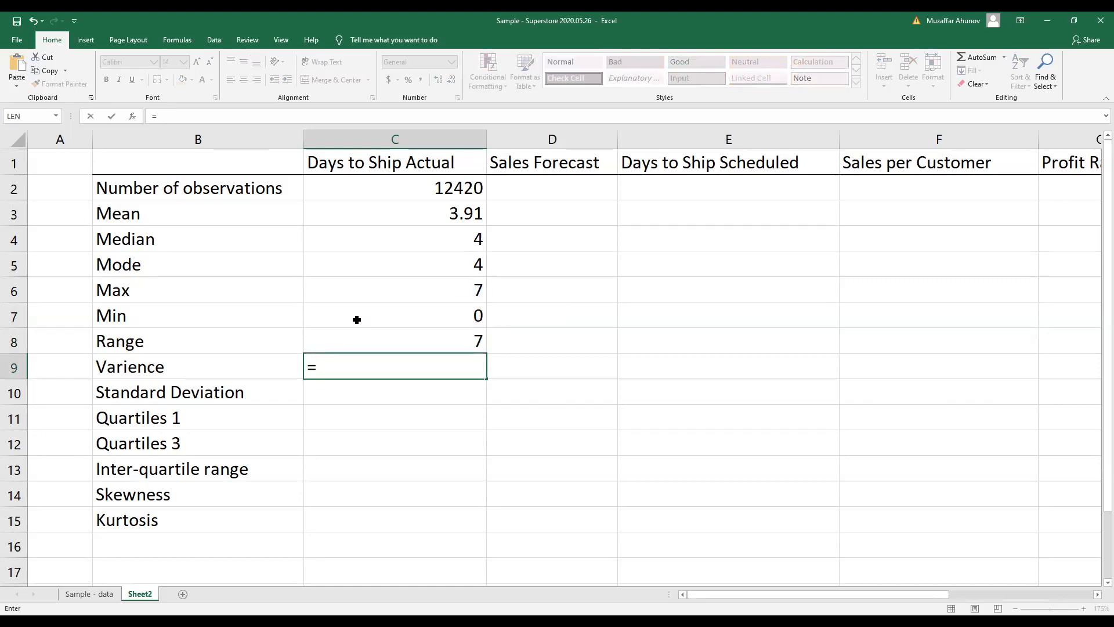
- Enter =VAR.S('Sample - data'!A2:A12421) in C9 and round the variance to 3.35
text(Var)
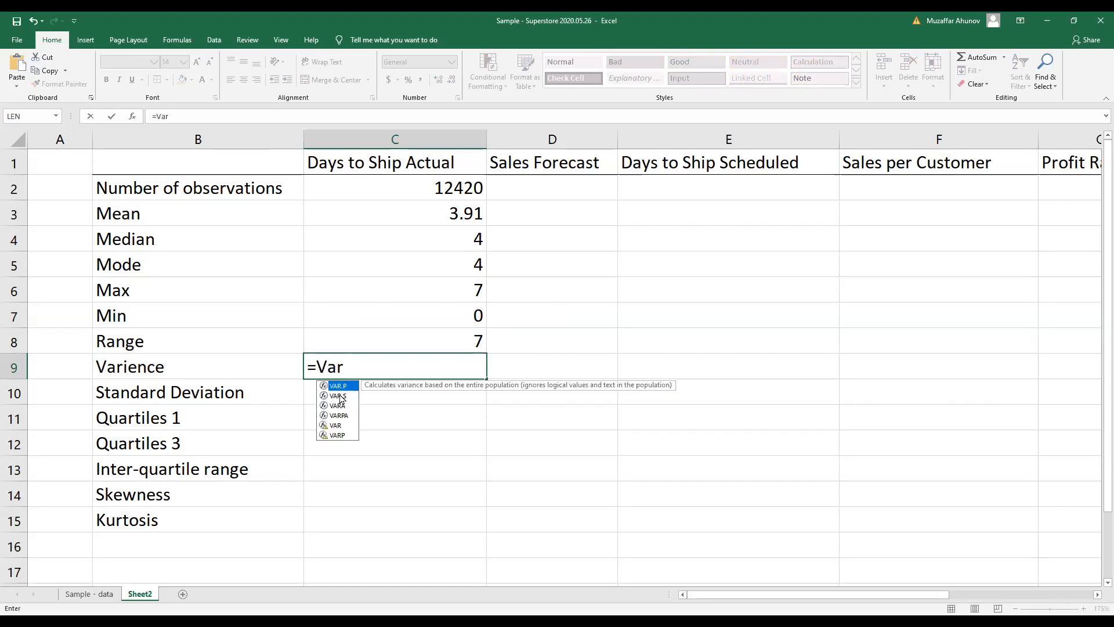
mouse_move(336, 395)
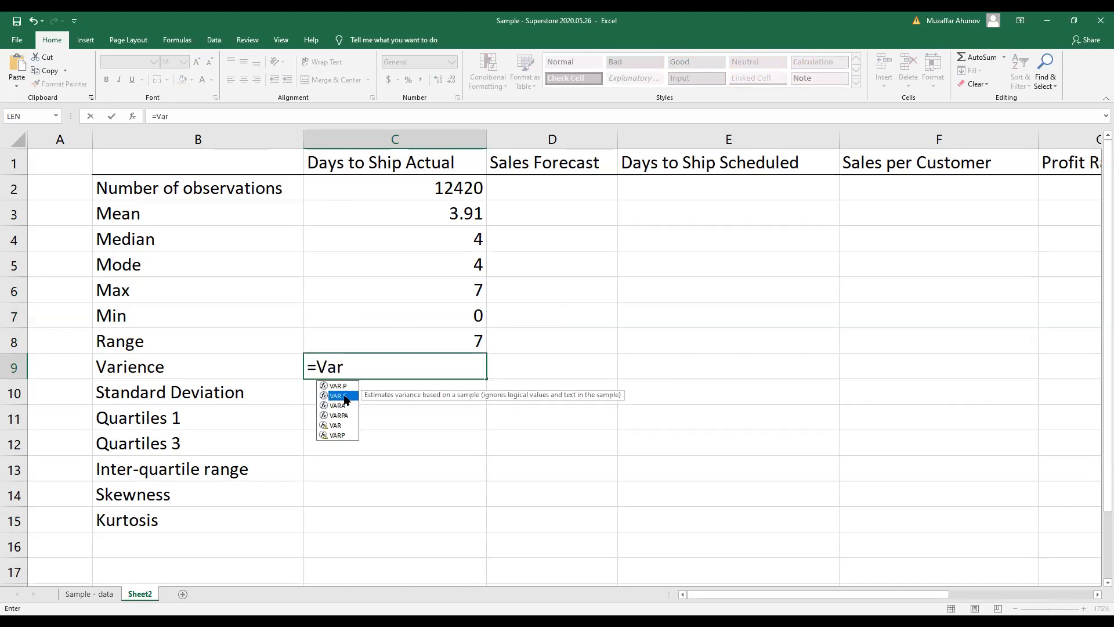
double_click(335, 395)
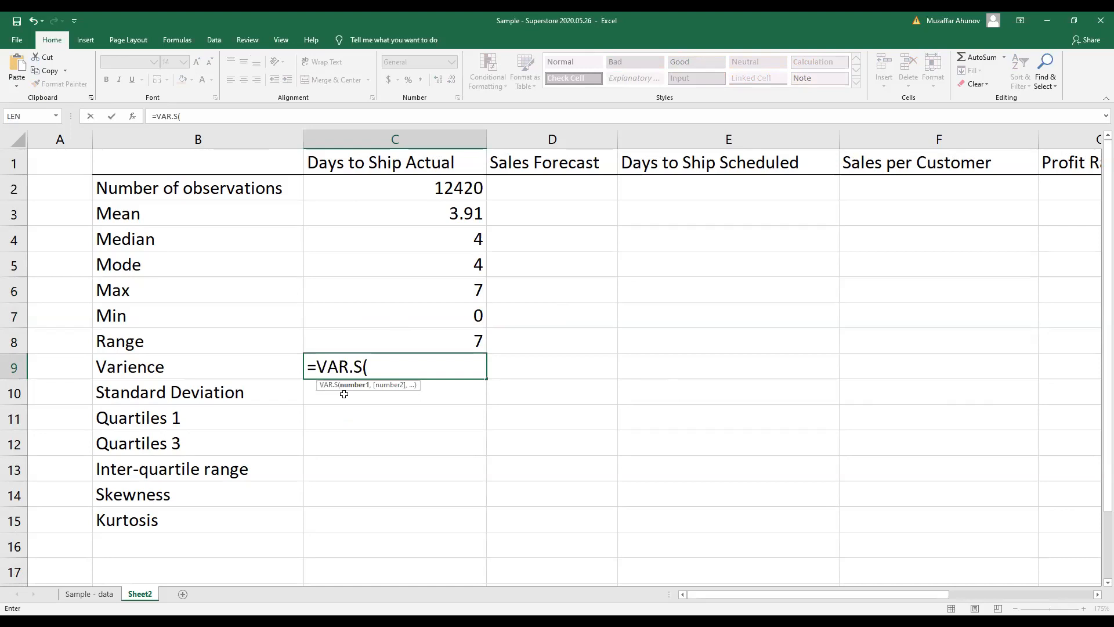
text('Sample - data'!A2:A12421))
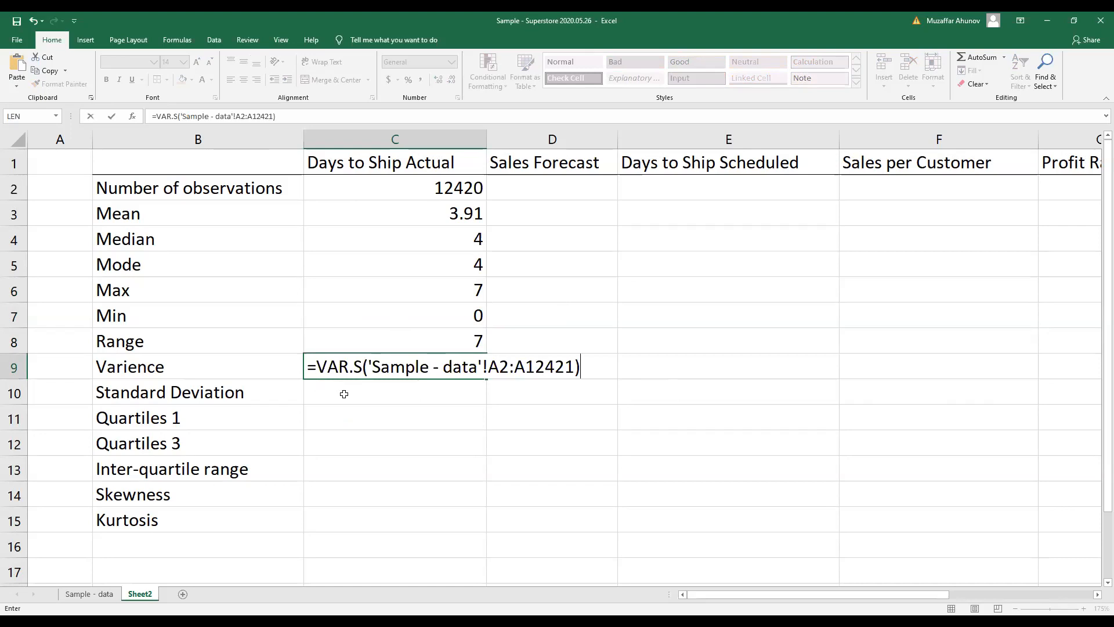
key(Return)
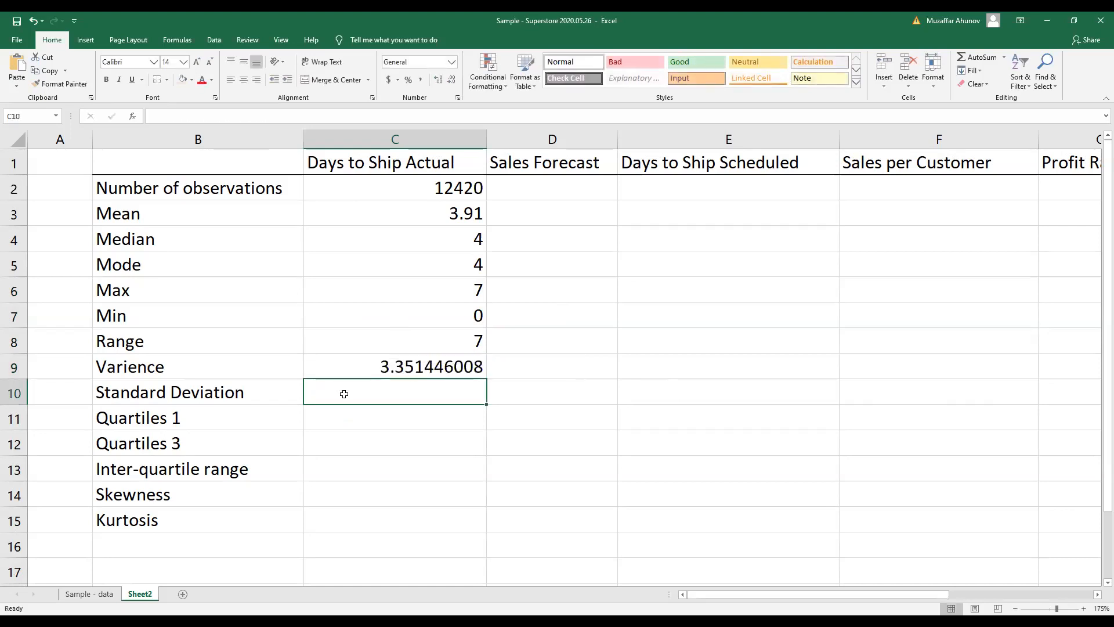
click(395, 366)
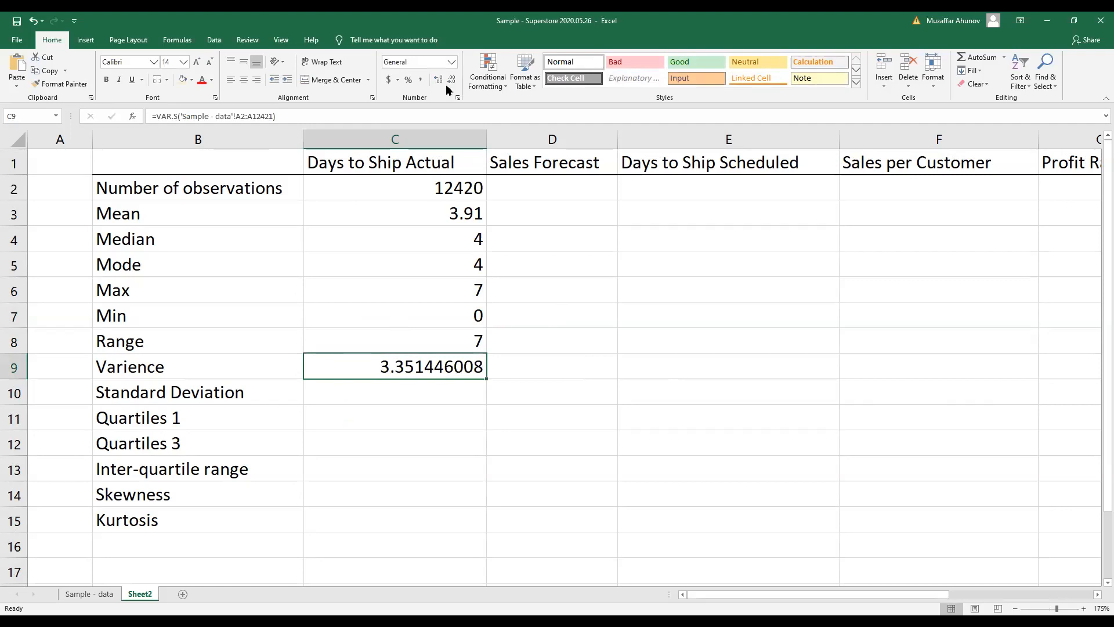
click(452, 80)
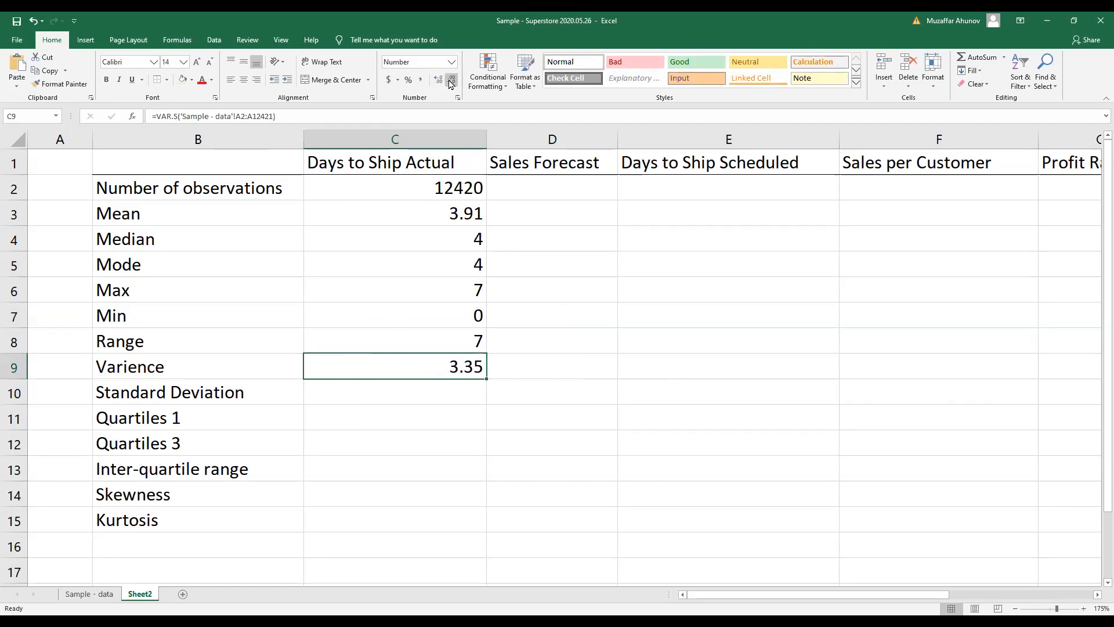
click(395, 418)
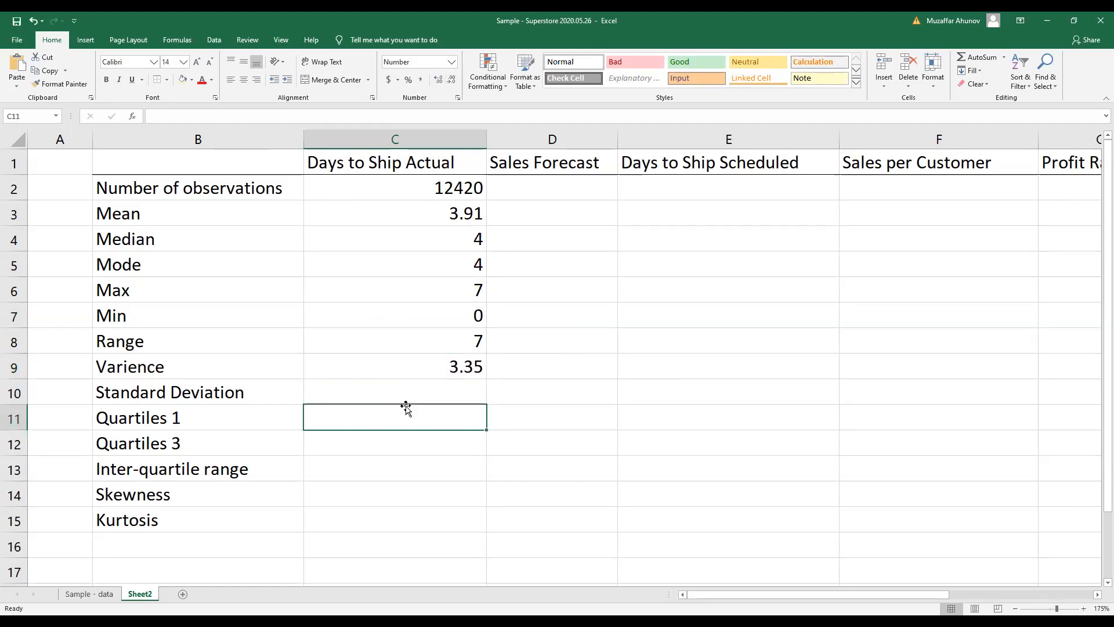
click(395, 392)
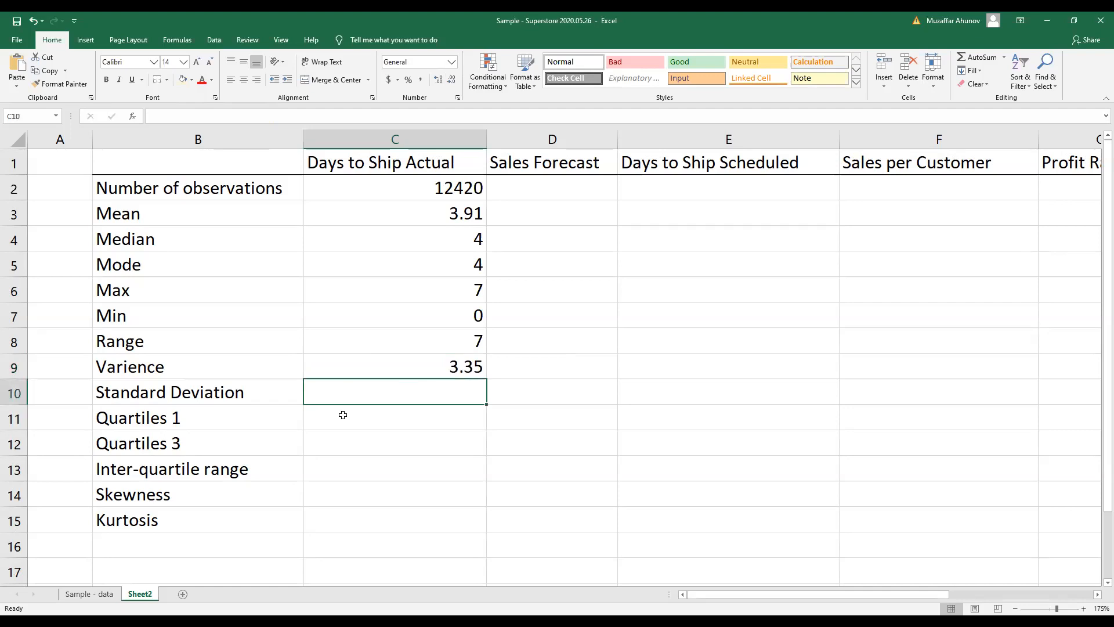
- Enter =STDEV.S over A2:A12421 in C10 and round the standard deviation to 1.83
text(=)
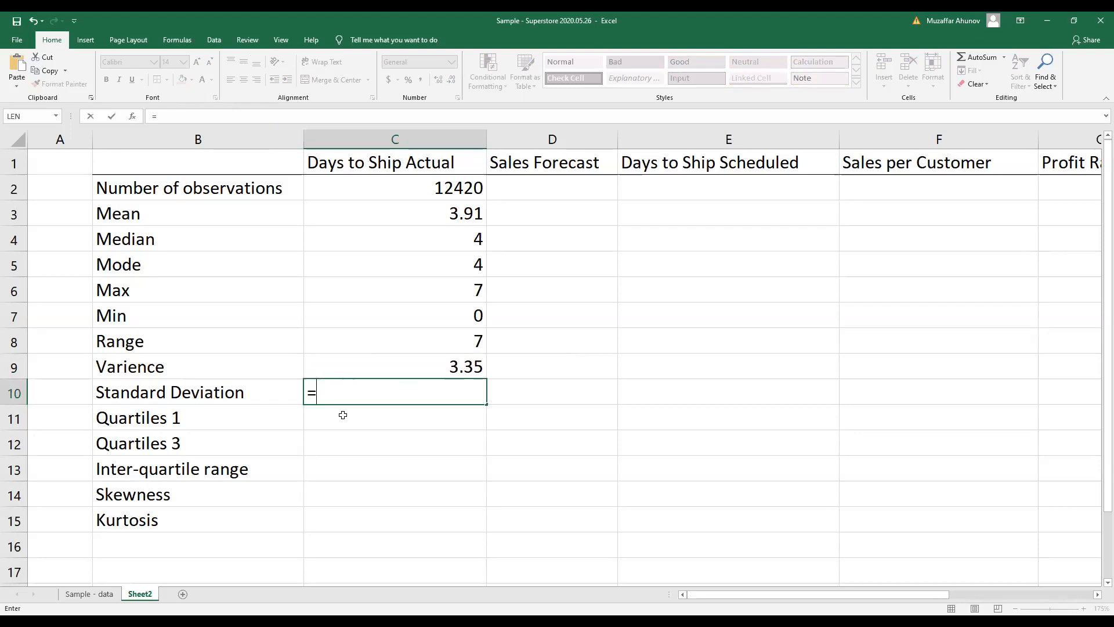
text(St)
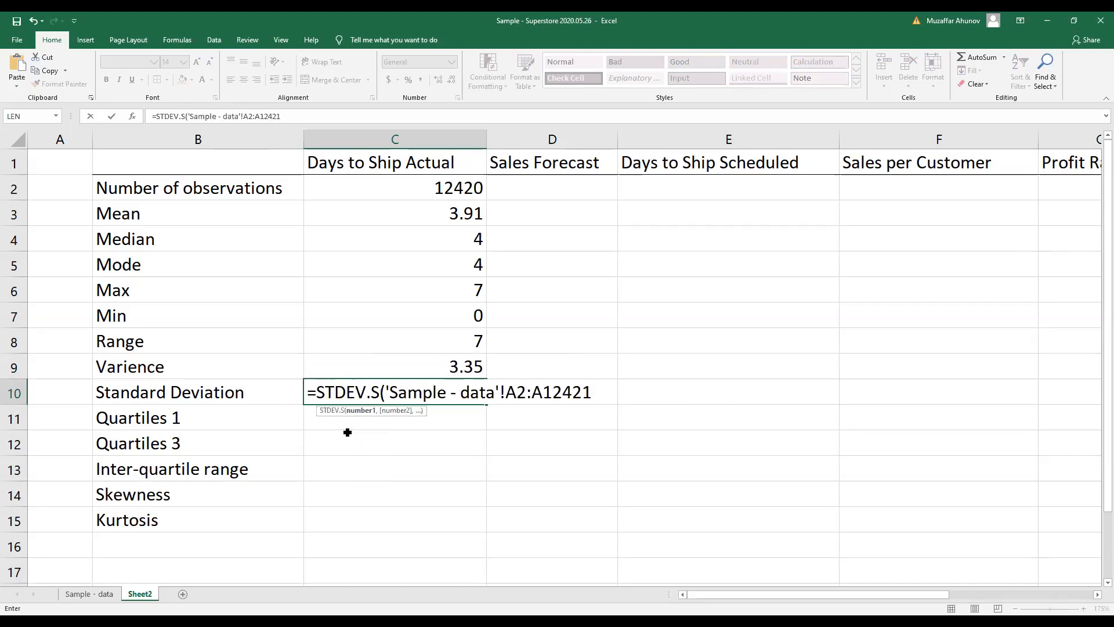
key(Return)
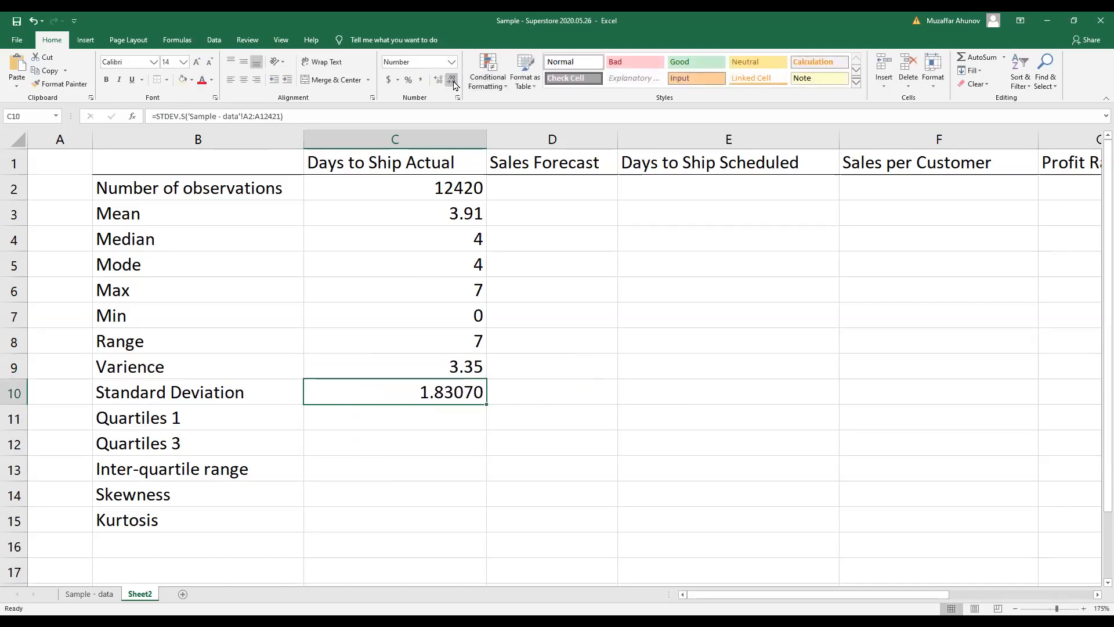
click(453, 78)
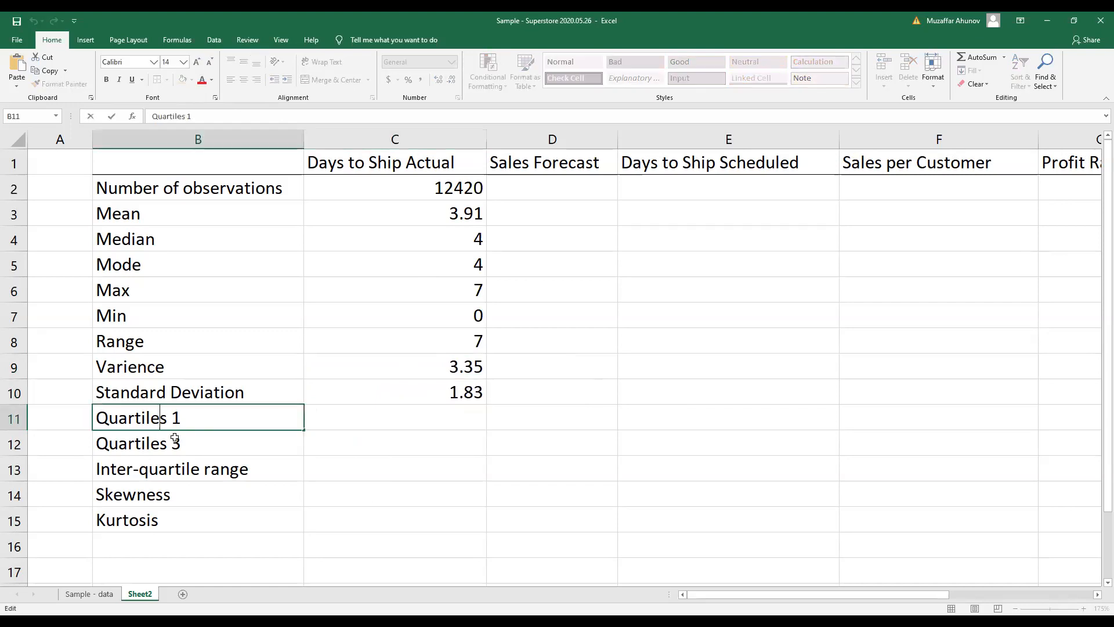
- Remove the plural 's' so the labels read Quartile 1 and Quartile 3
key(Backspace)
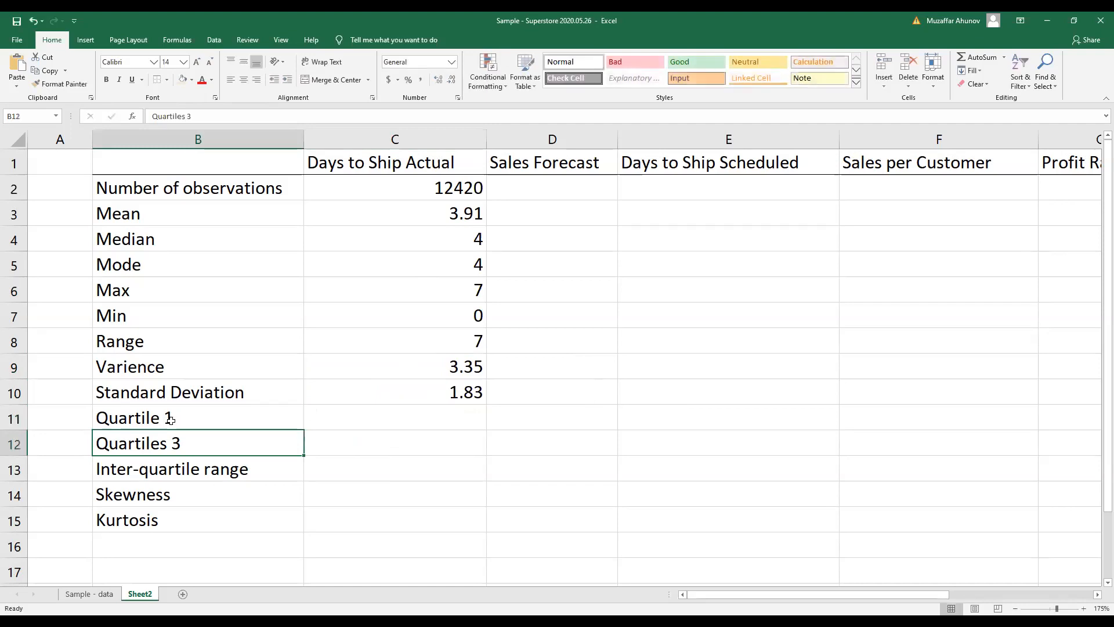
double_click(166, 443)
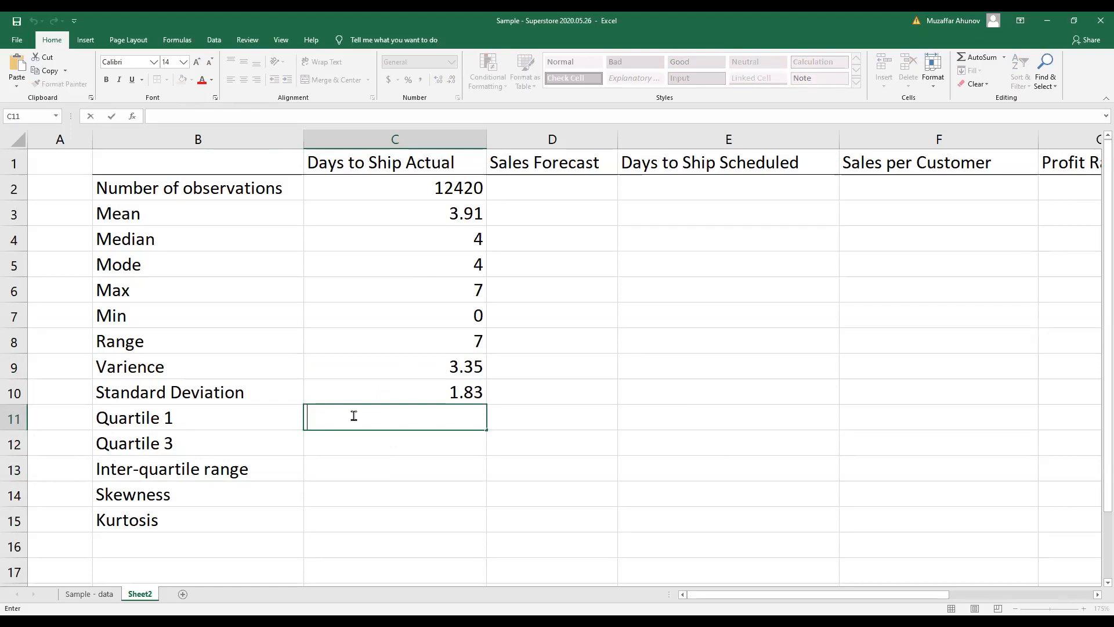
- Enter QUARTILE.EXC formulas over A2:A12421 giving Quartile 1 of 3 and Quartile 3 of 5
text(=)
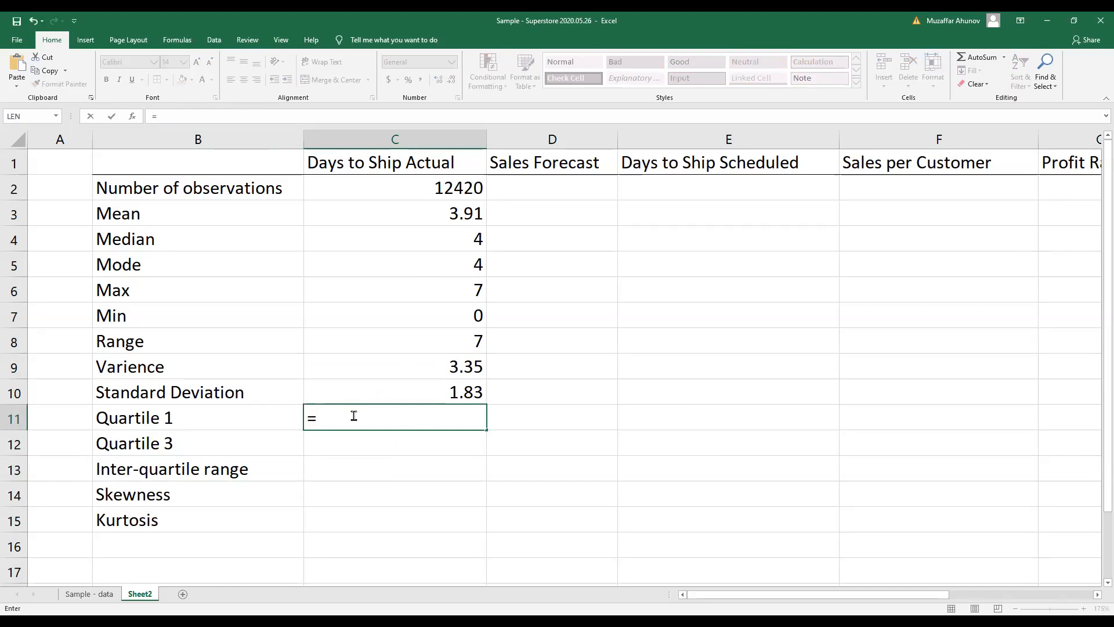
text(Q)
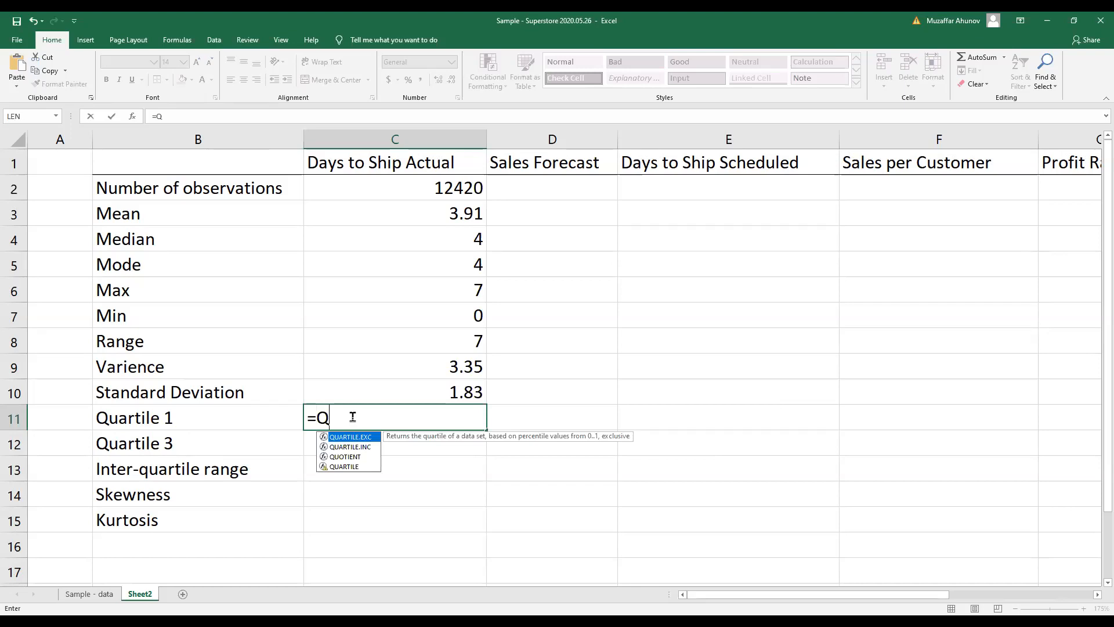
text(UARTILE.EXC('Sample - data'!A2:A12421,1)
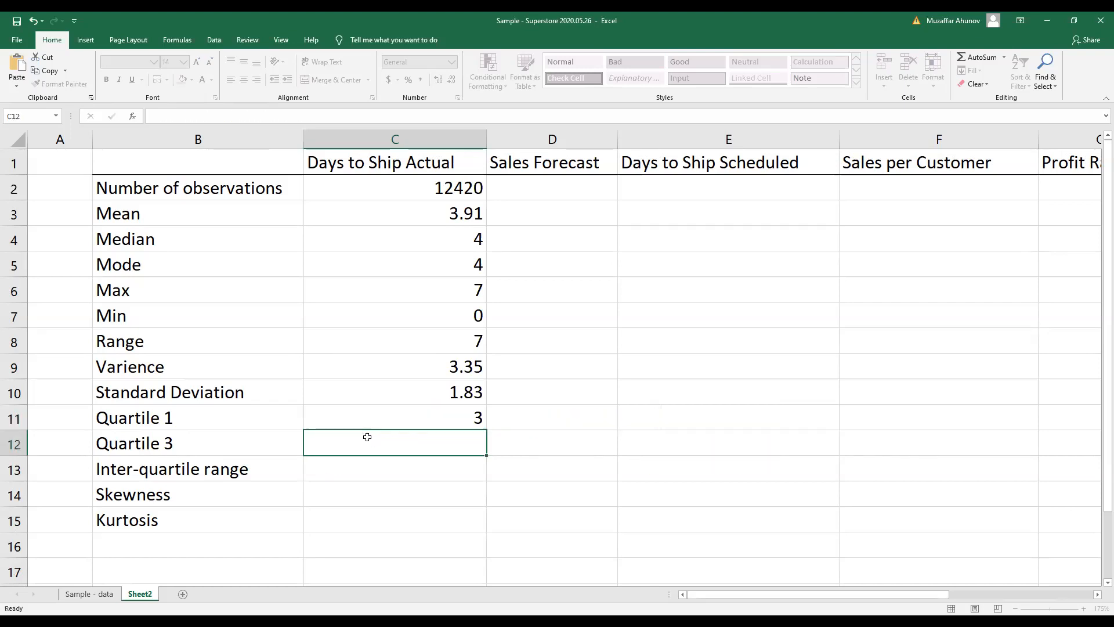
text(=Q)
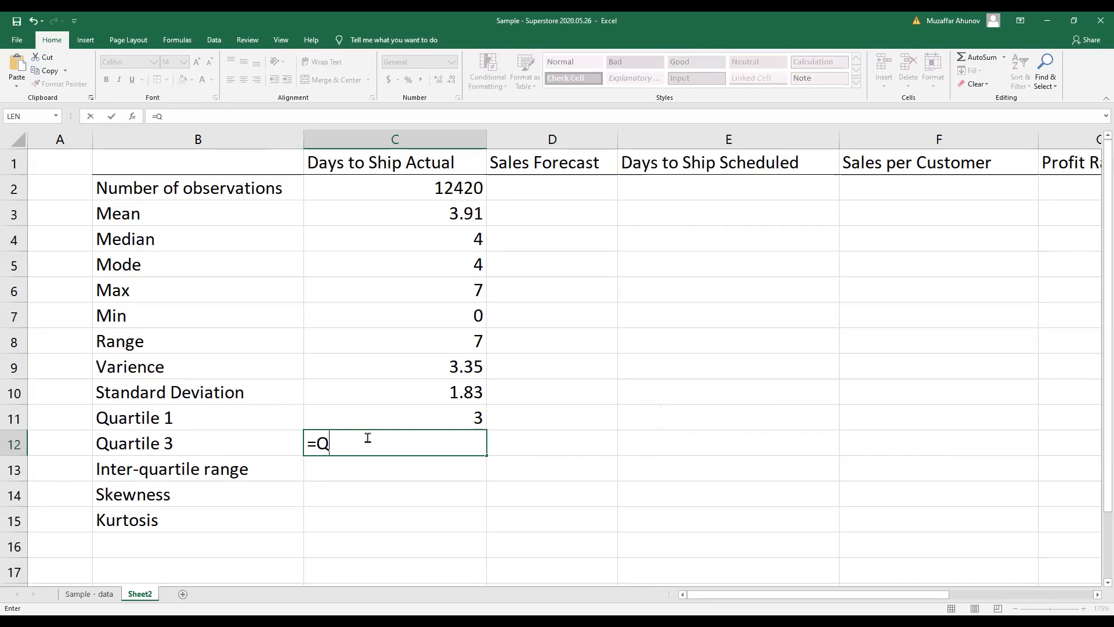
text(u)
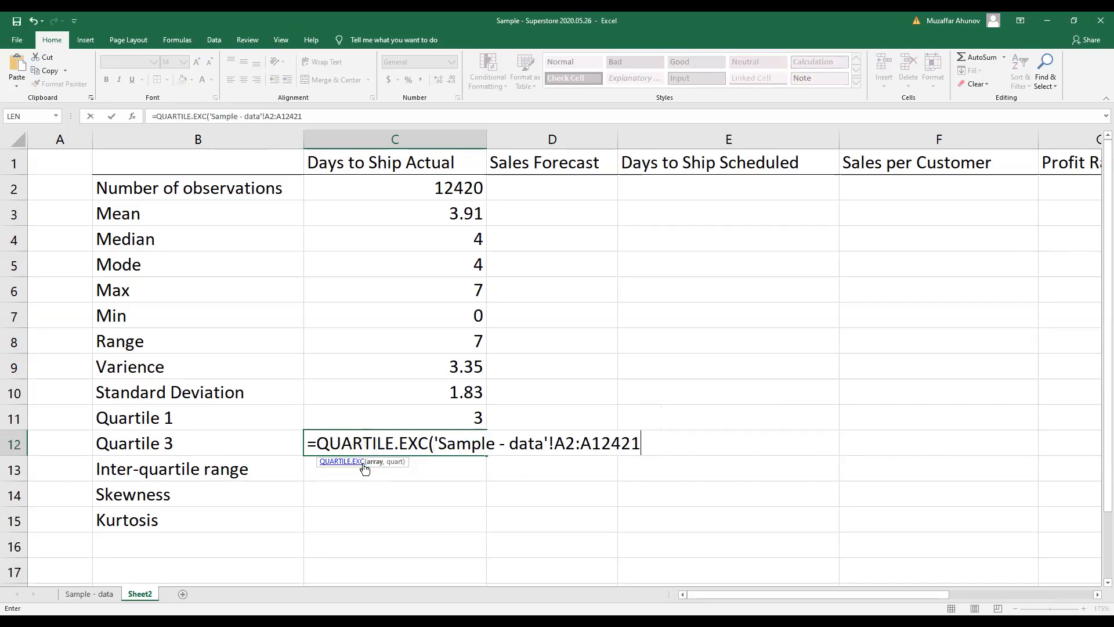
text(,)
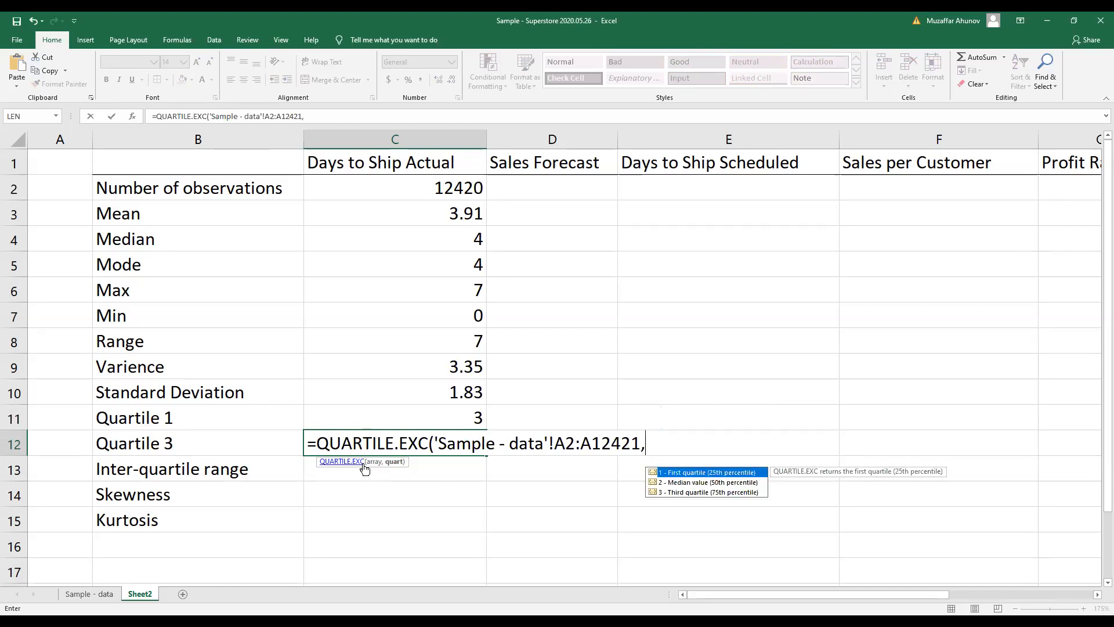
text(3)
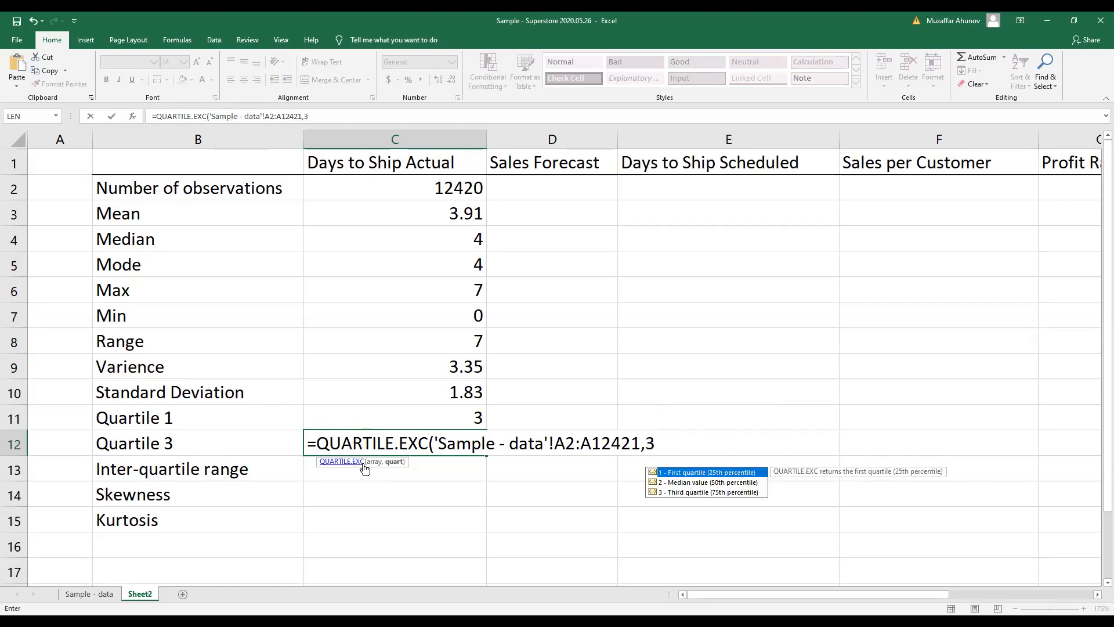
key(Return)
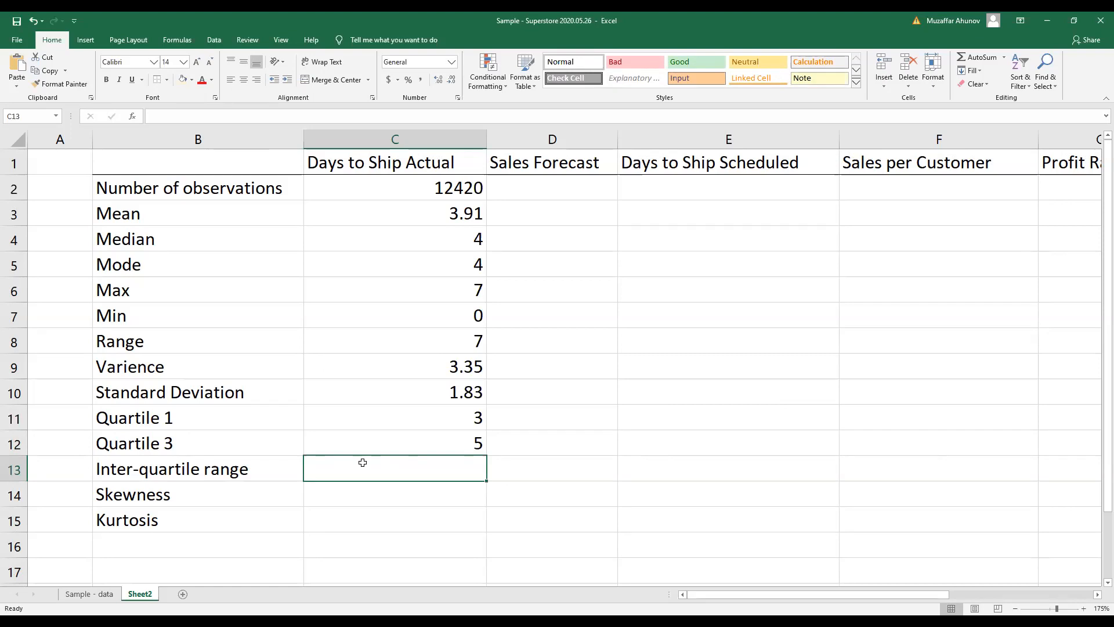
text(=)
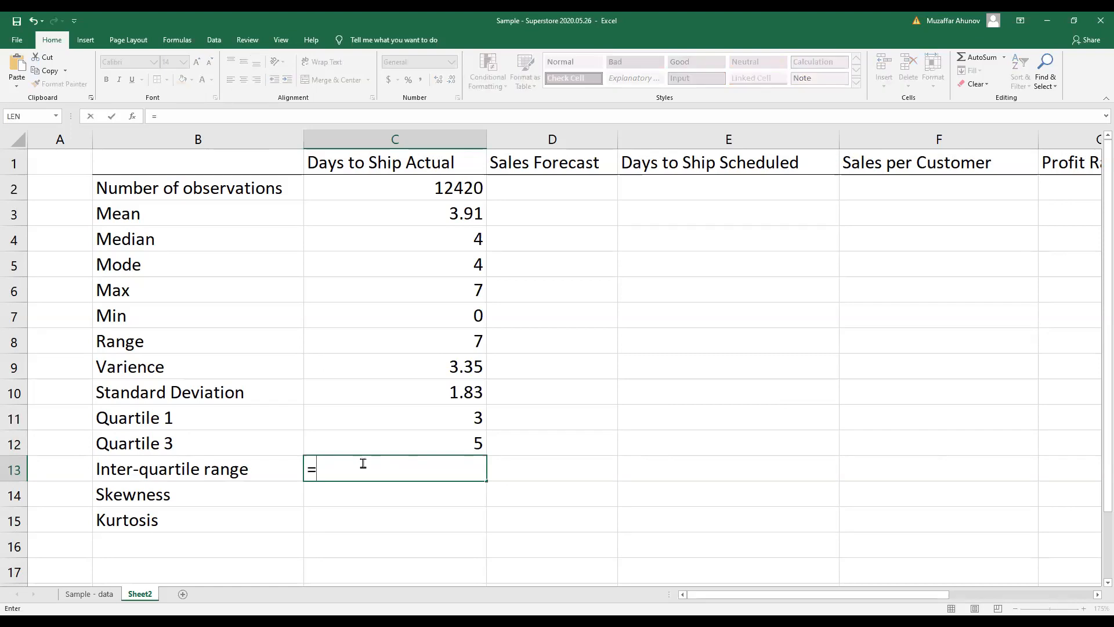
- Enter =C12-C11 in C13, giving an inter-quartile range of 2
click(394, 443)
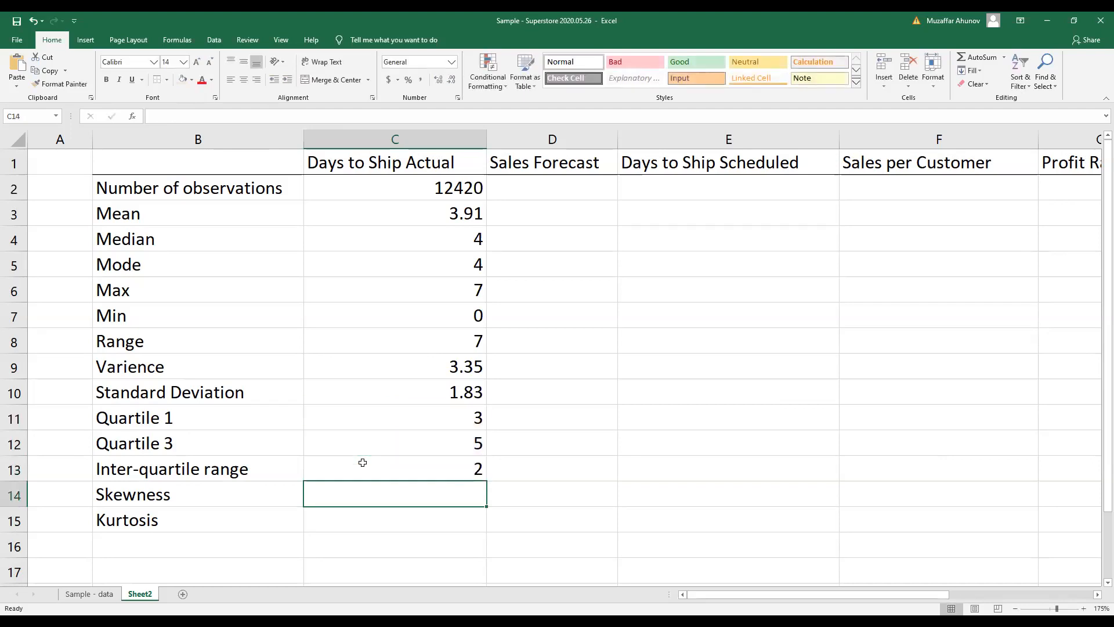
text(=)
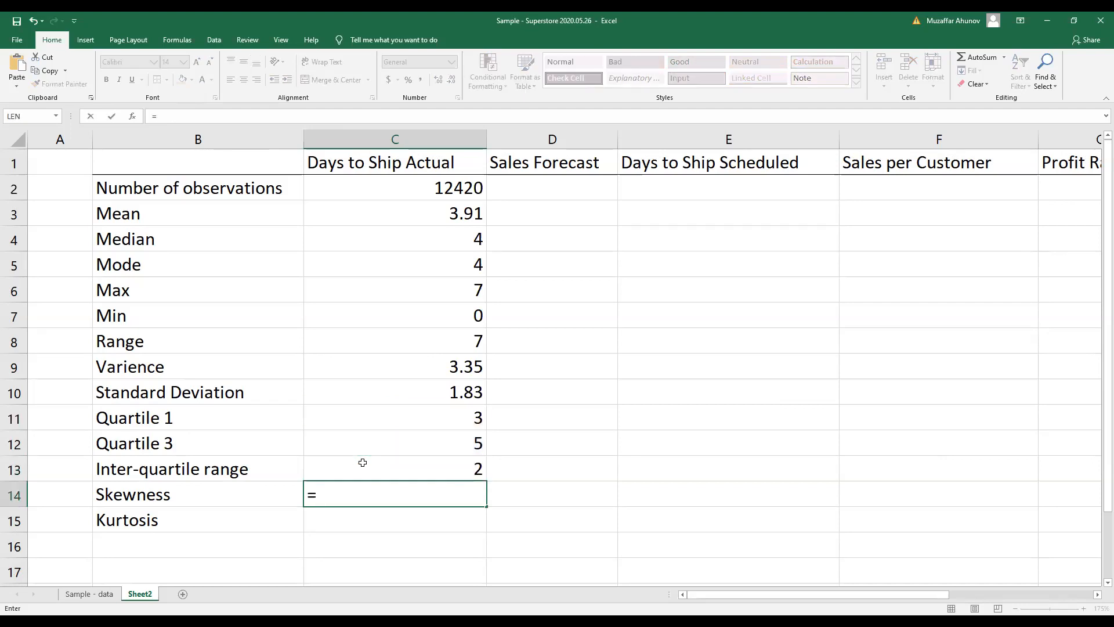
- Enter SKEW and KURT of 'Sample - data'!A2:A12421 in C14:C15, trimming two decimal places
text(S)
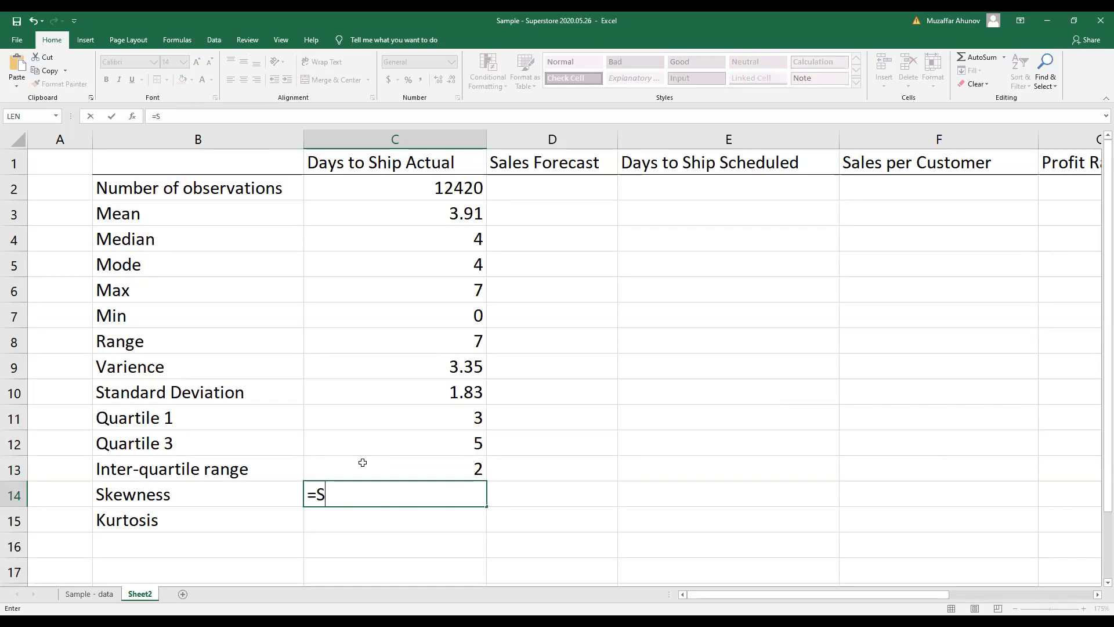
text(ke)
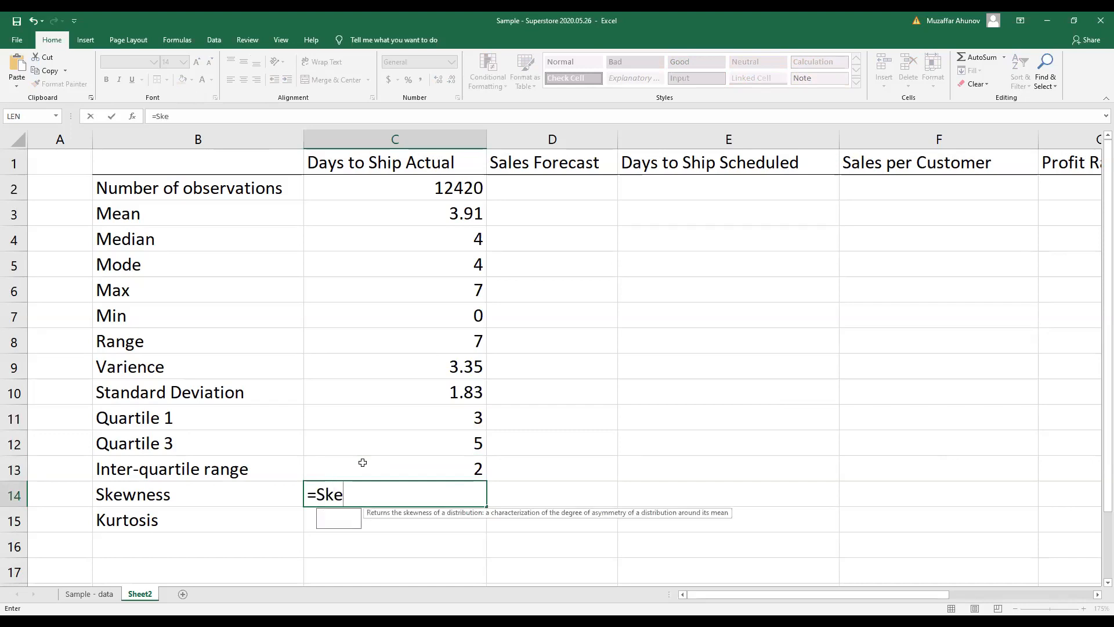
text(w)
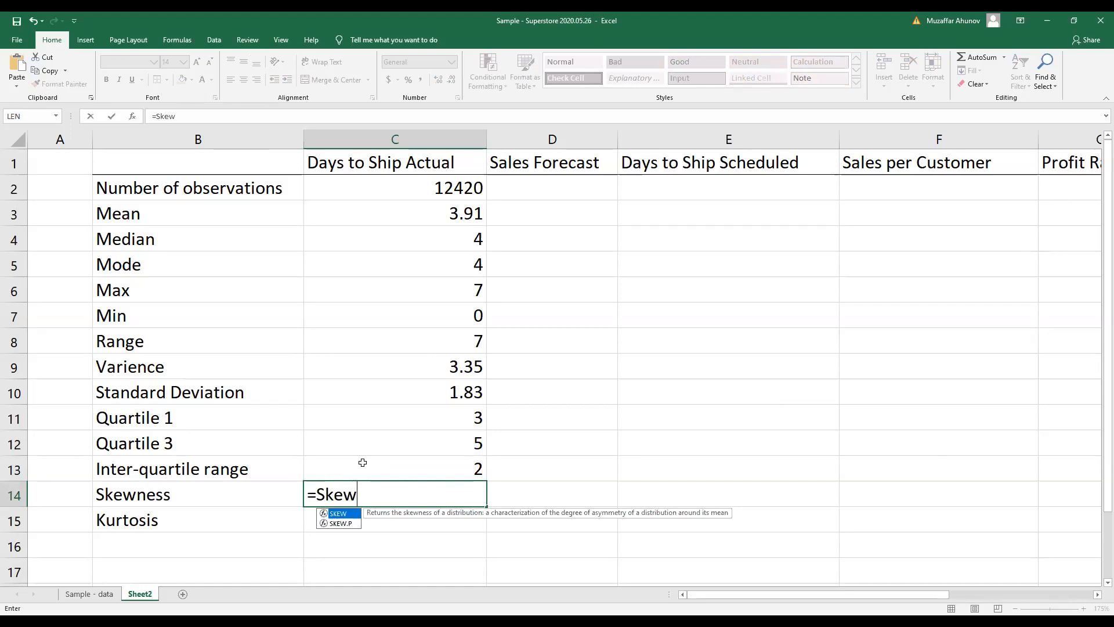
text(('Sample - data'!A2:A12421)
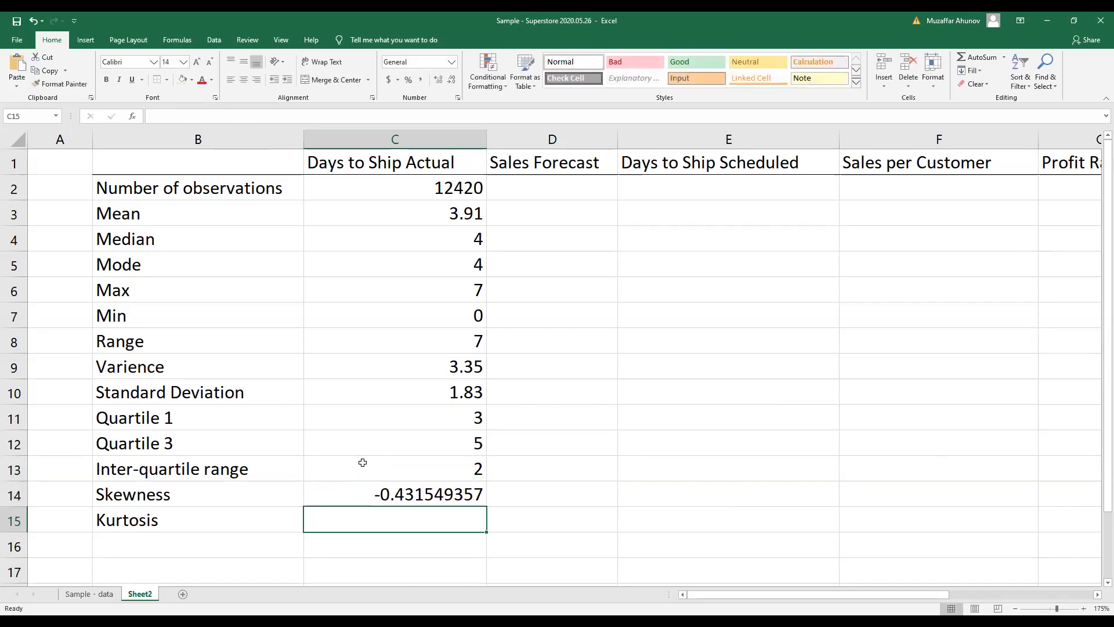
text(=K)
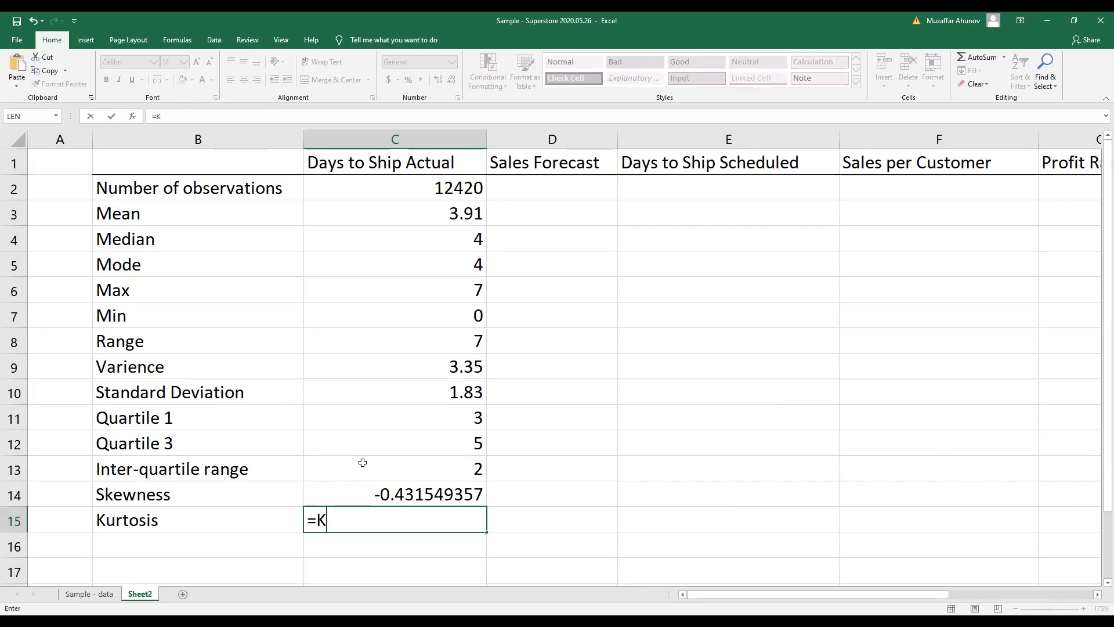
text(urt)
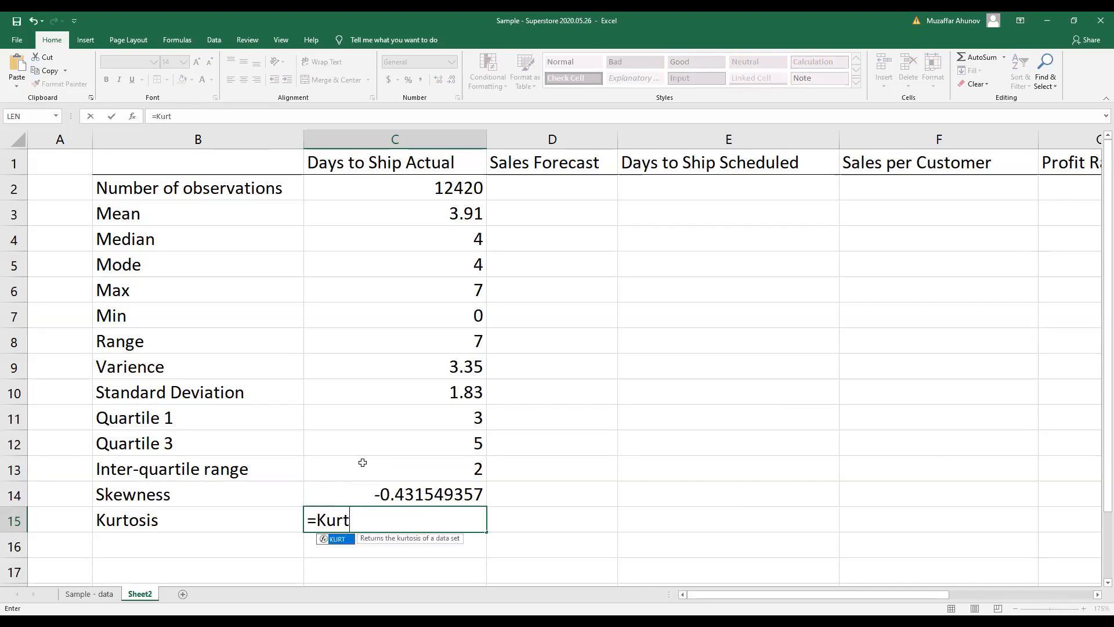
text(('Sample - data'!A2:A12421)
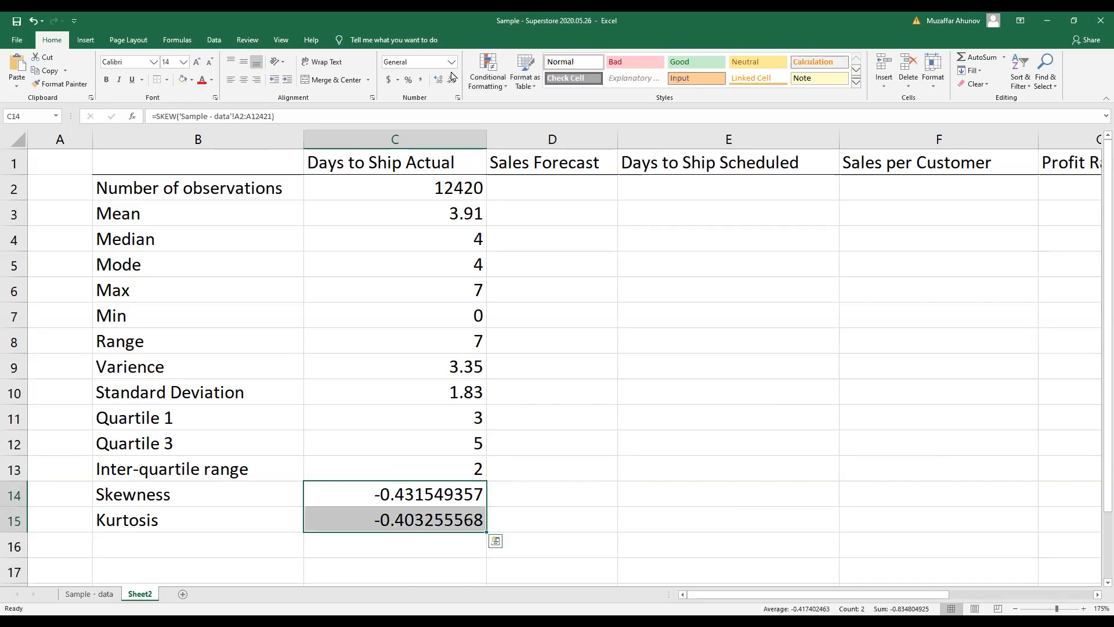
click(452, 80)
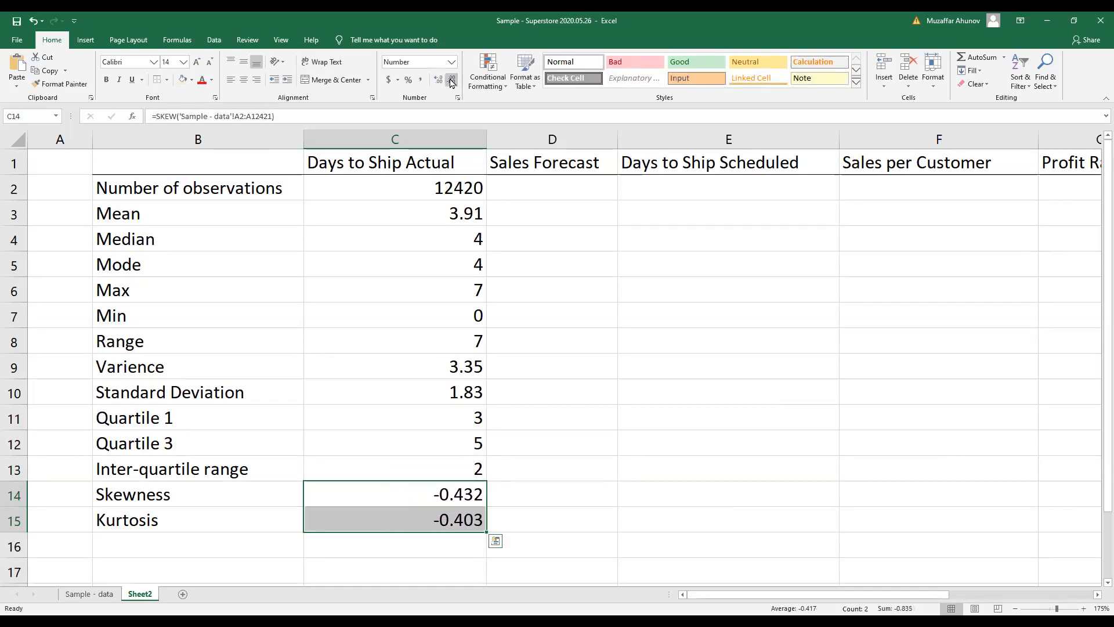
click(451, 80)
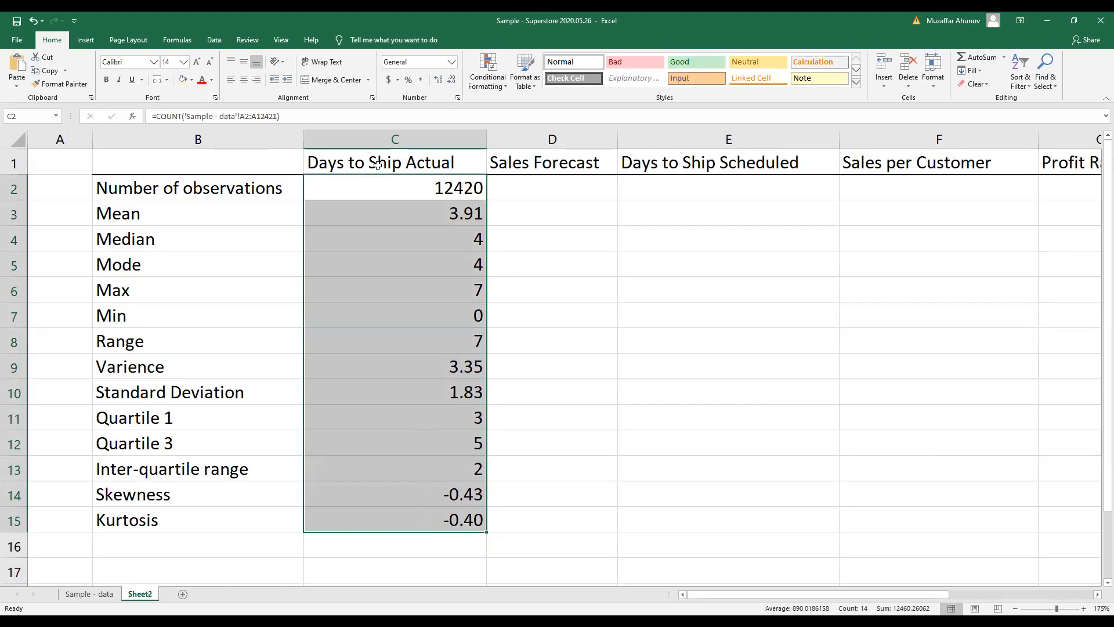
- Fill the C2:C15 statistics across the remaining variable columns, displayed at one decimal
click(394, 263)
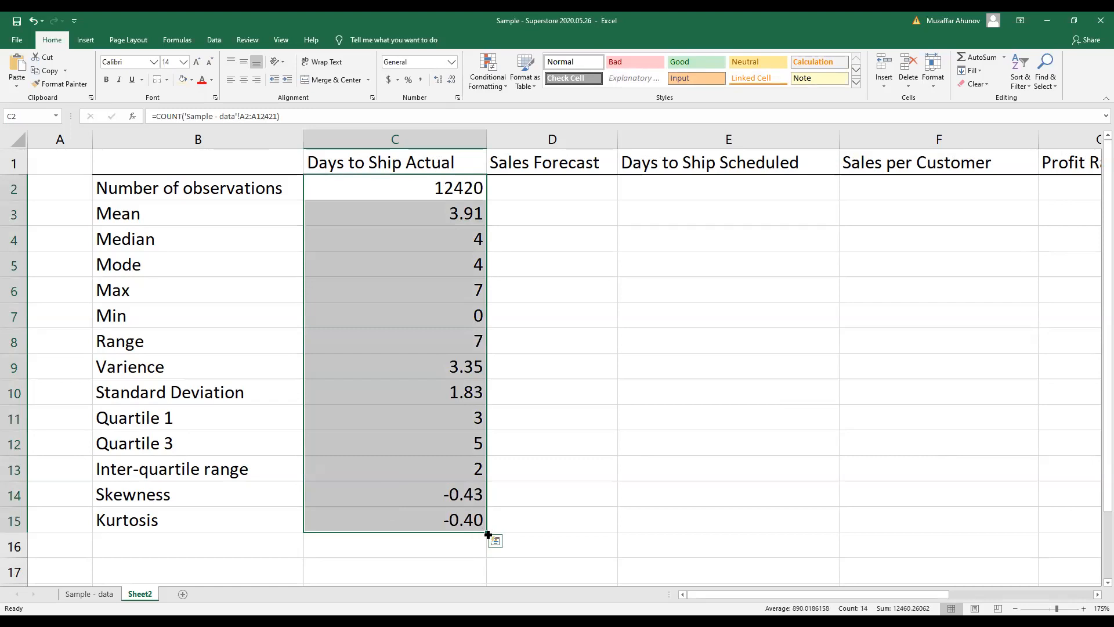
mouse_move(487, 534)
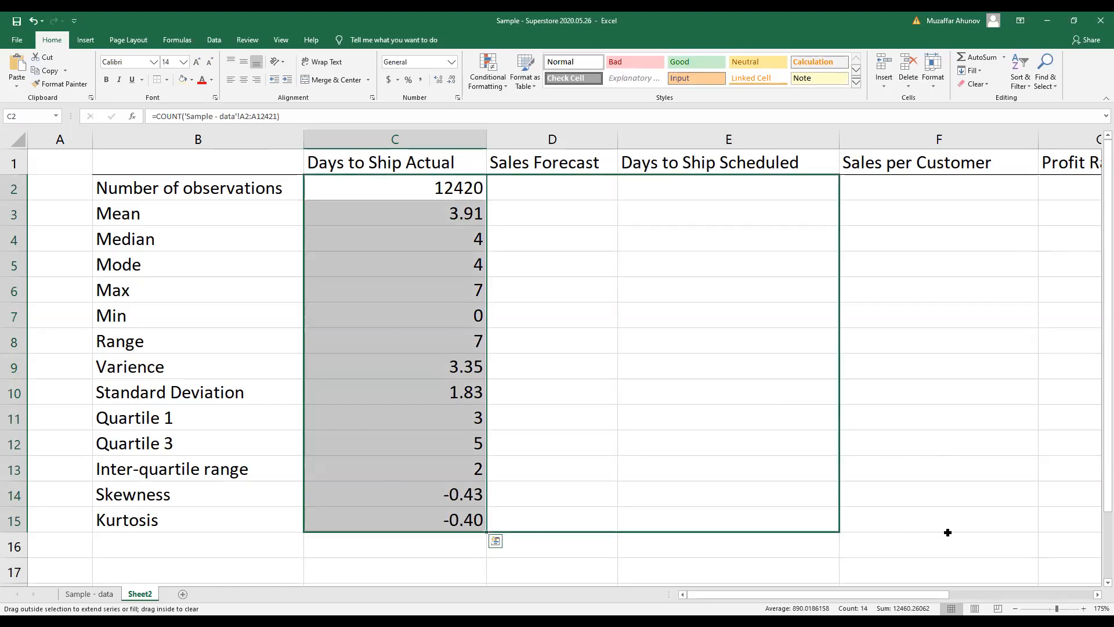
scroll(right, 3)
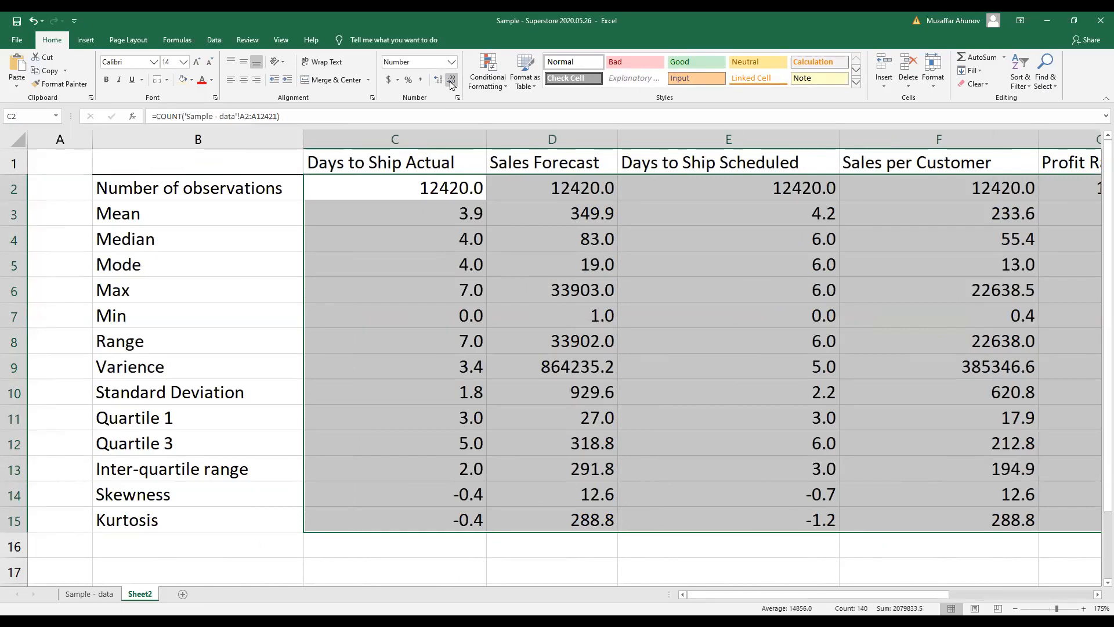
click(438, 79)
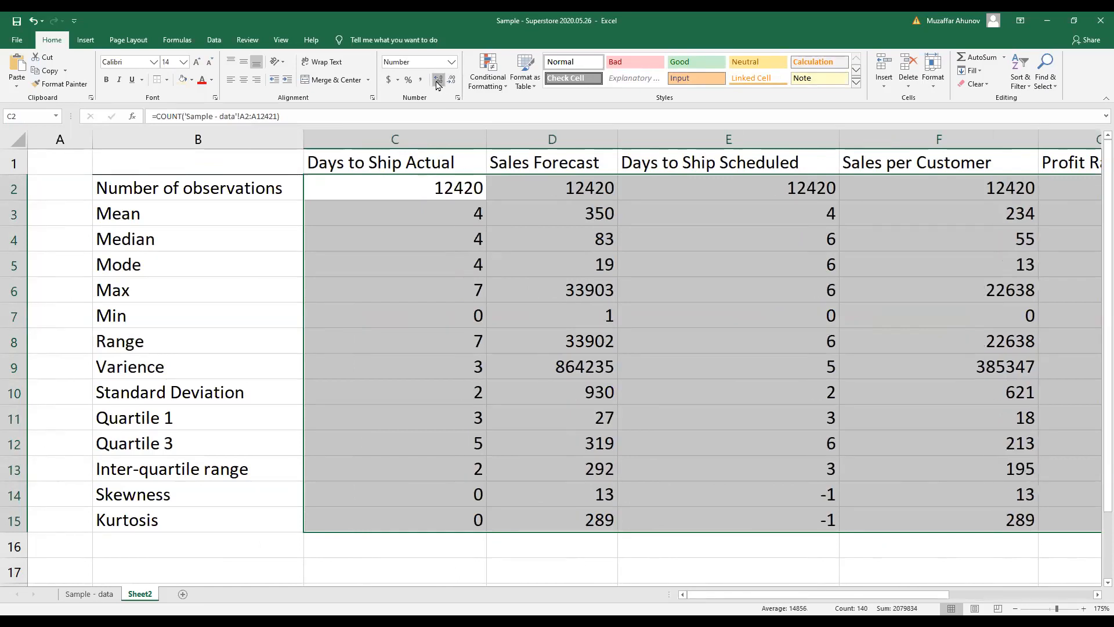
click(438, 79)
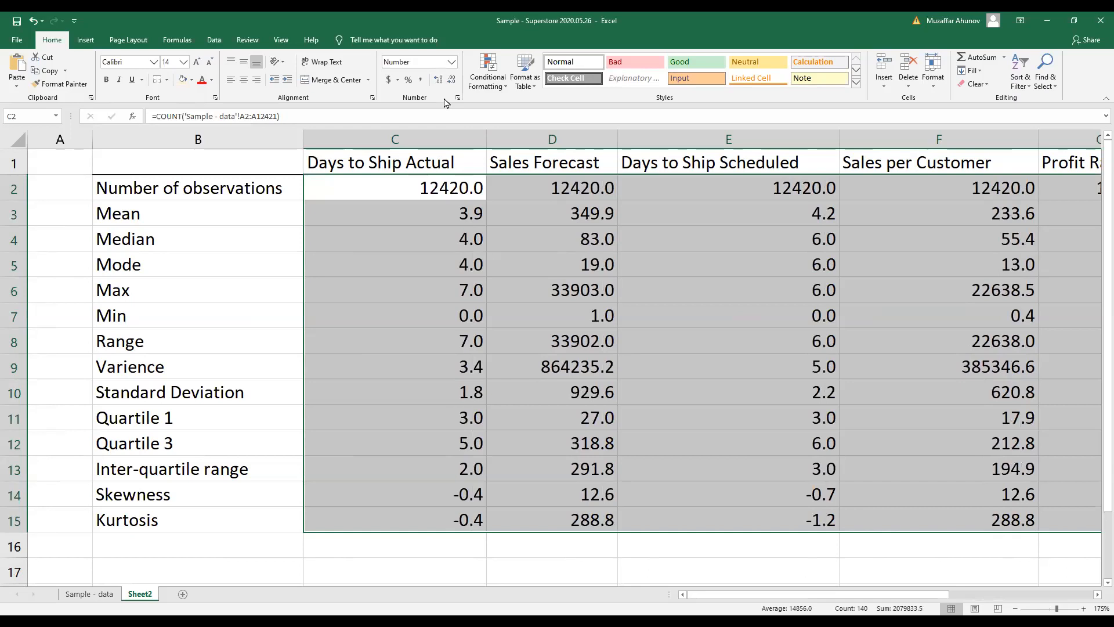
- Show every variable column's statistics with two decimal places, then deselect to review
click(438, 80)
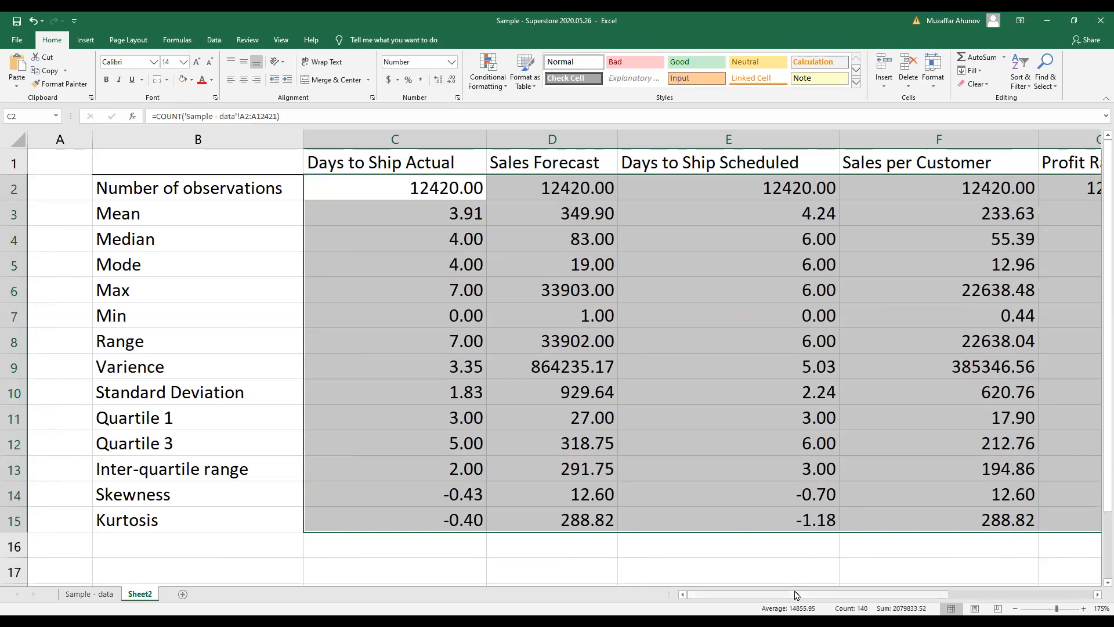
scroll(right, 3)
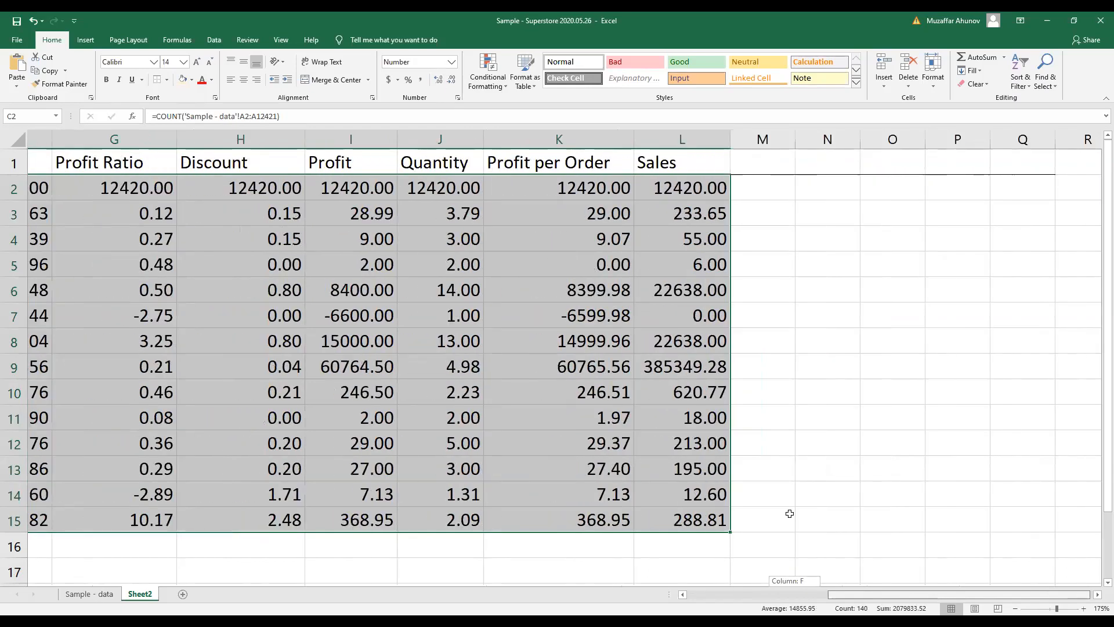
click(534, 263)
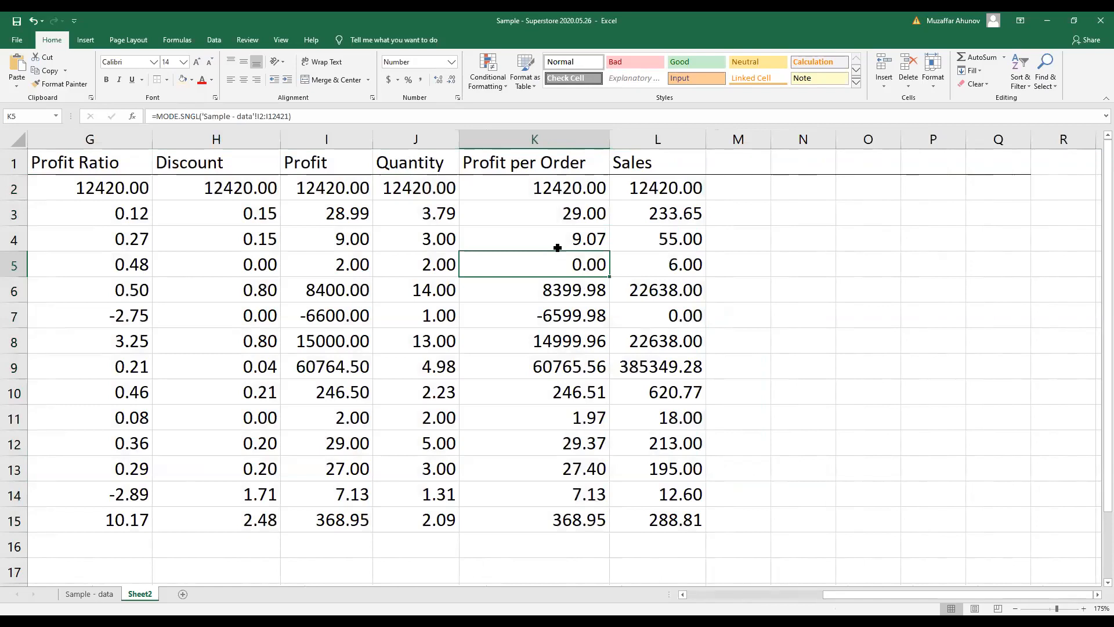
click(534, 188)
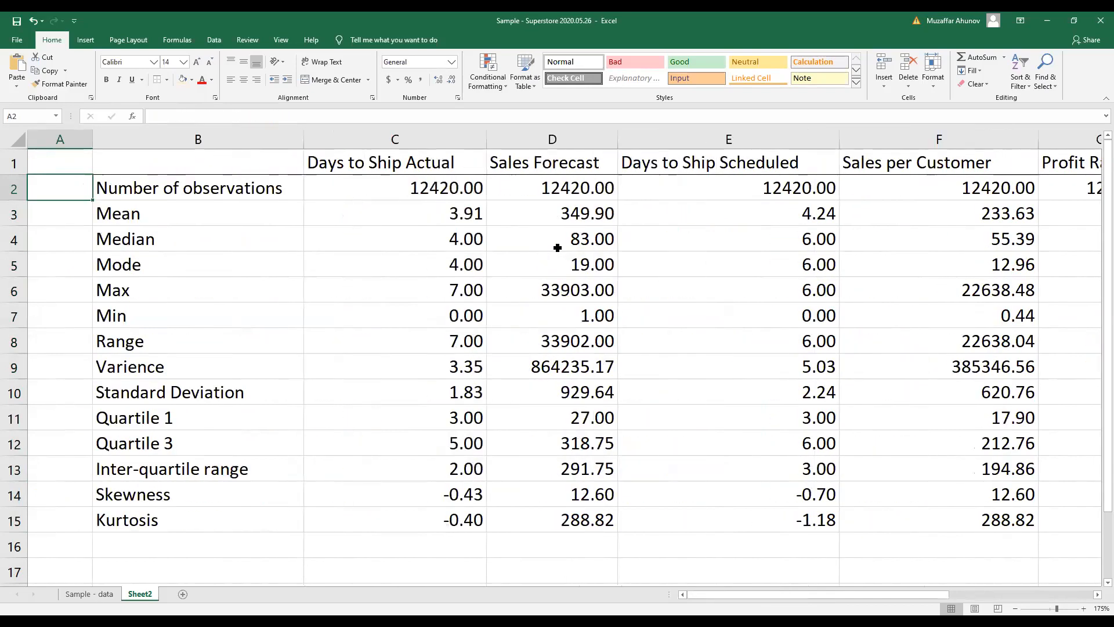
mouse_move(187, 412)
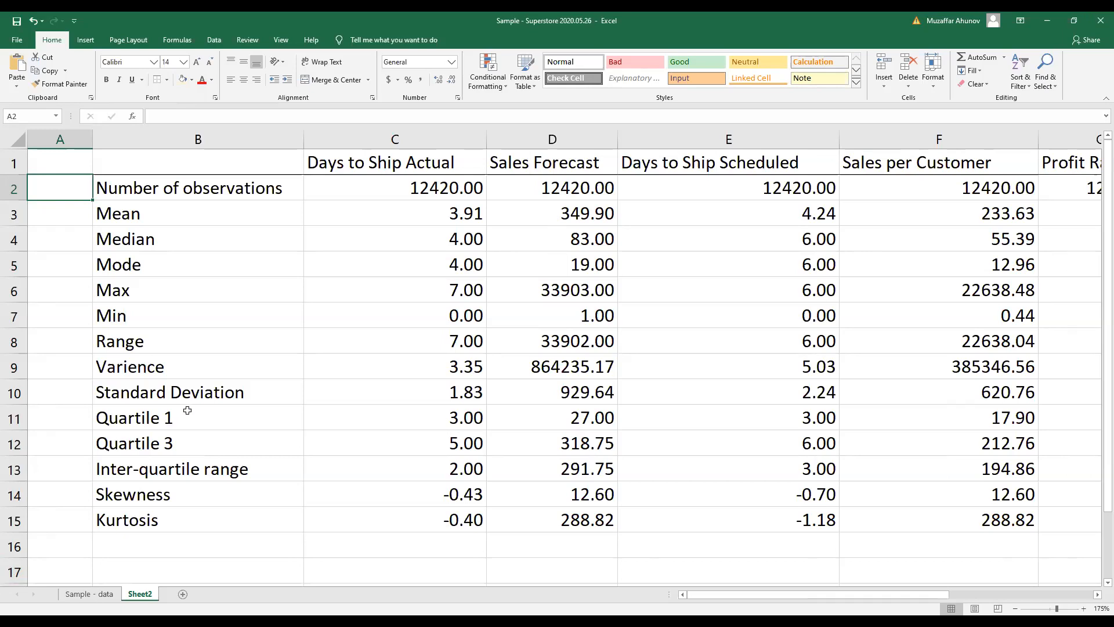
- Select the Sheet2 statistics table from B1 to the last Kurtosis value and copy it
click(197, 289)
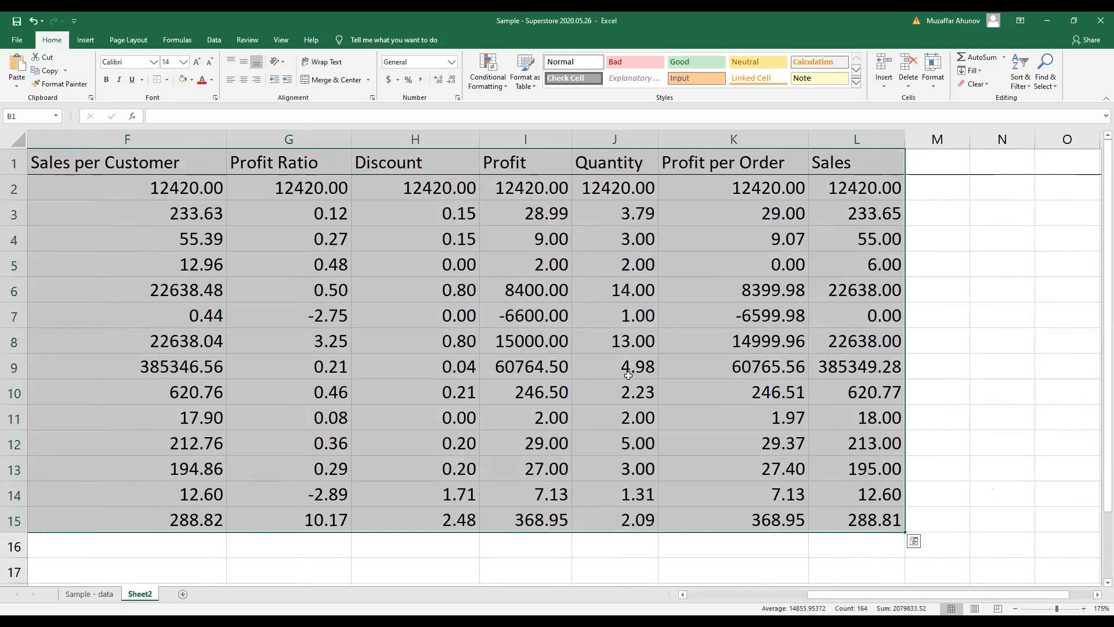
right_click(615, 367)
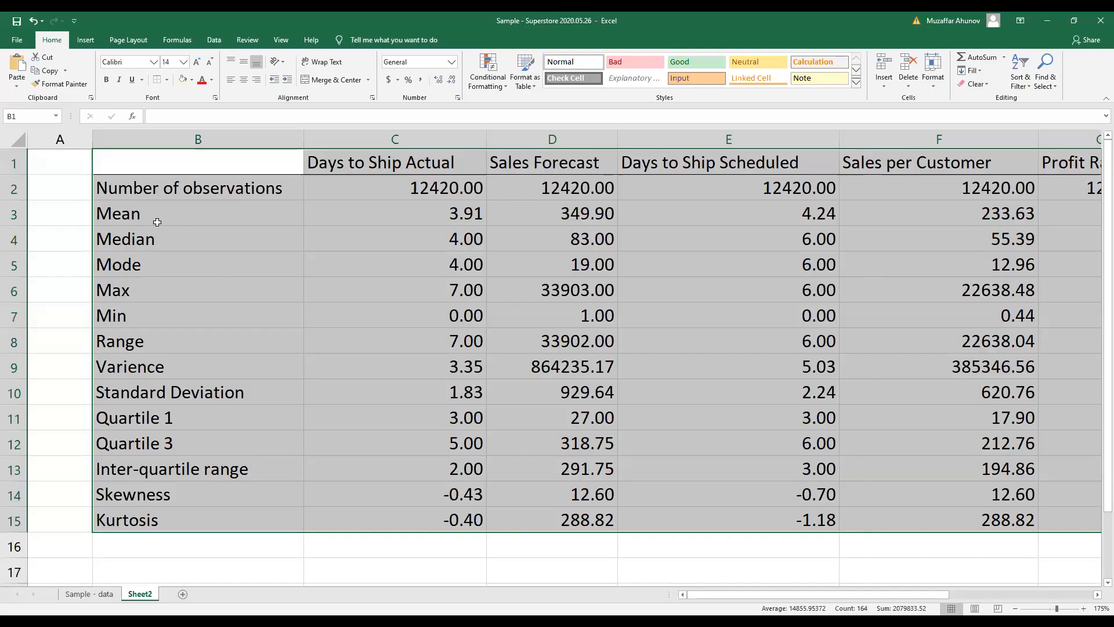
mouse_move(647, 311)
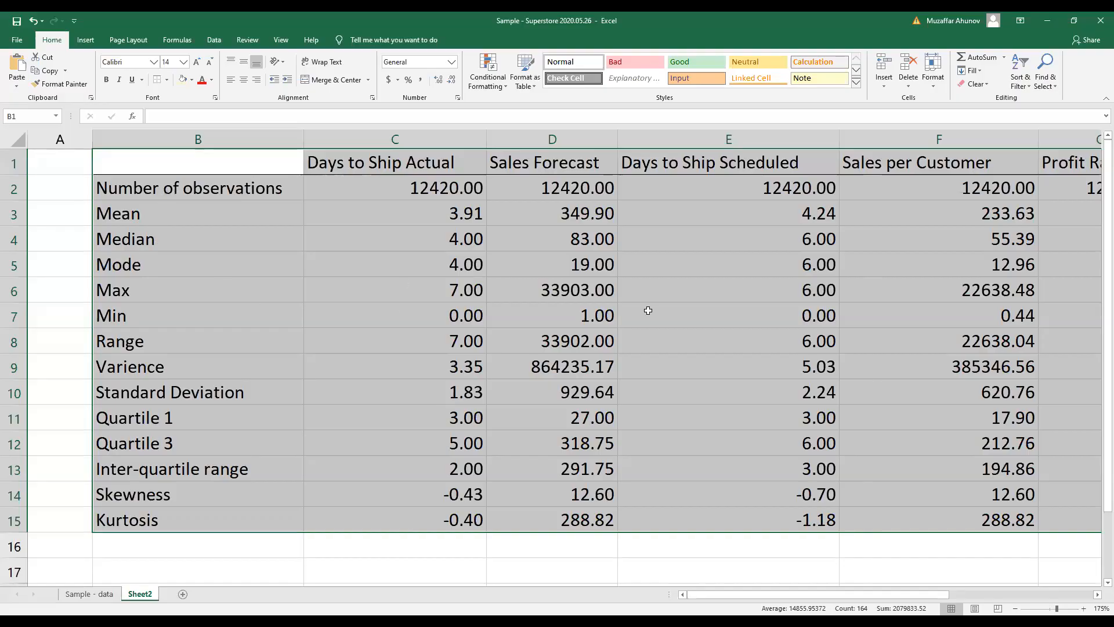
mouse_move(222, 206)
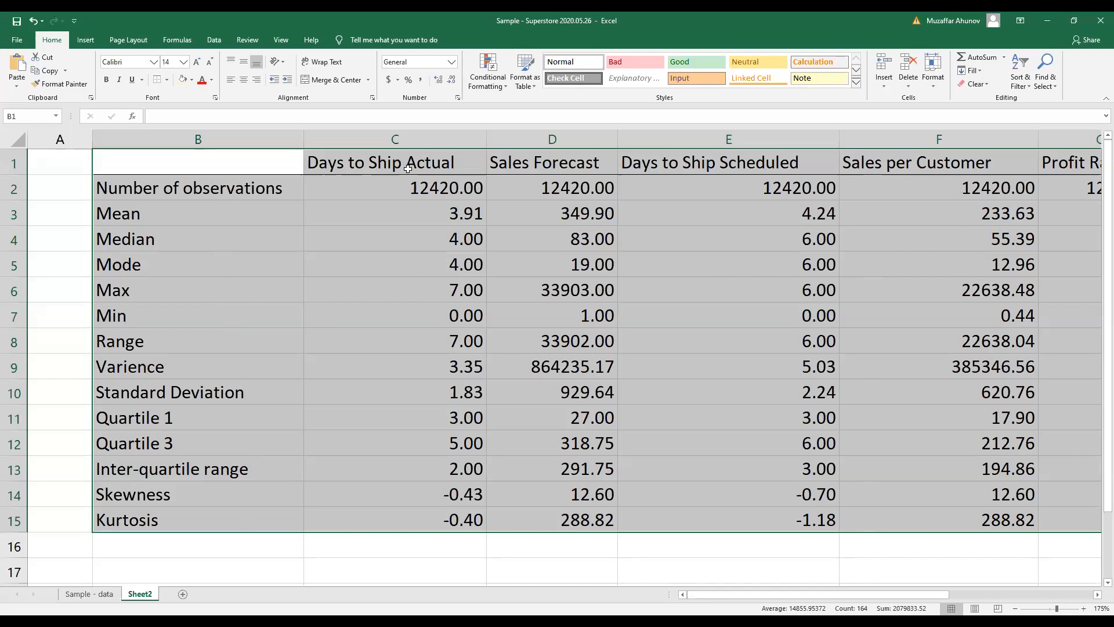
mouse_move(376, 252)
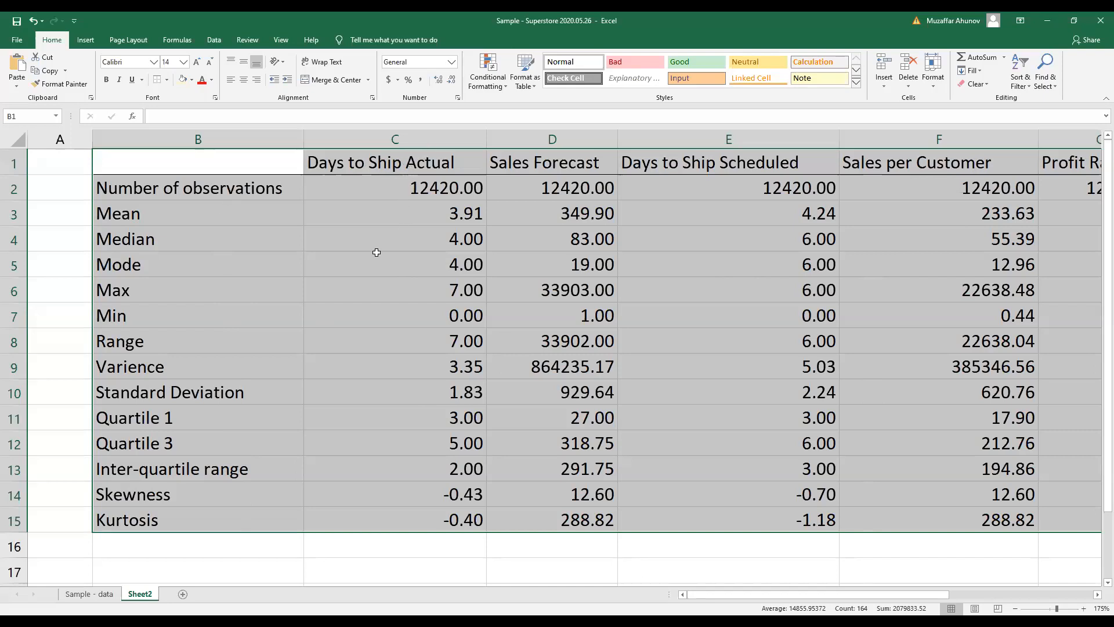
mouse_move(404, 269)
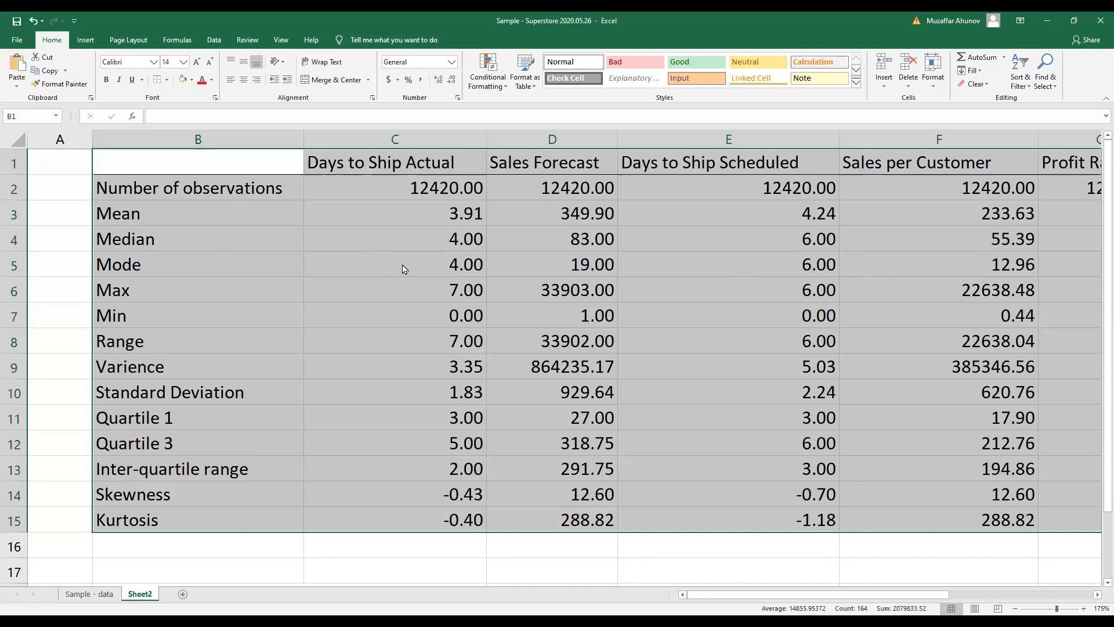
key(ctrl+c)
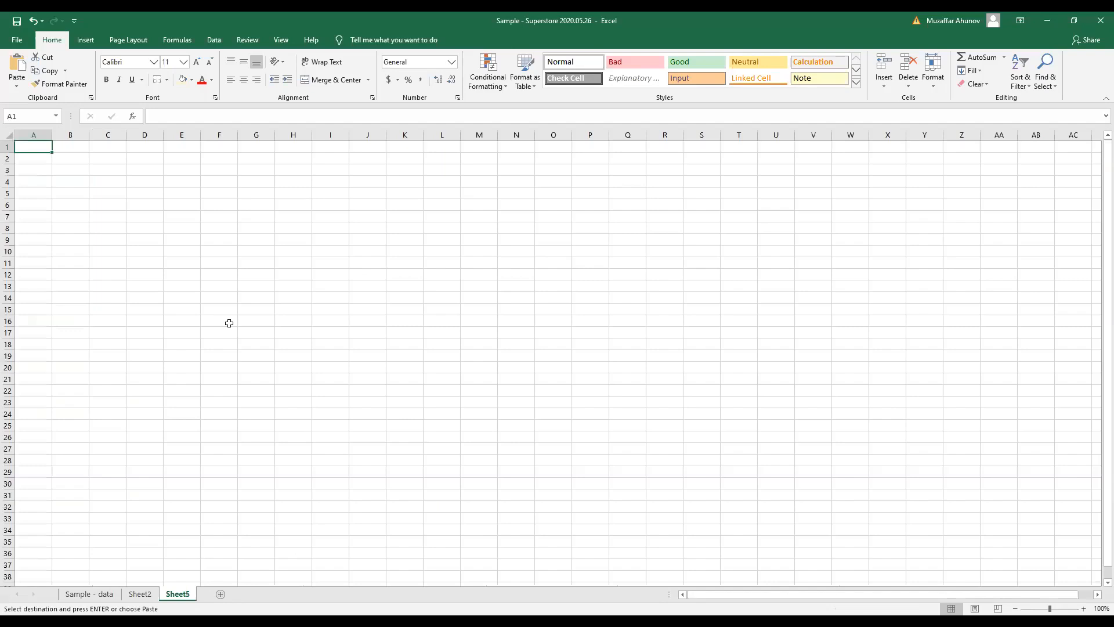
mouse_move(170, 487)
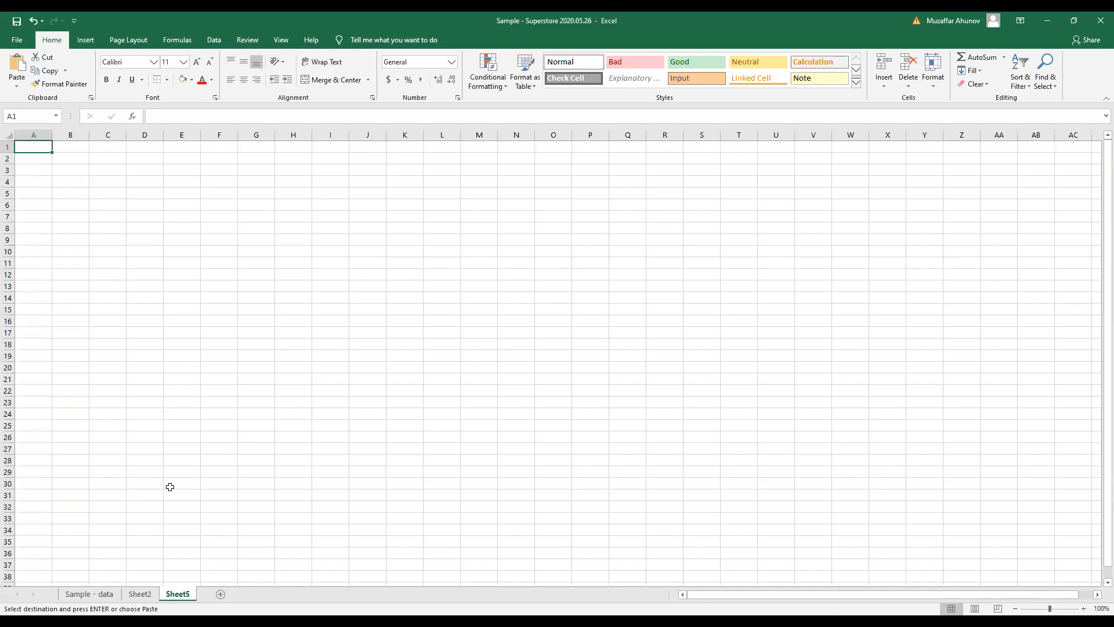
- Paste Special the statistics at Sheet5 D3 as values with Transpose ticked
click(145, 170)
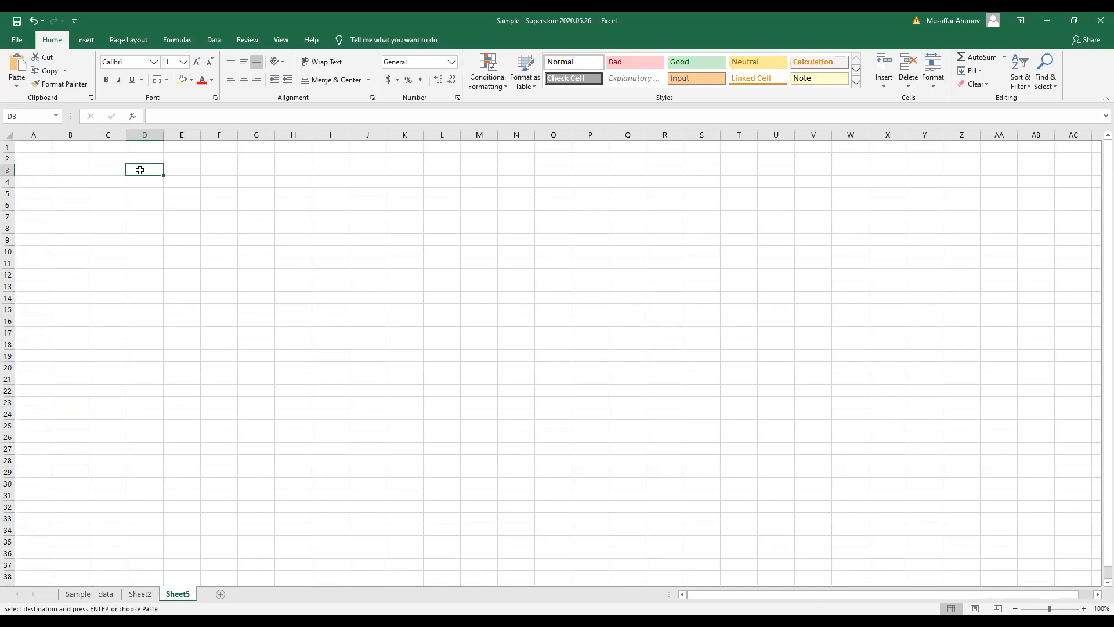
right_click(145, 170)
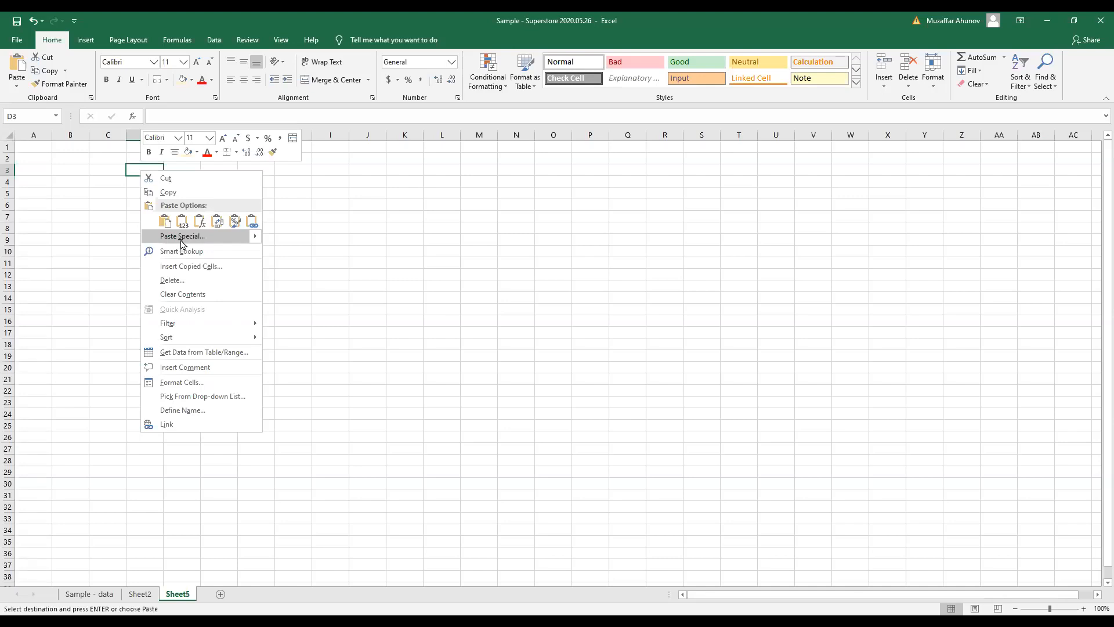
click(181, 236)
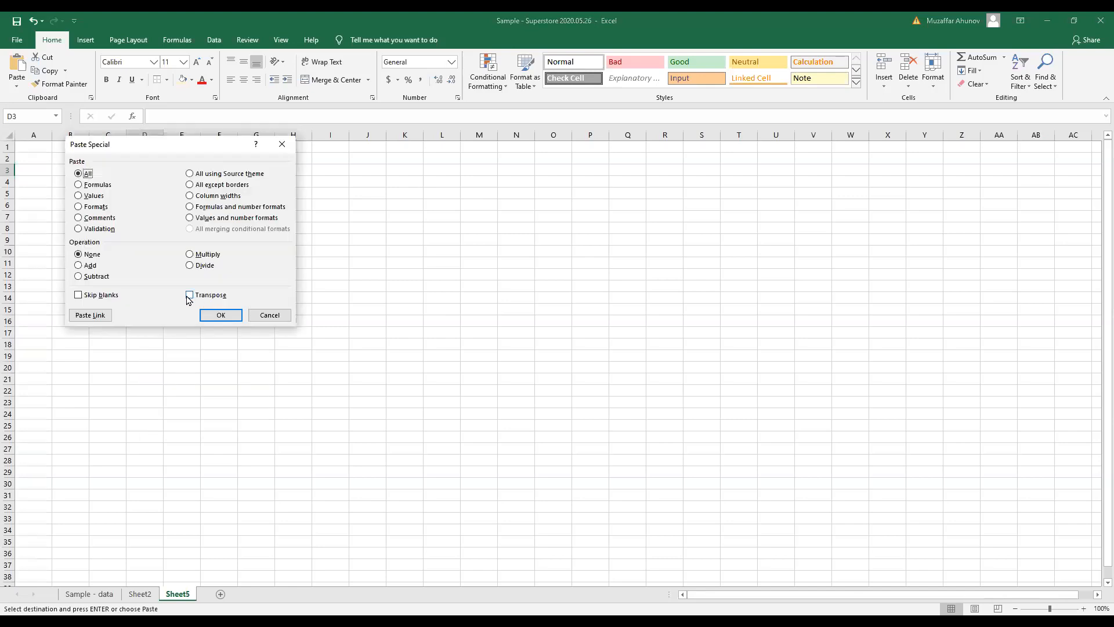
click(190, 295)
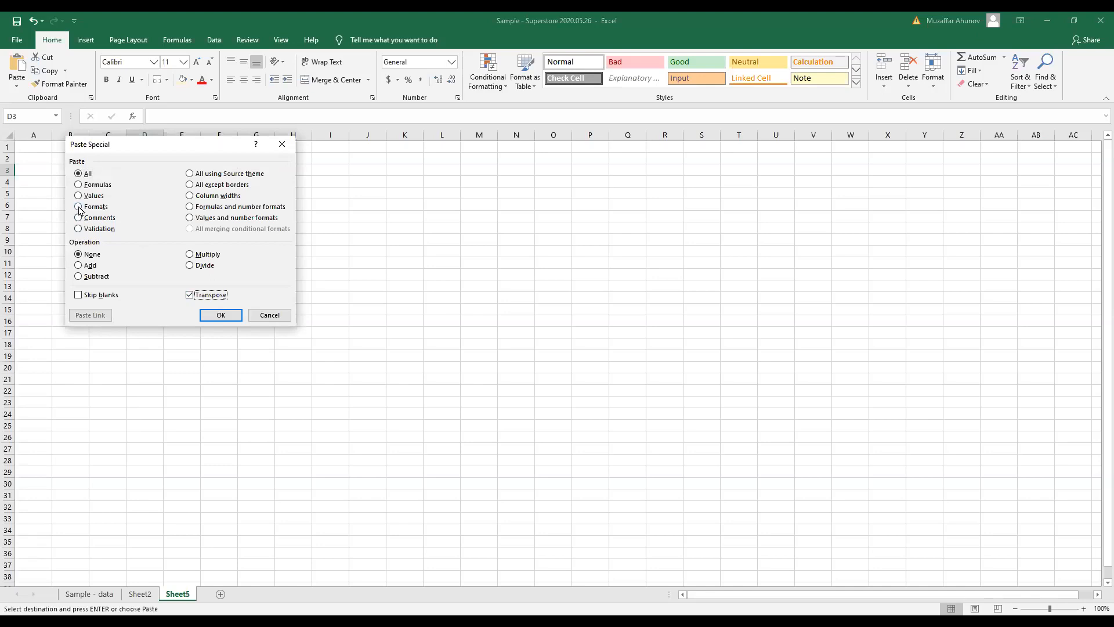
click(79, 196)
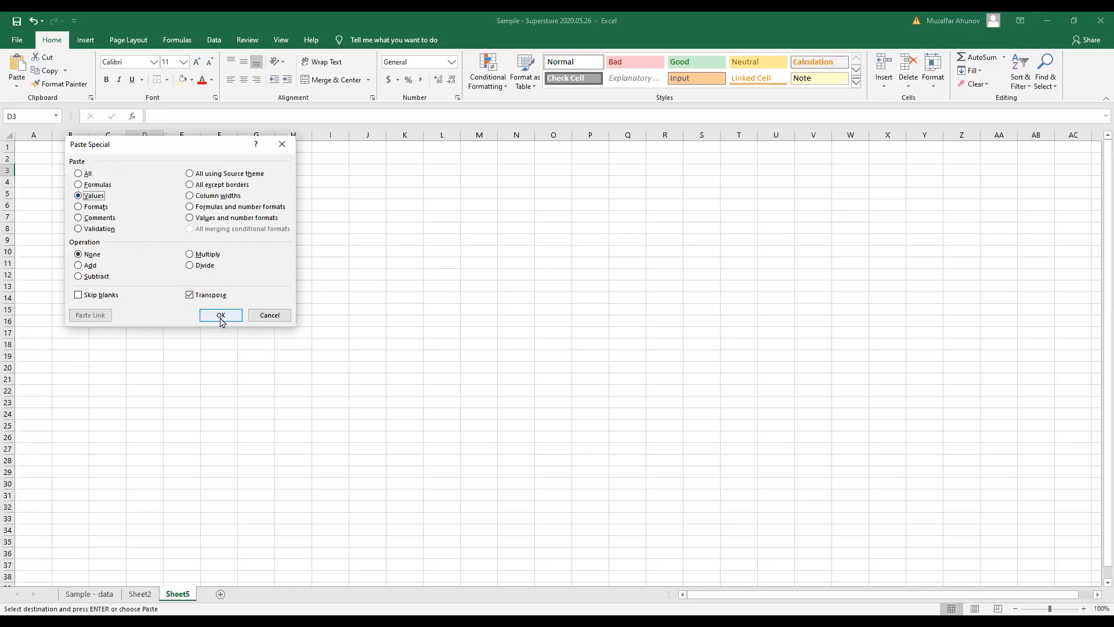
click(221, 315)
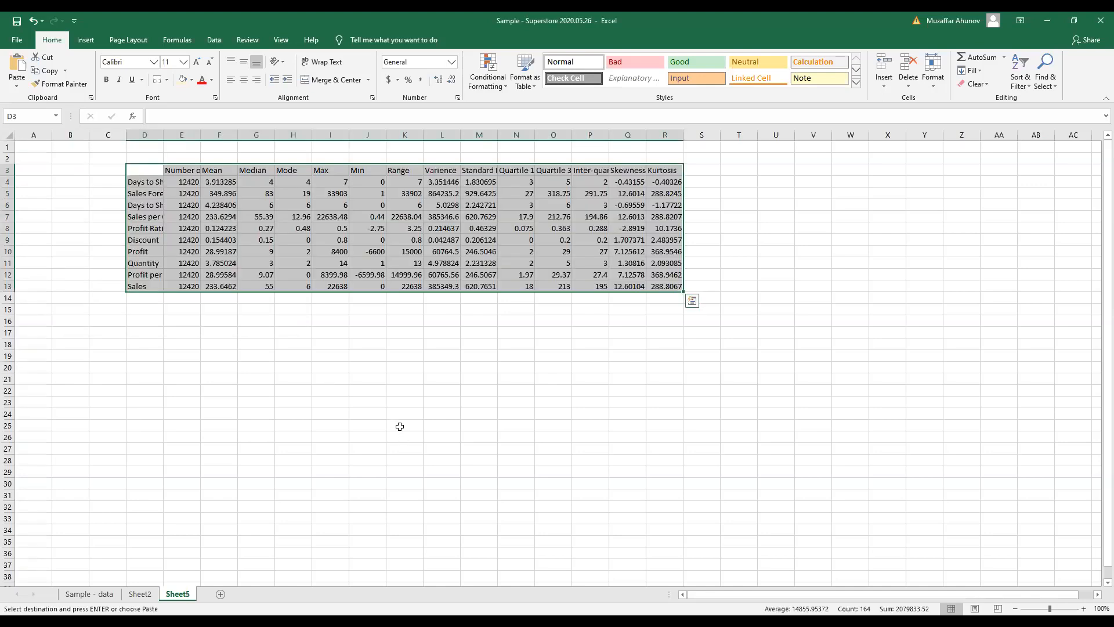
- Widen column D so the full variable names are visible
click(405, 401)
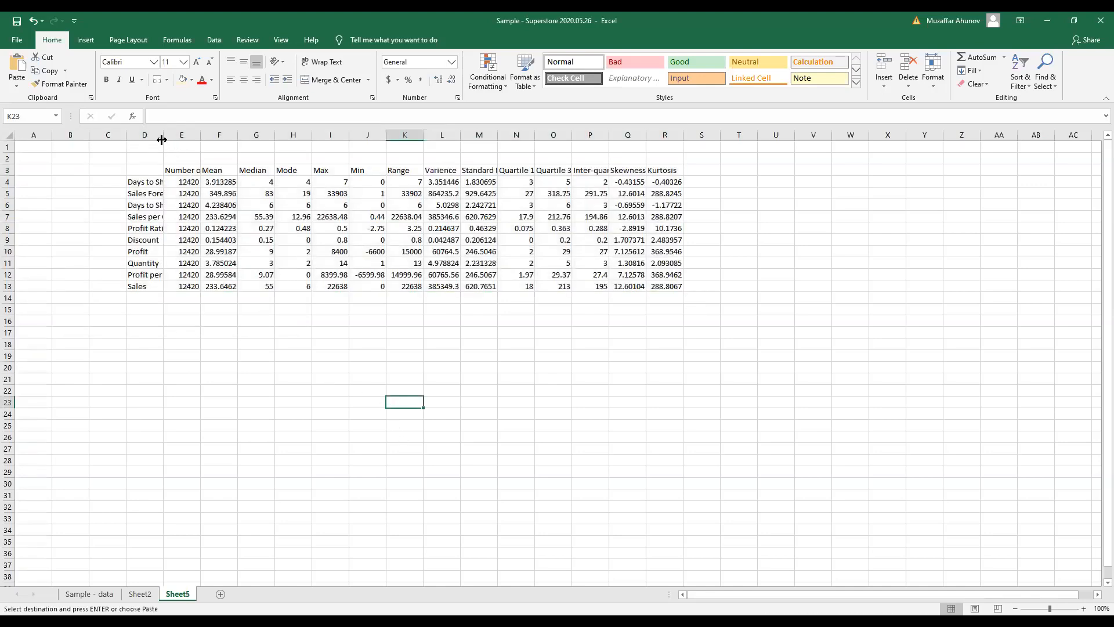
drag(162, 135, 205, 136)
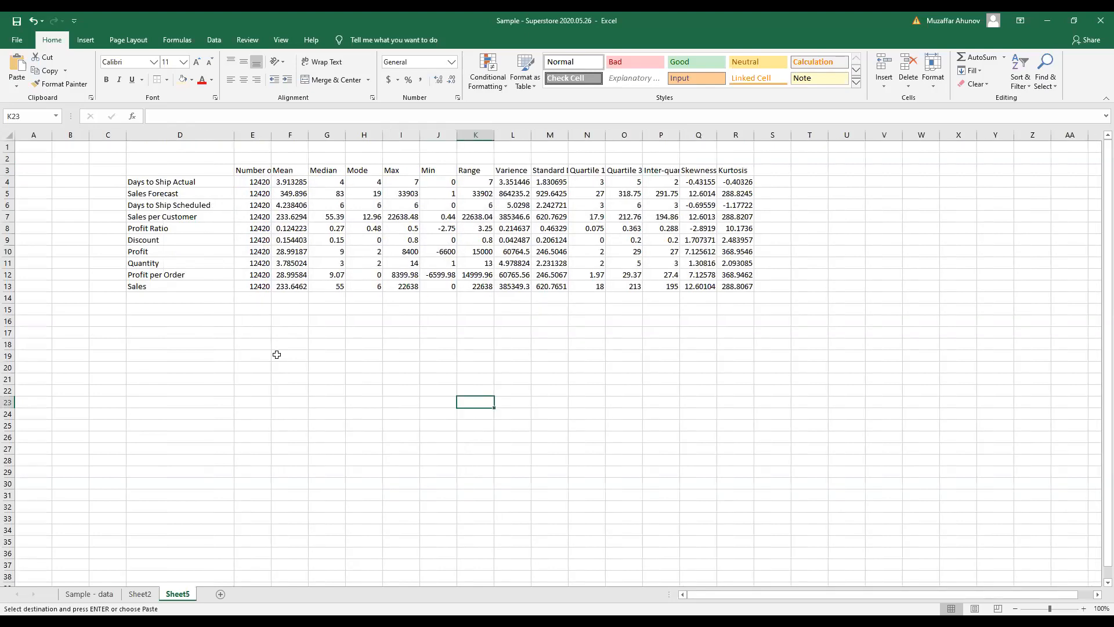
click(290, 181)
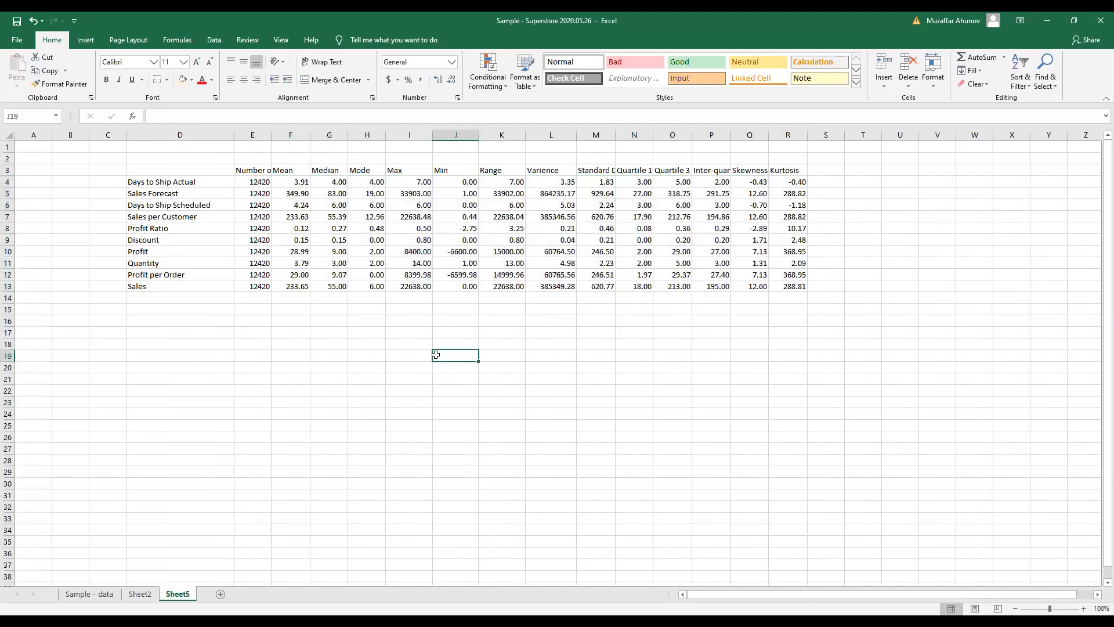
mouse_move(441, 181)
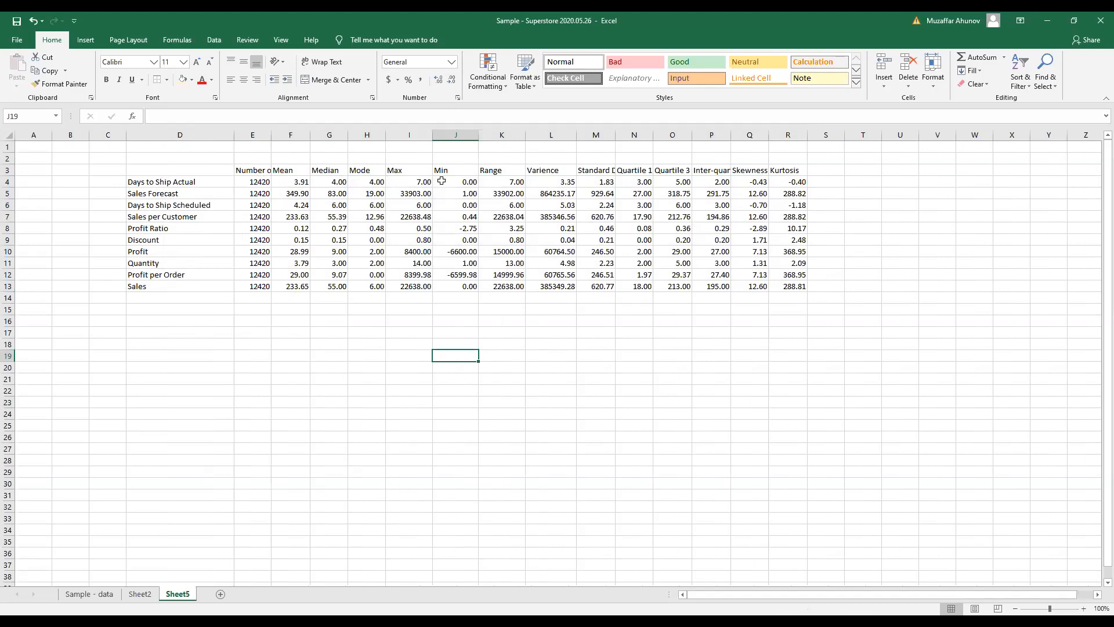
mouse_move(614, 135)
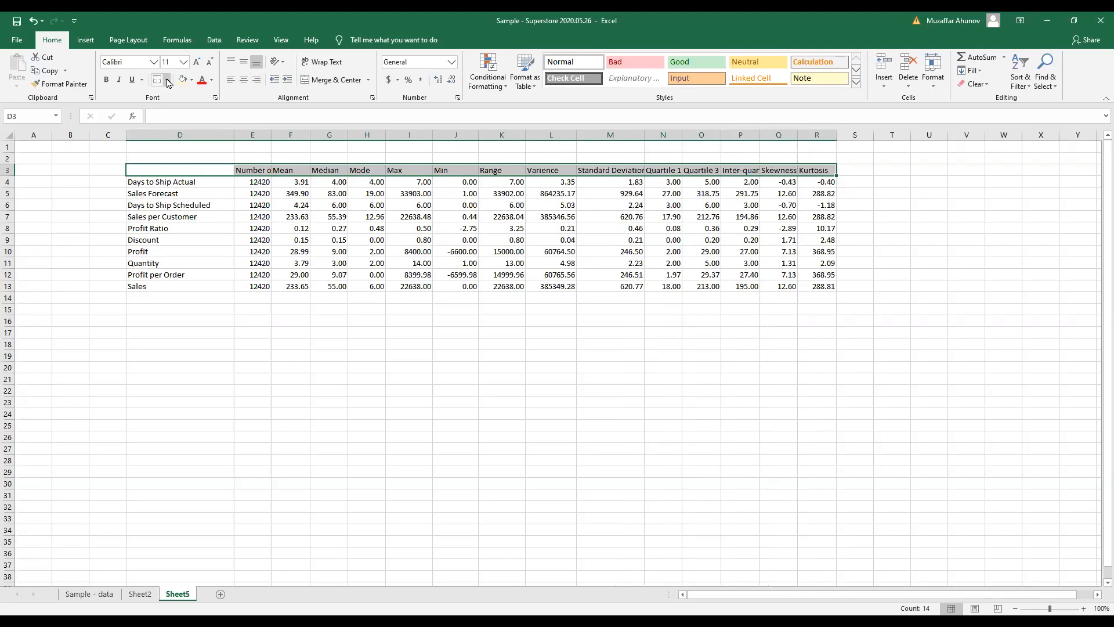
- Add top and bottom borders to the header row and a bottom border under Sales
click(290, 308)
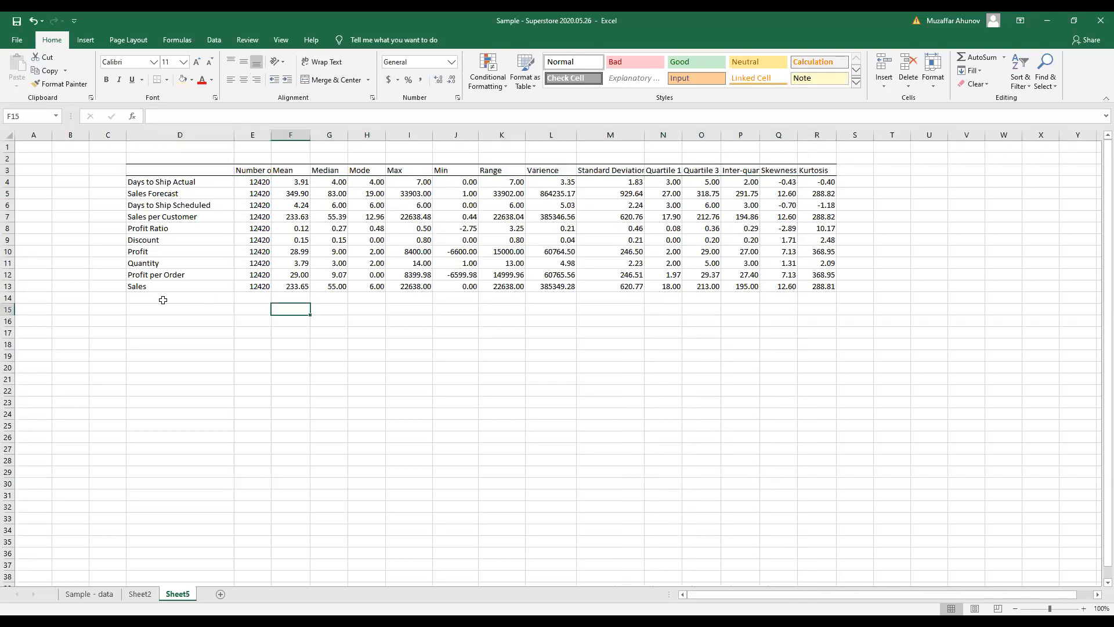
click(136, 285)
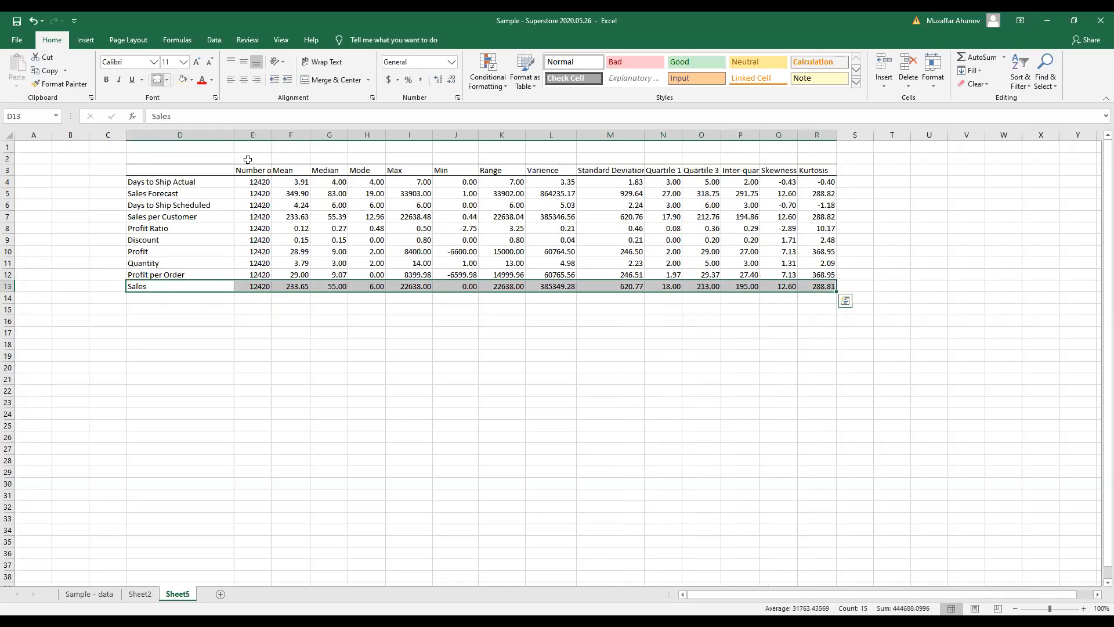
click(455, 402)
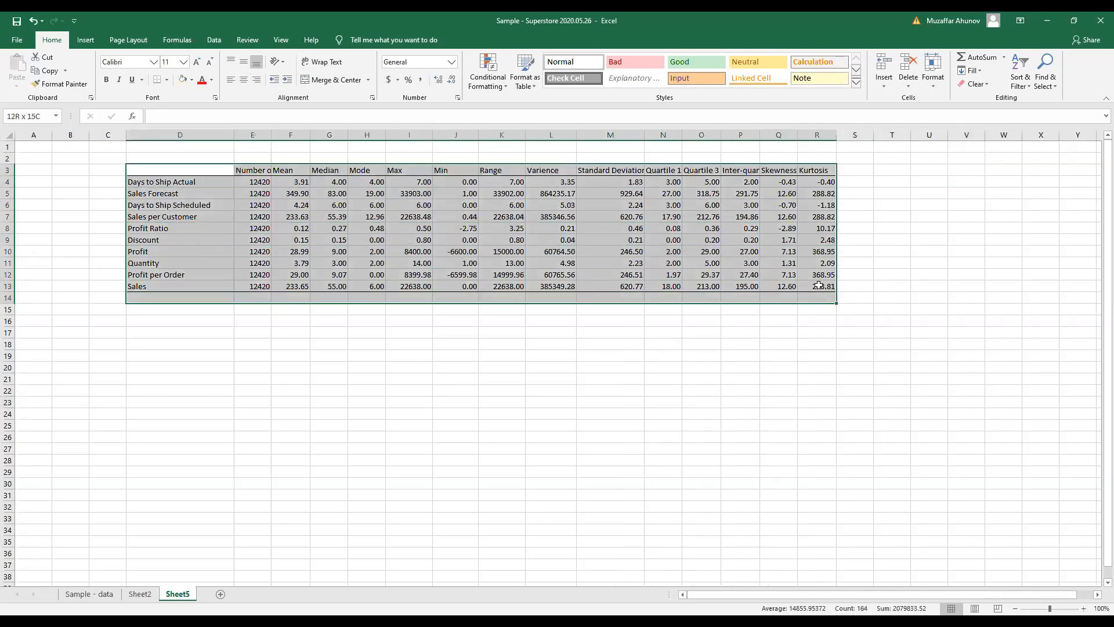
- Copy the bordered Sheet5 table and switch to the blank Word document
click(180, 170)
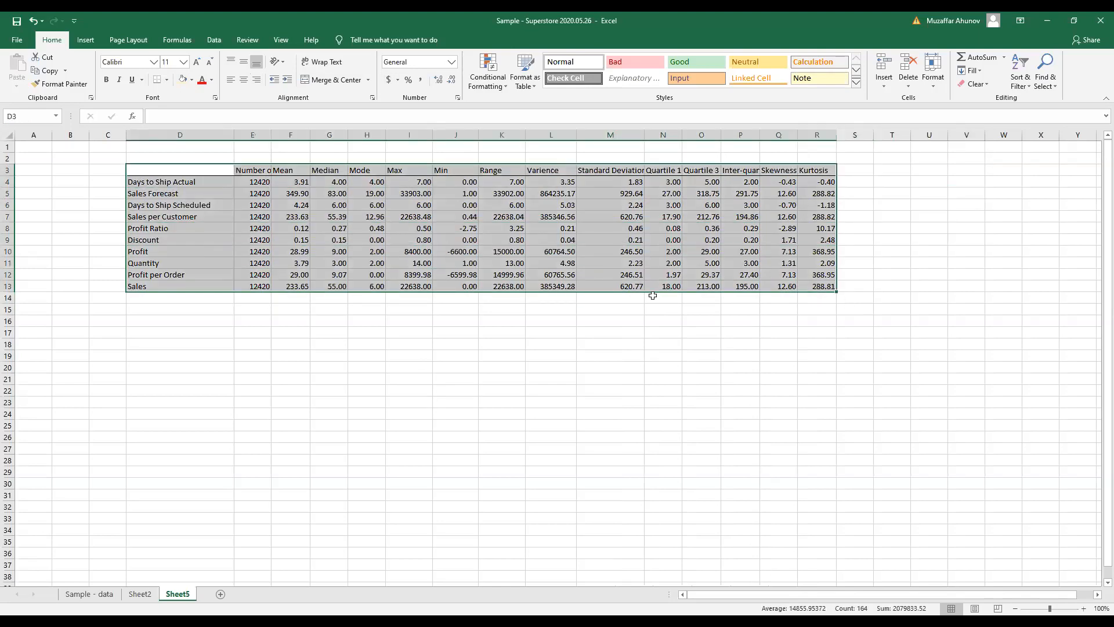
key(ctrl+c)
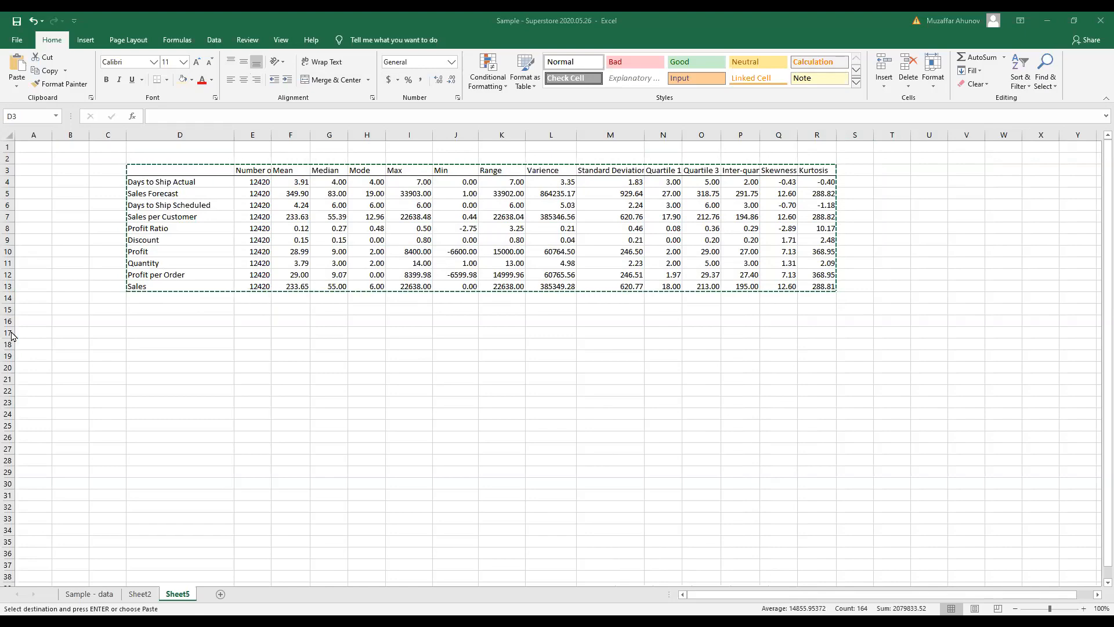
click(356, 615)
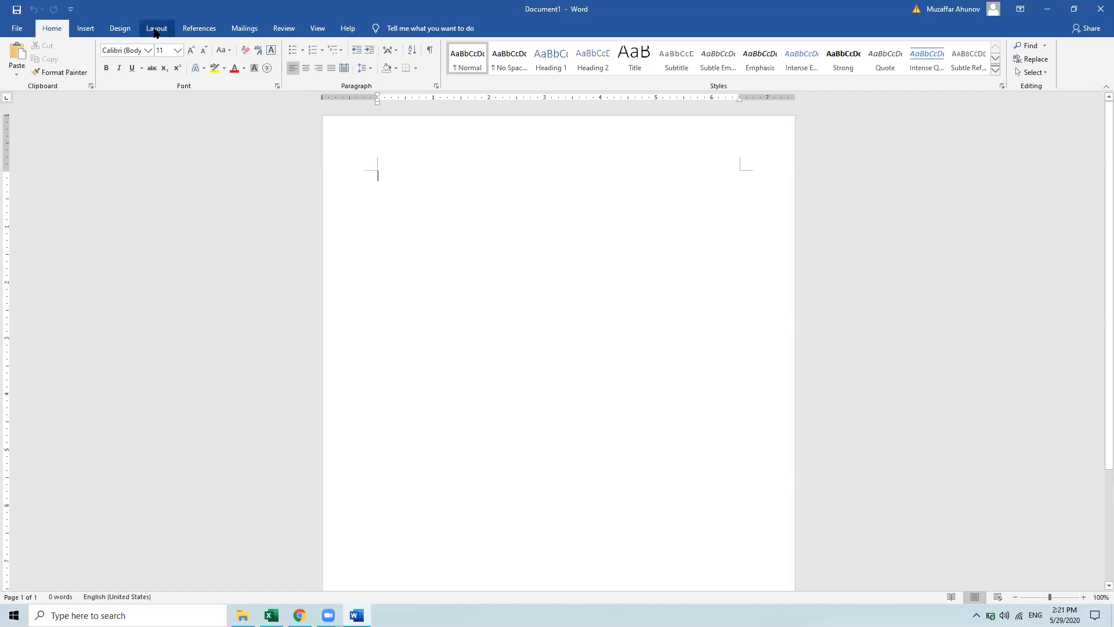
- Change the Word page orientation to landscape
click(155, 28)
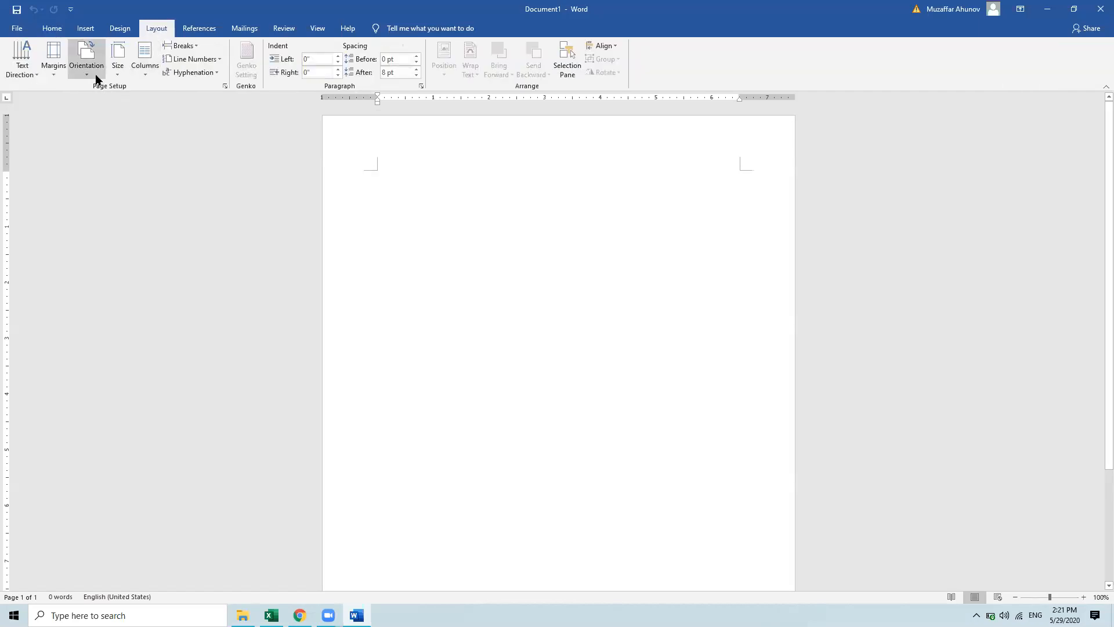
click(54, 57)
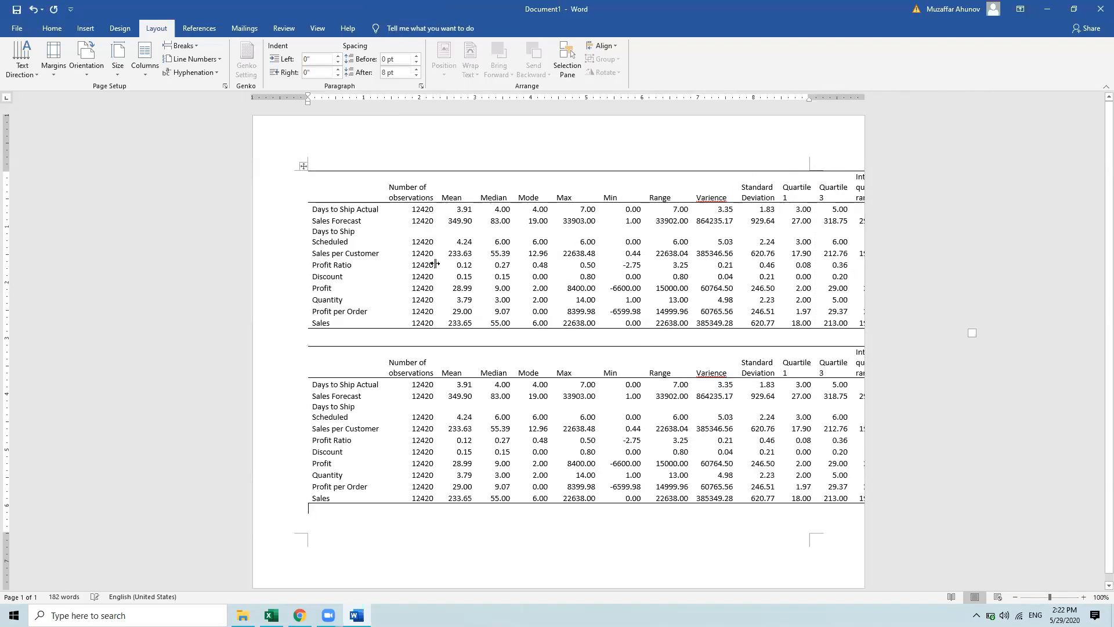
mouse_move(450, 180)
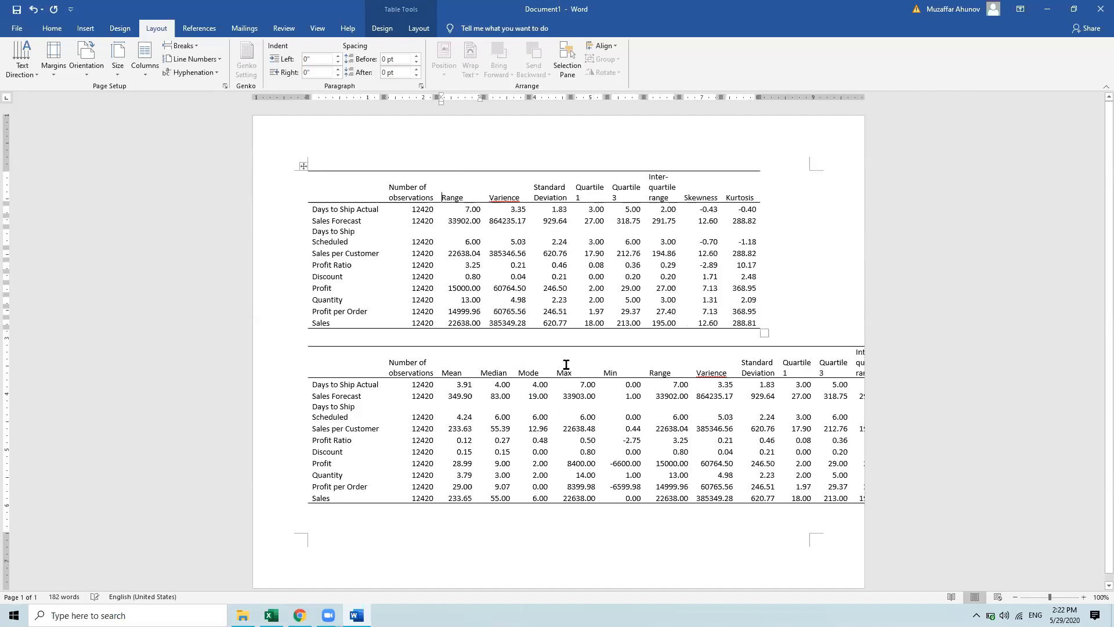
- Delete columns so one table keeps Range–Kurtosis and the other observations through Min
click(413, 72)
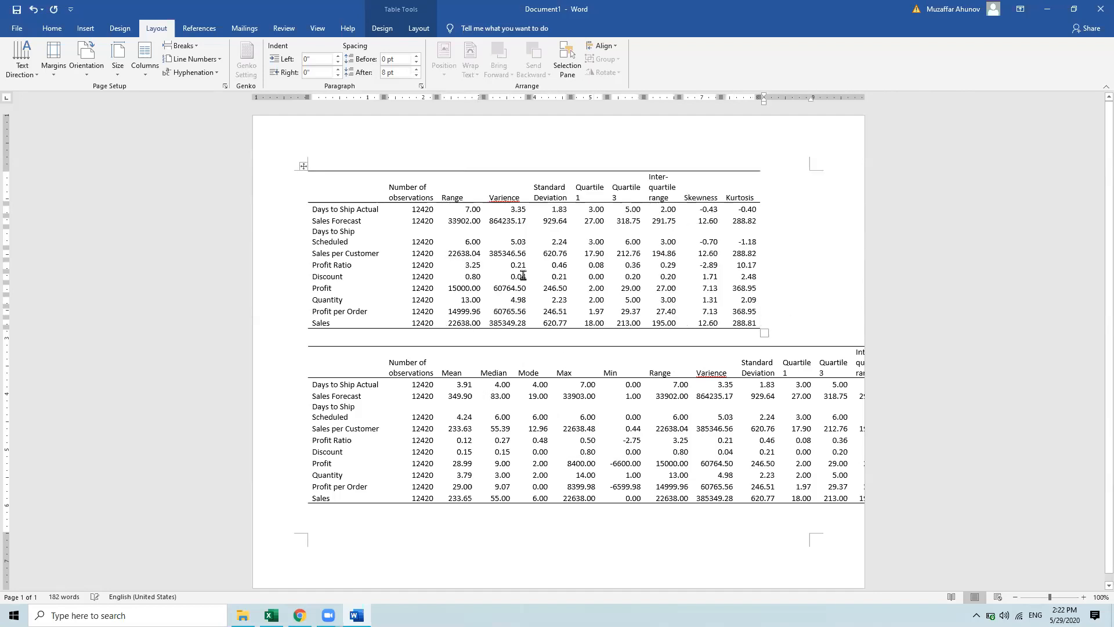
right_click(504, 197)
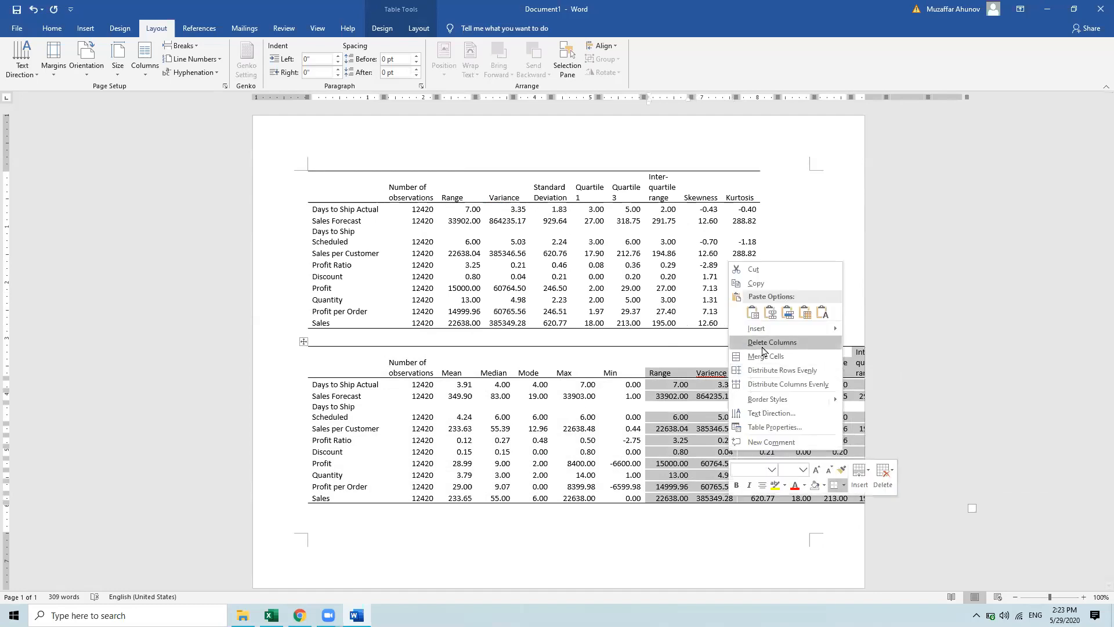
click(771, 341)
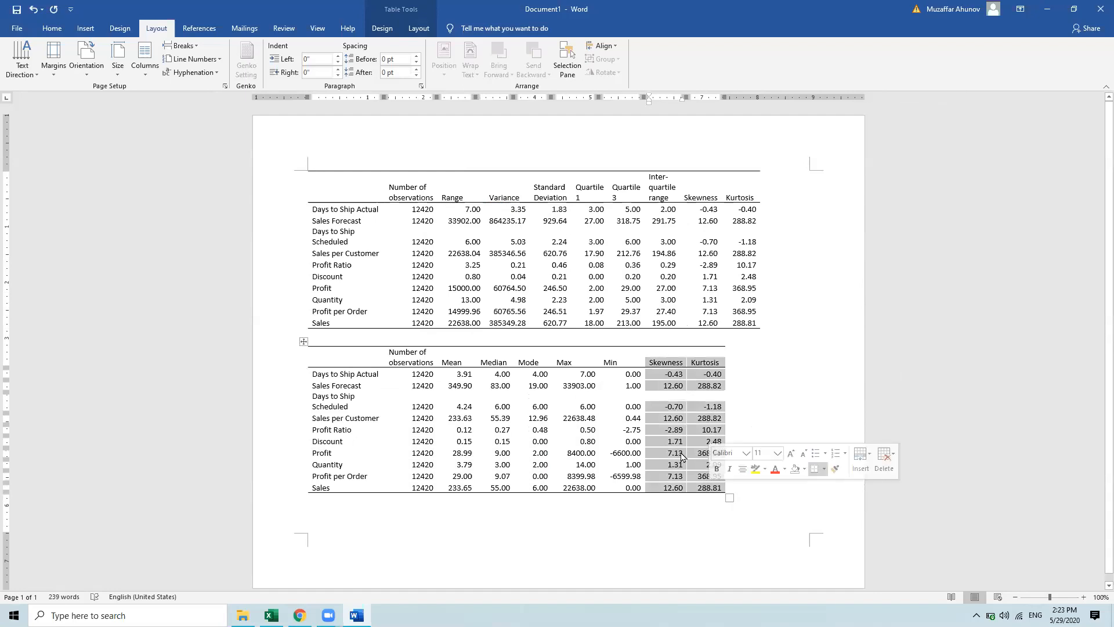
right_click(675, 459)
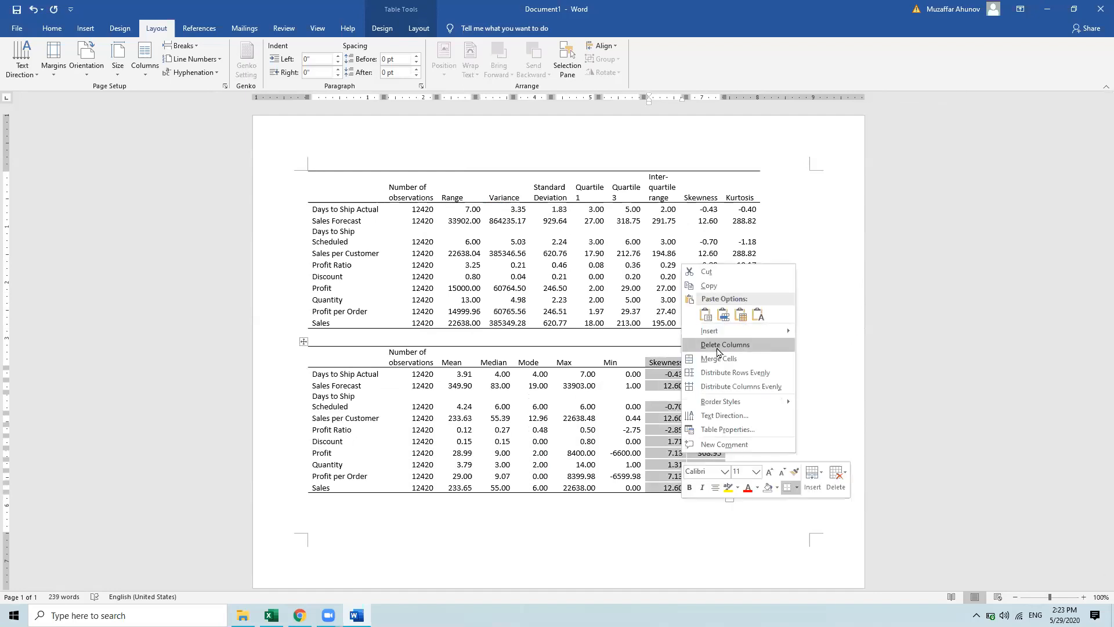
click(724, 344)
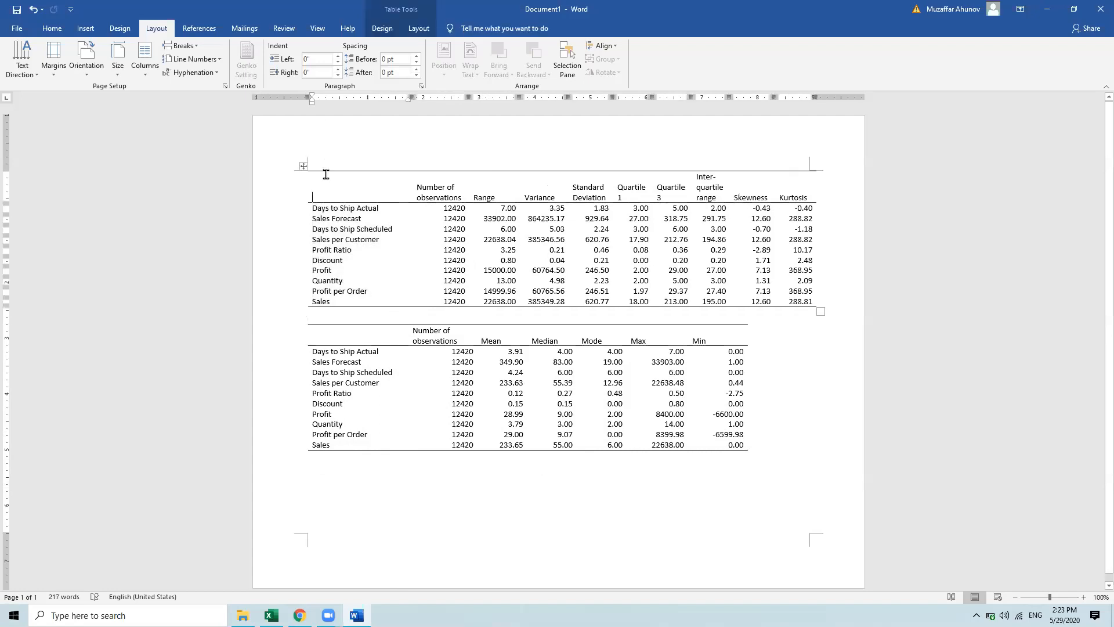
- Type the captions 'Table 1:' and 'Table 2' above the two tables
text(Table 1:)
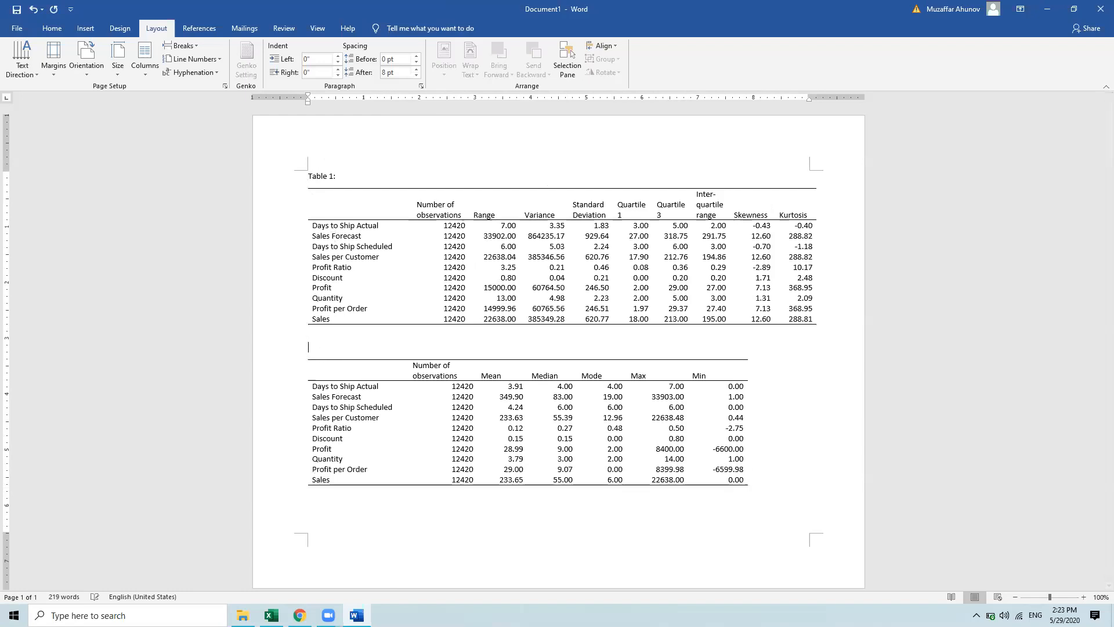
text(Table)
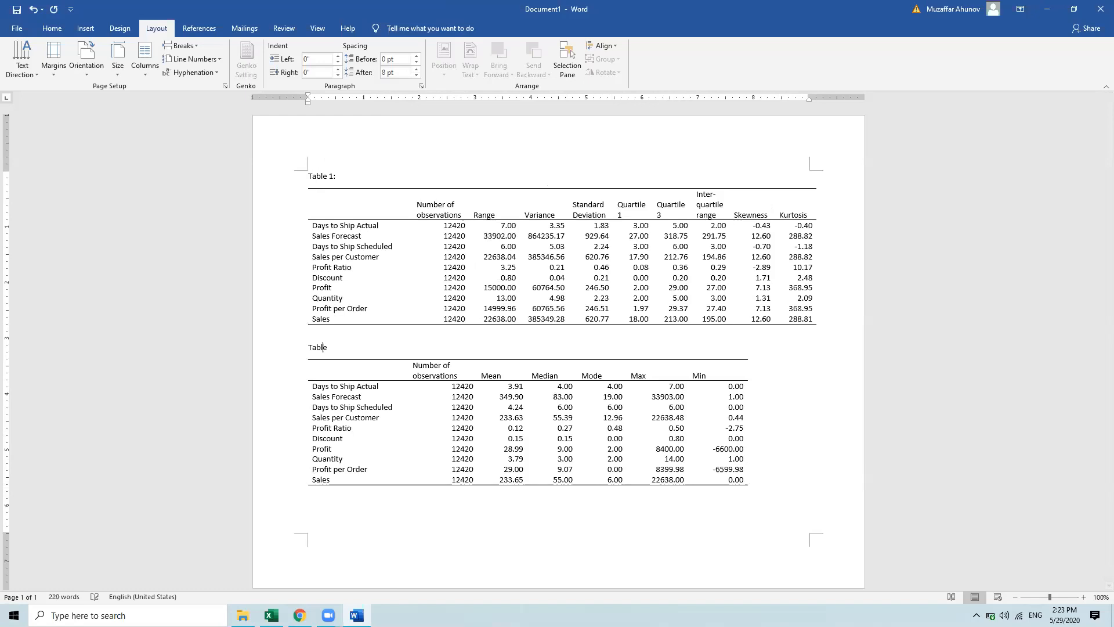
text(2)
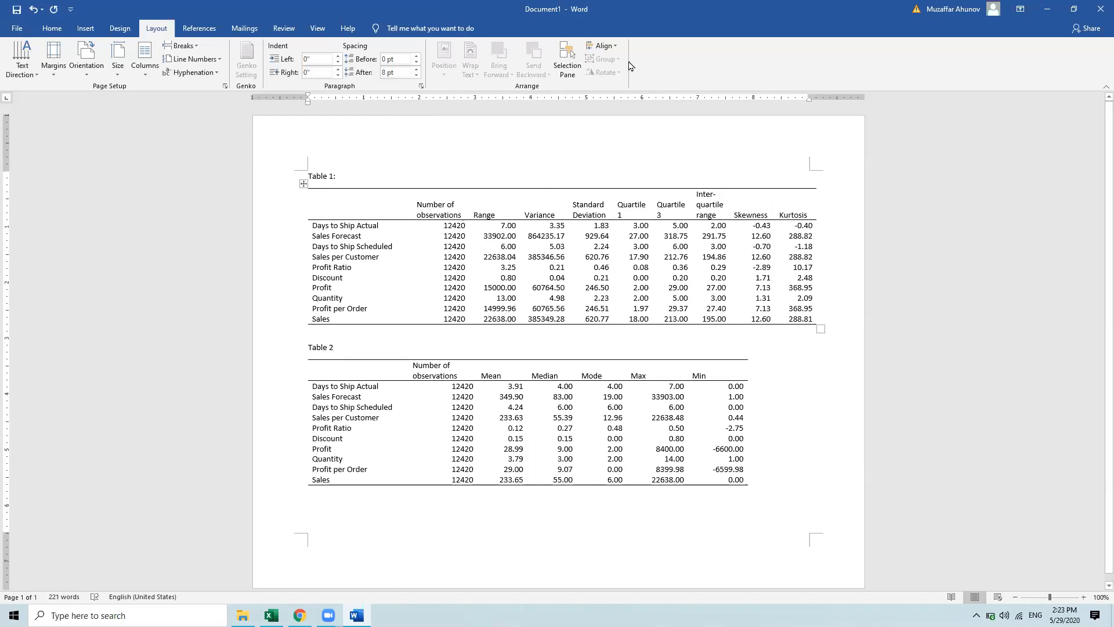